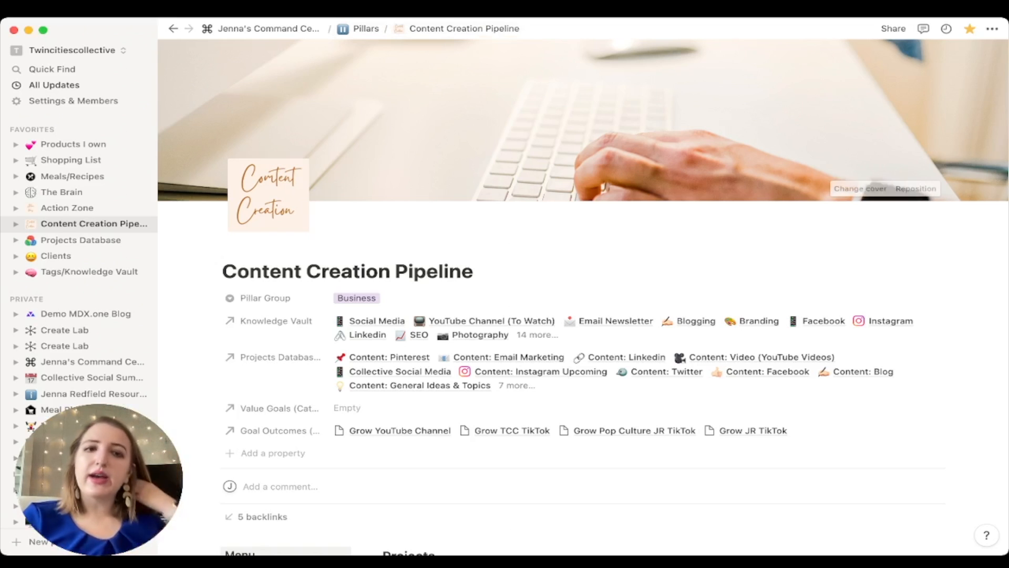
# Step: Scroll past the page properties to the Menu, Projects, quick links and Action Items board
pyautogui.scroll(-3)
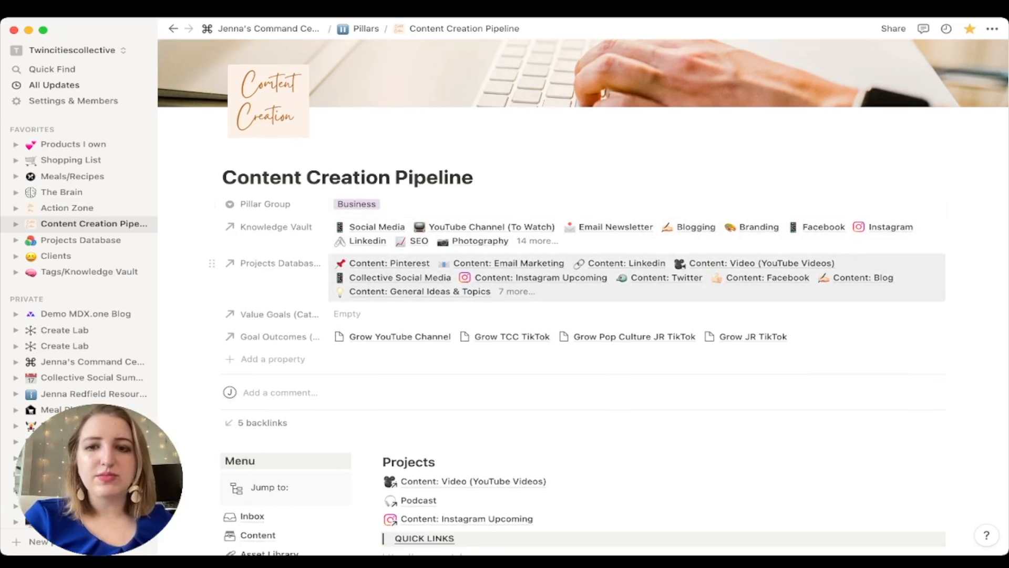
pyautogui.scroll(-3)
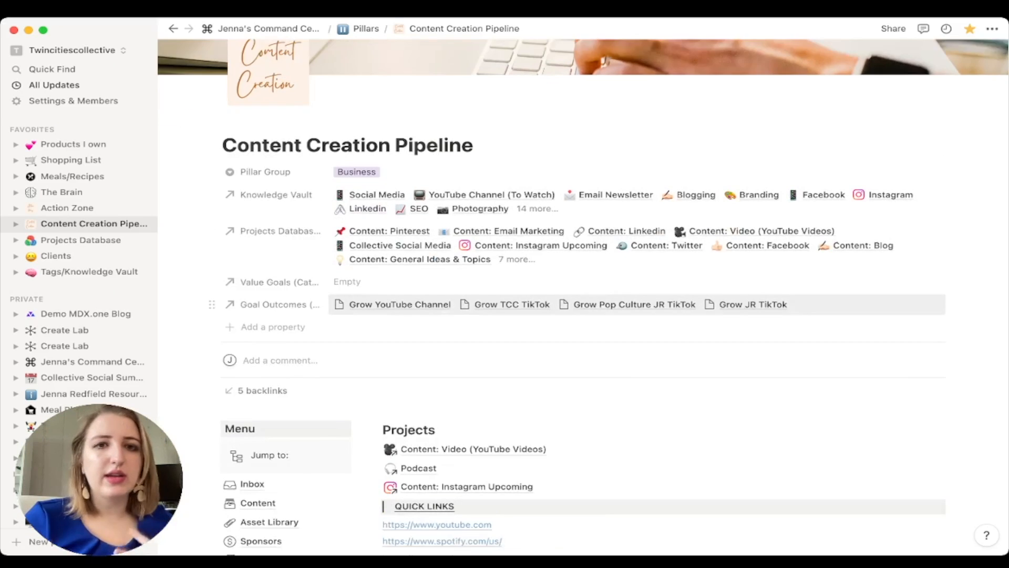
pyautogui.scroll(-3)
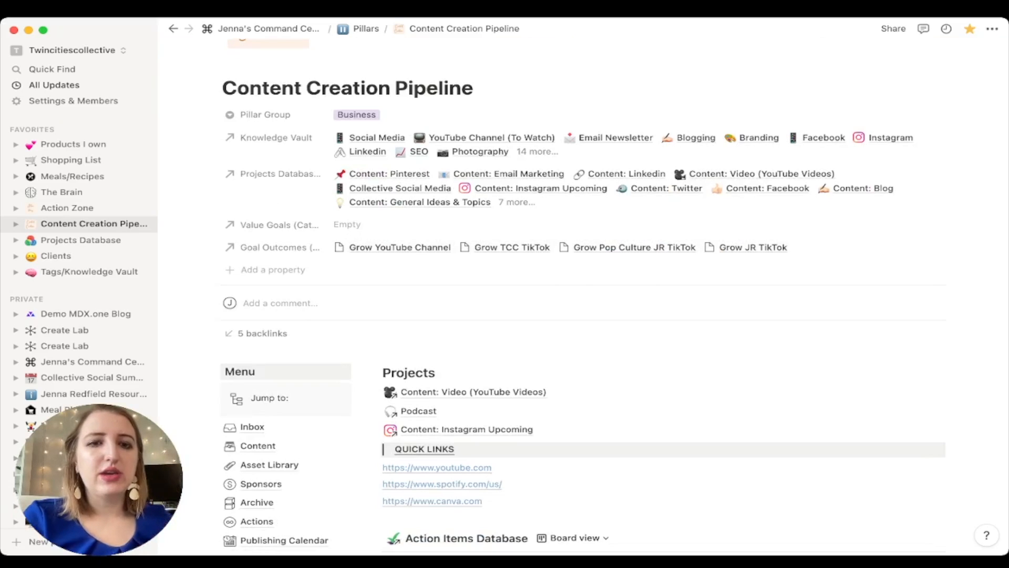
pyautogui.scroll(-3)
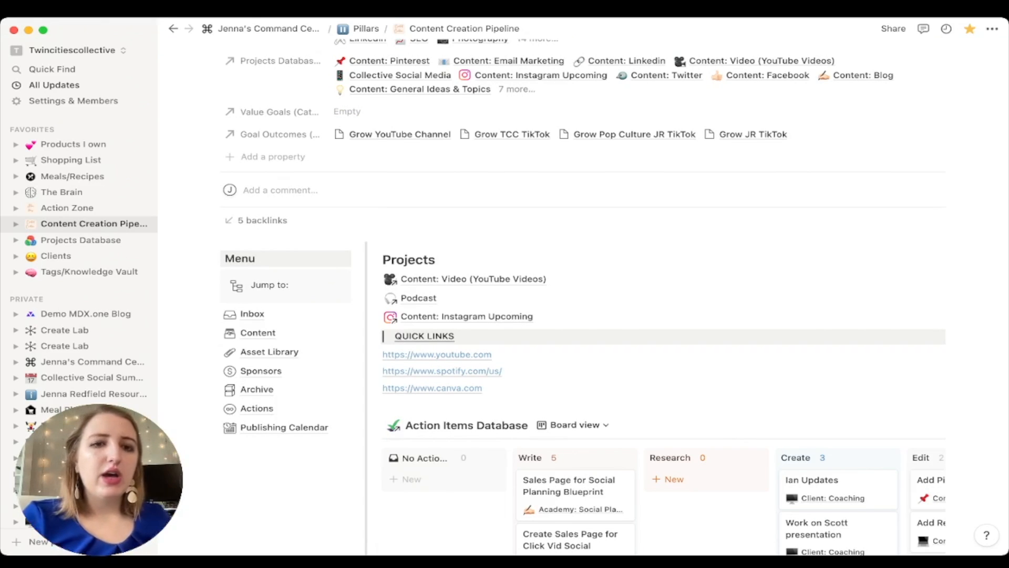
pyautogui.moveTo(253, 313)
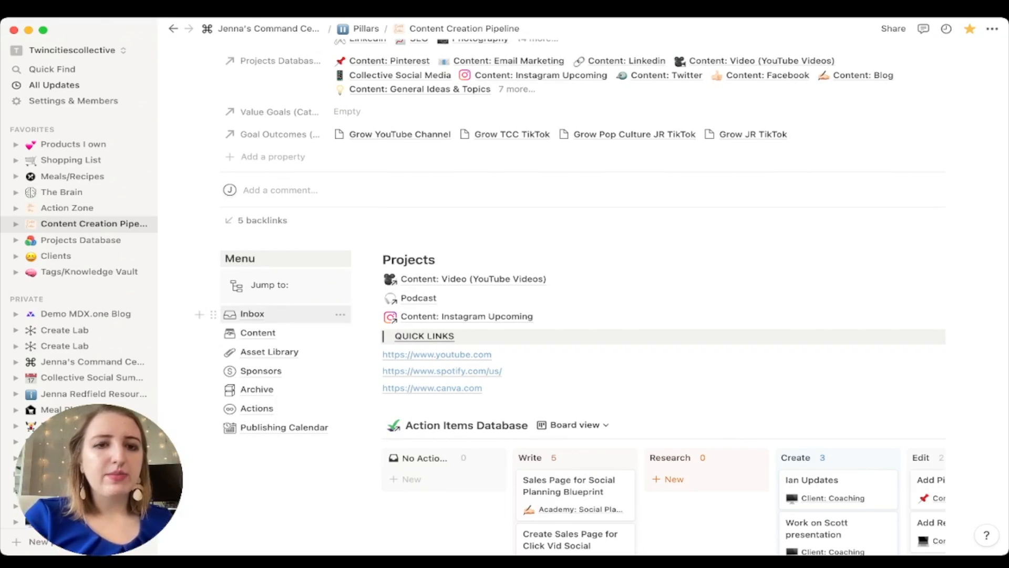
pyautogui.scroll(-3)
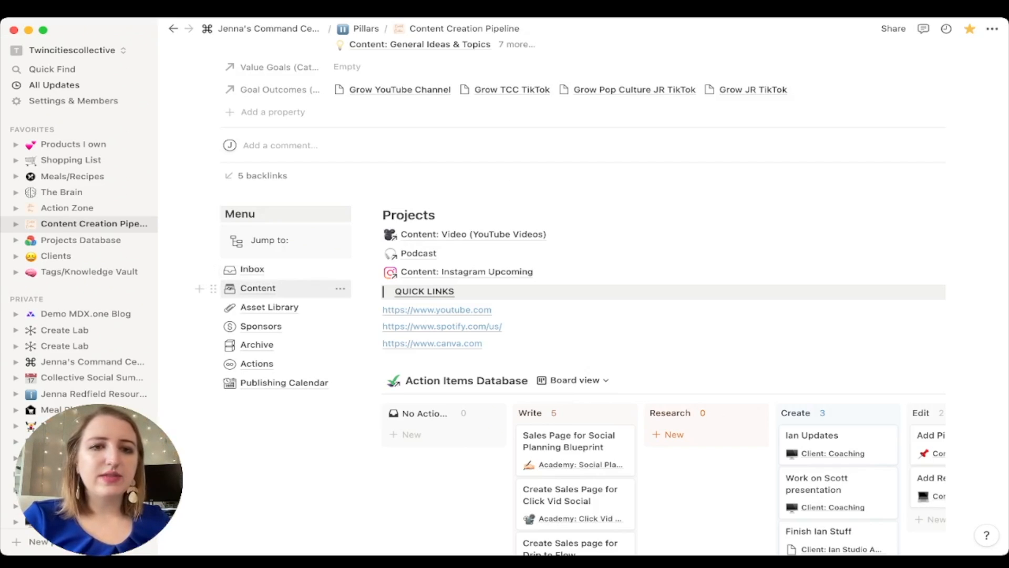
pyautogui.click(258, 288)
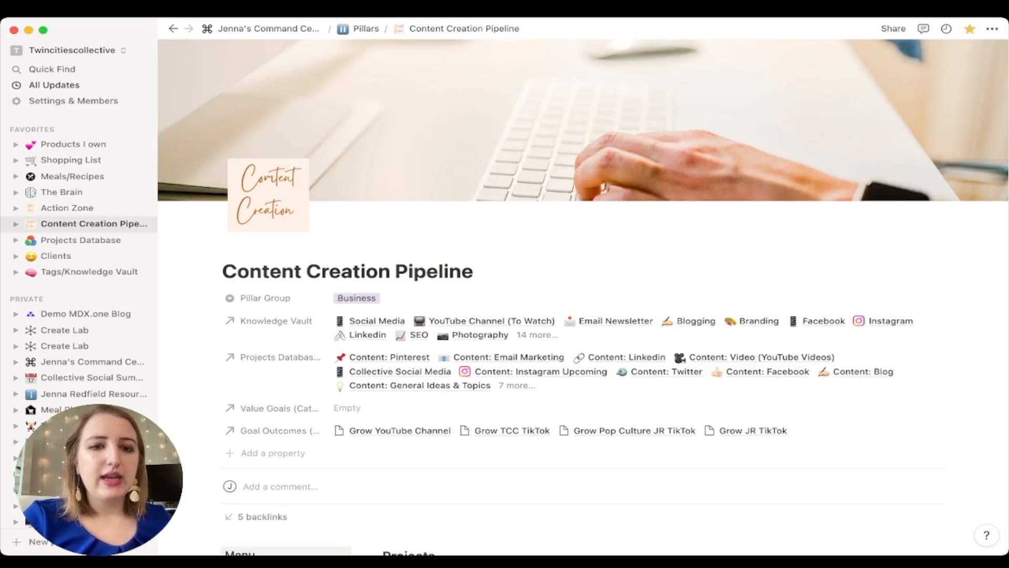
pyautogui.scroll(-3)
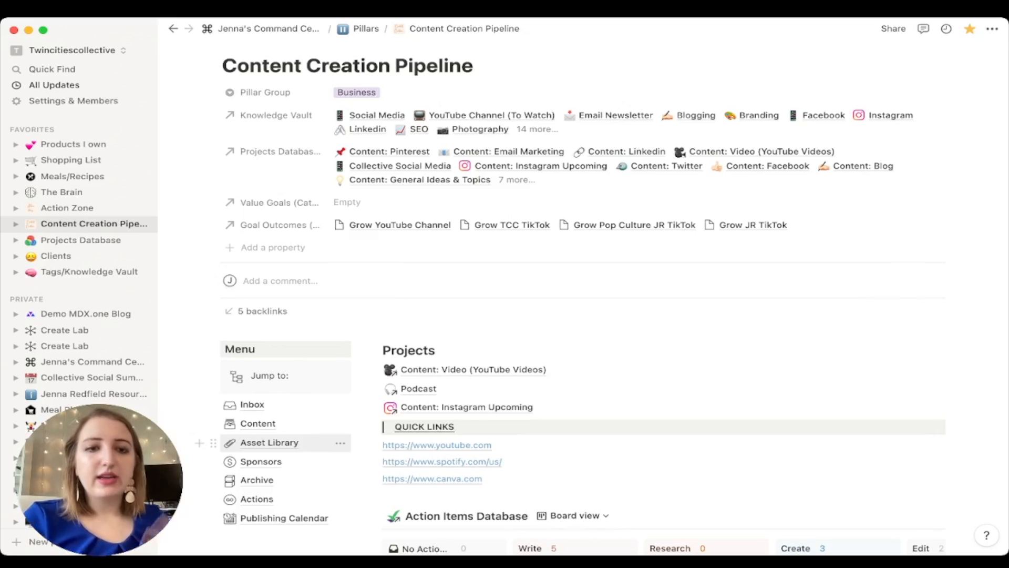
pyautogui.scroll(-3)
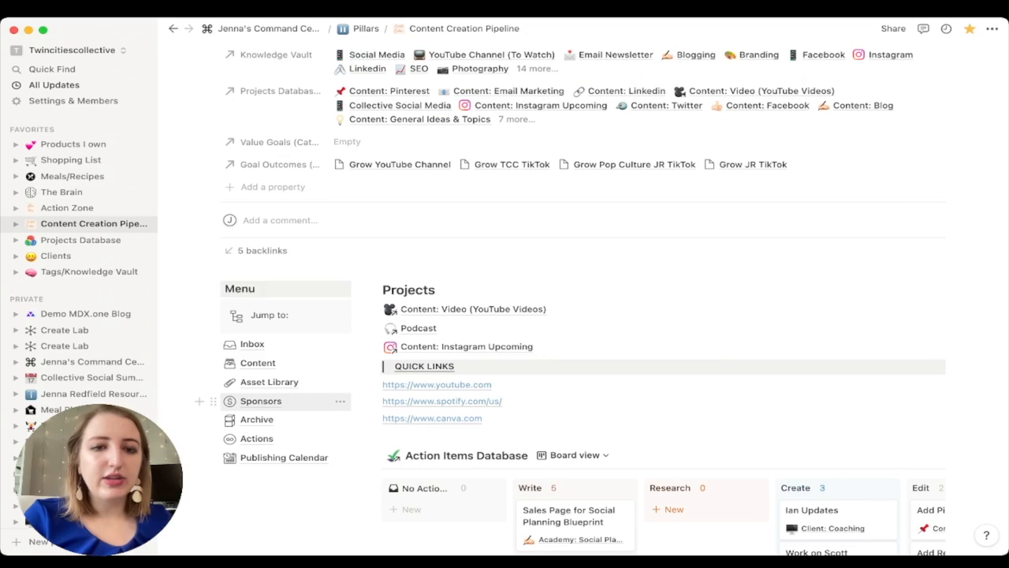
pyautogui.click(261, 401)
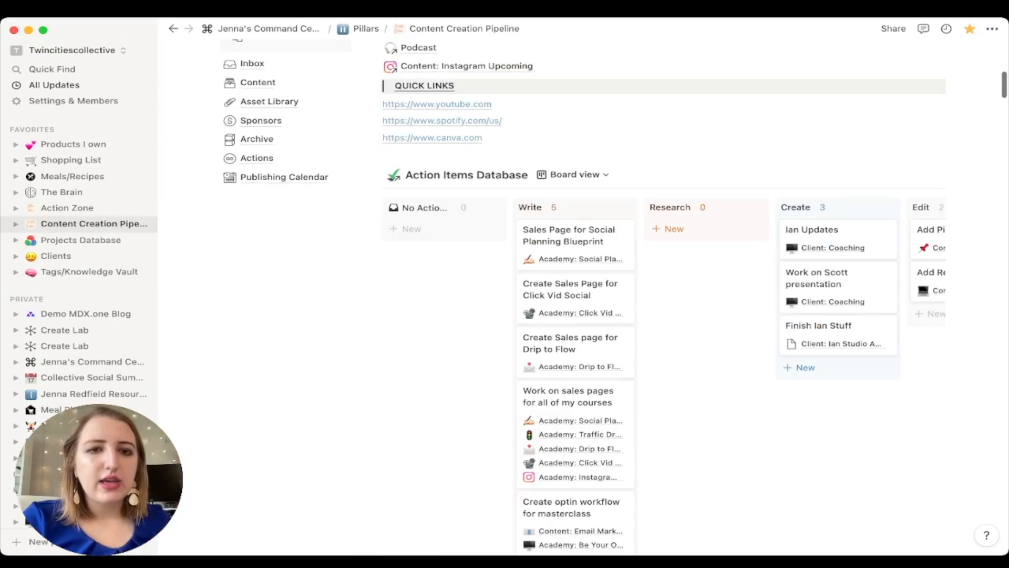
pyautogui.scroll(3)
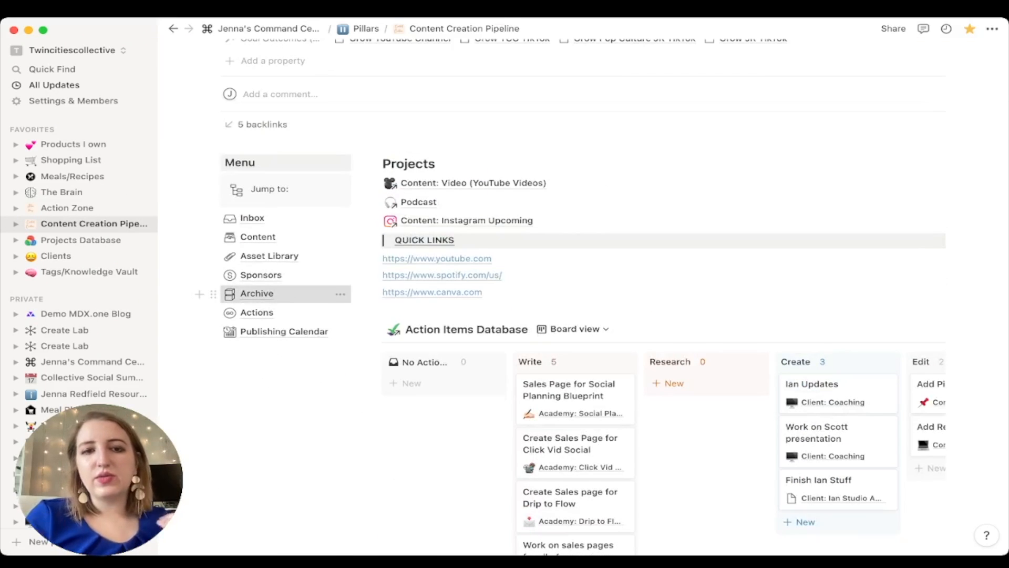
pyautogui.click(256, 293)
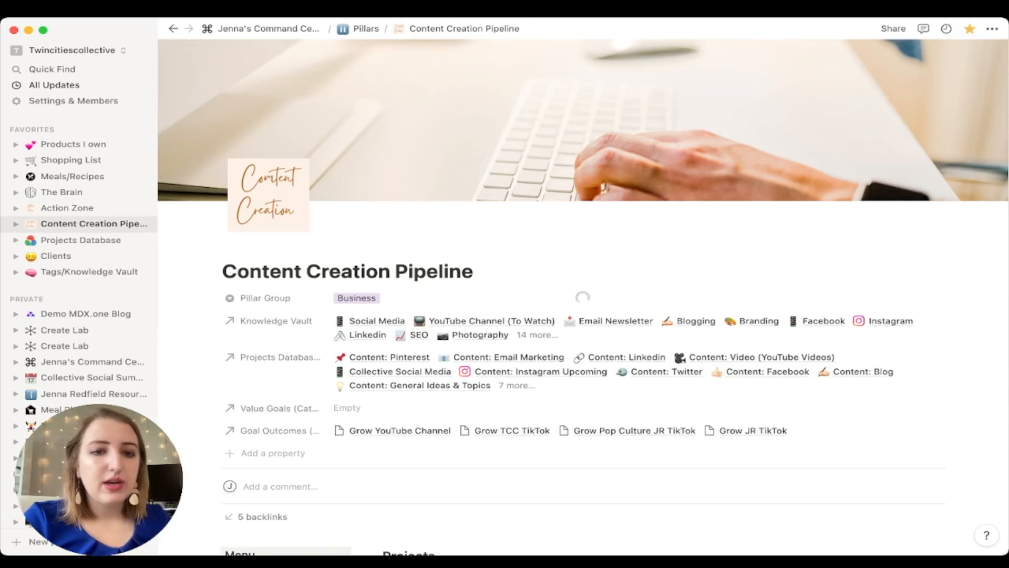
pyautogui.scroll(-3)
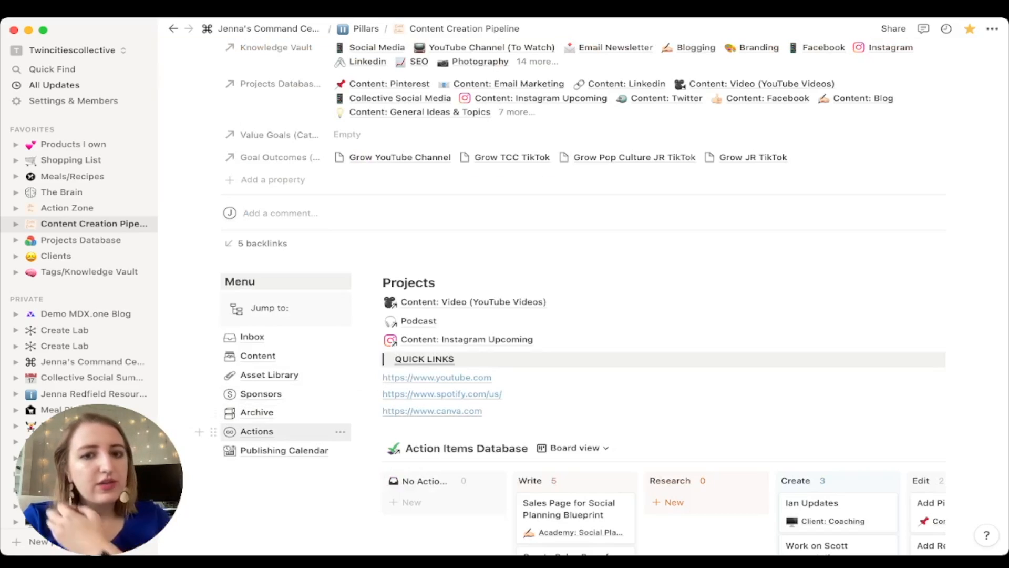
pyautogui.scroll(-3)
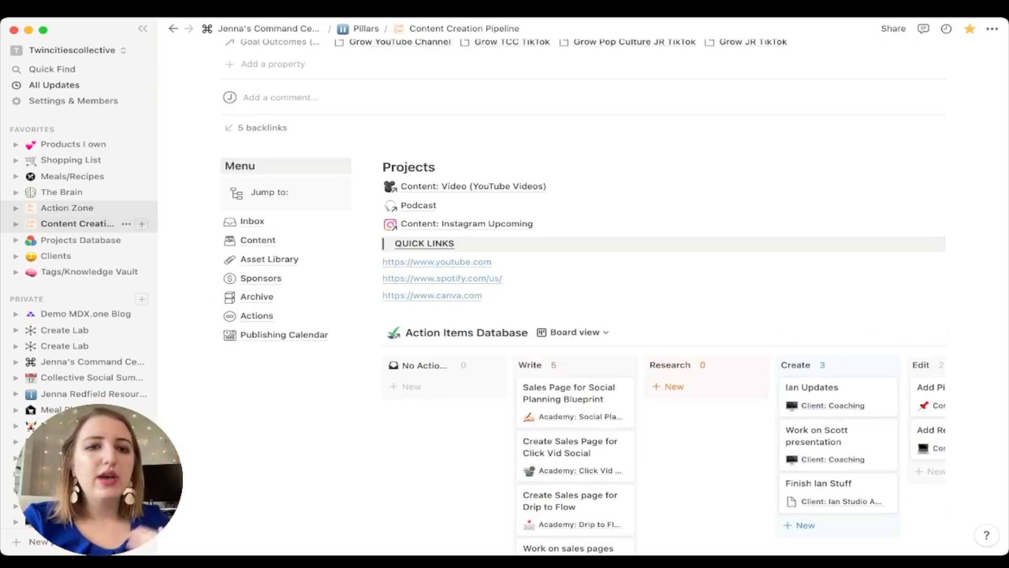
pyautogui.click(256, 316)
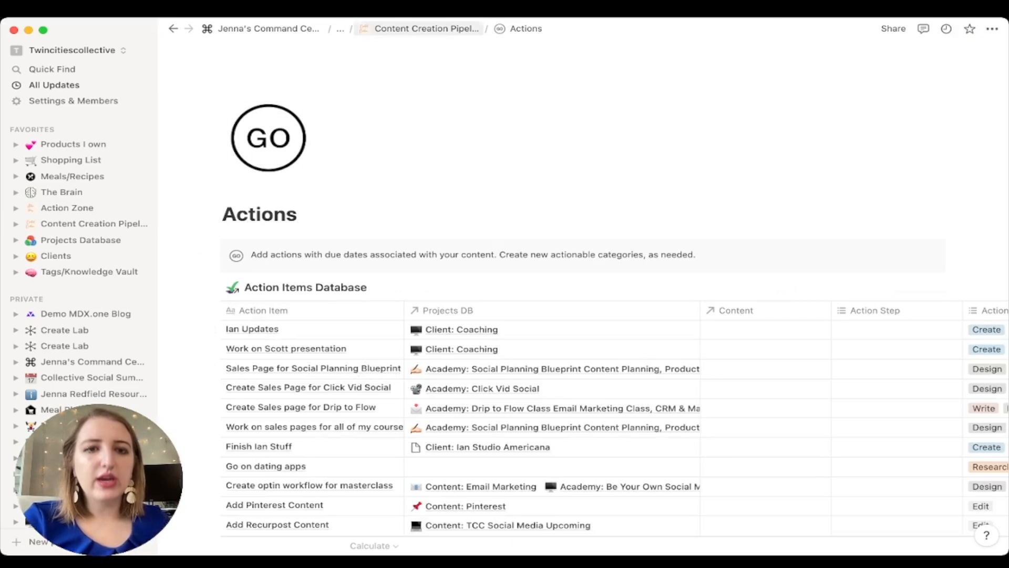
pyautogui.click(426, 28)
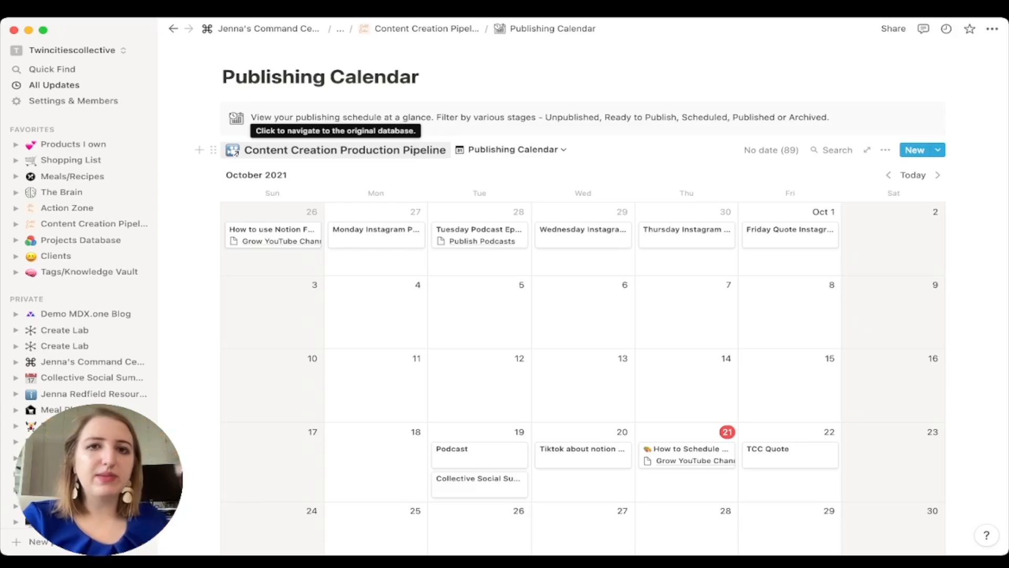
pyautogui.click(335, 117)
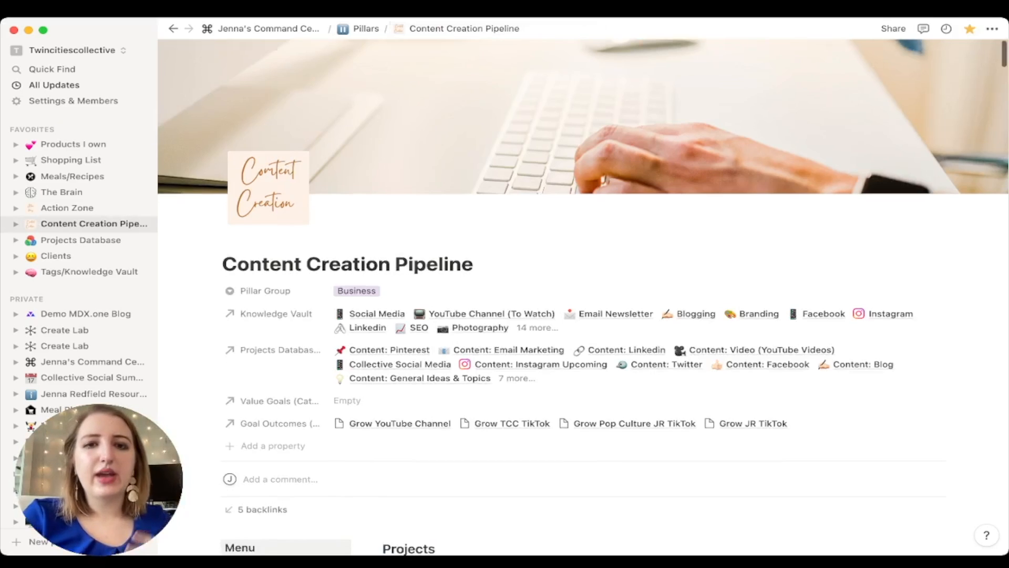
# Step: Scroll down to the Action Items Database board's Write, Research and Create columns
pyautogui.scroll(-3)
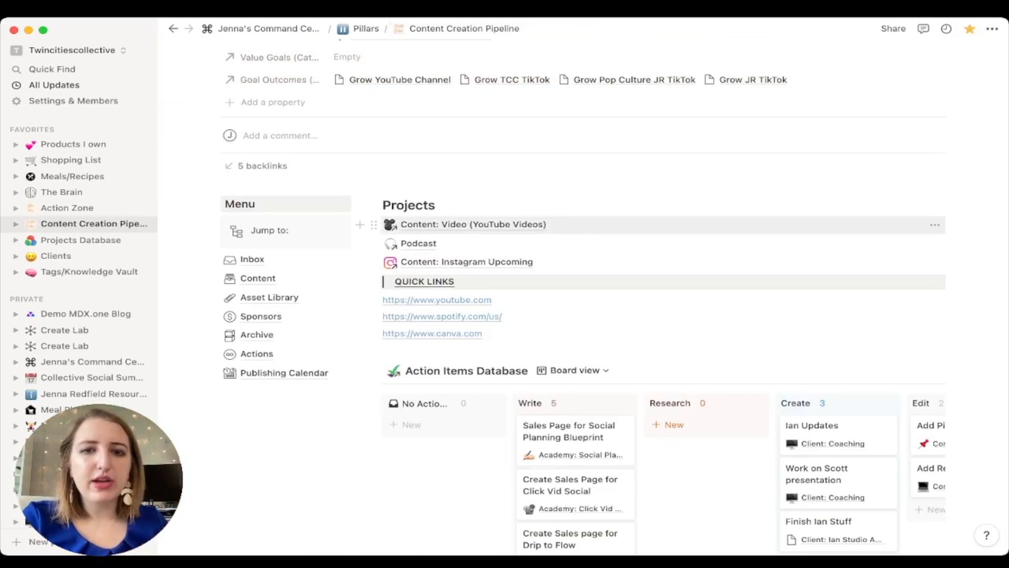
pyautogui.moveTo(437, 299)
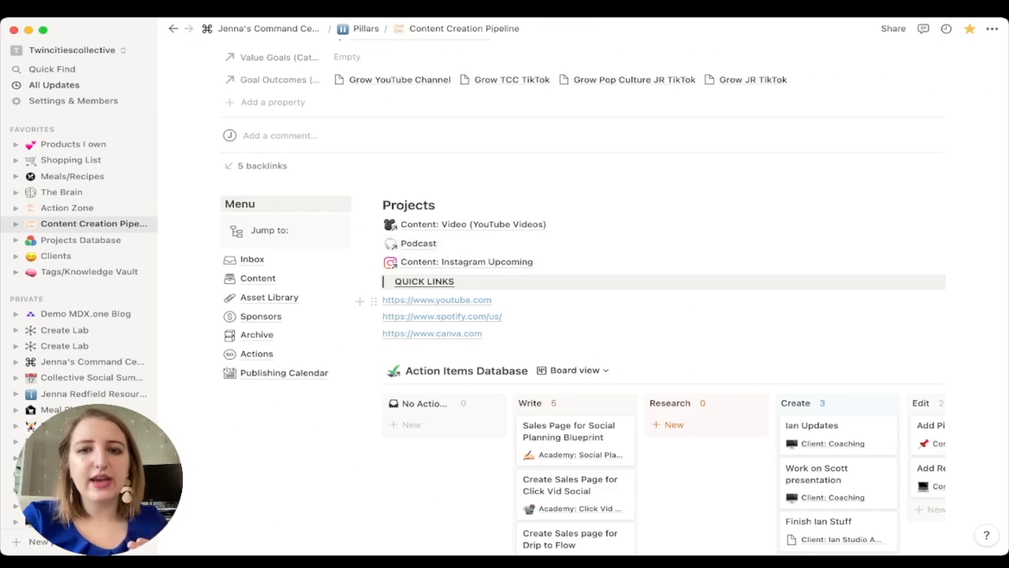
pyautogui.scroll(-3)
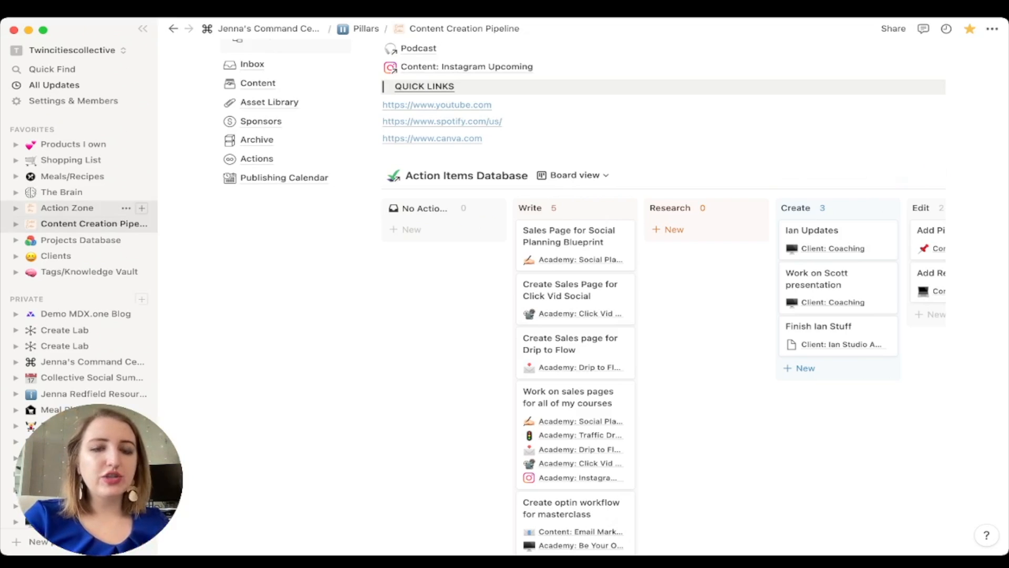
pyautogui.click(67, 207)
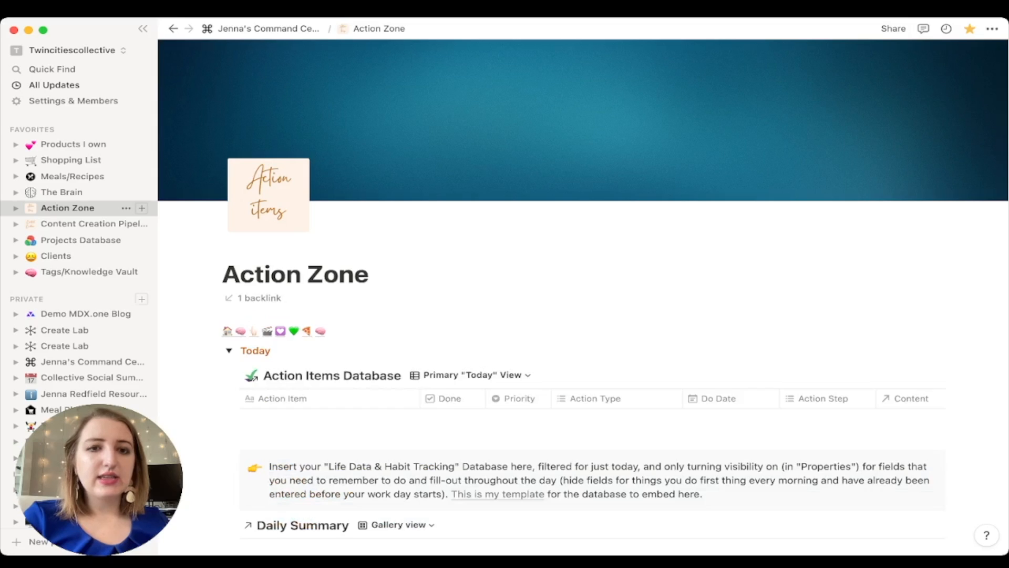
pyautogui.scroll(-3)
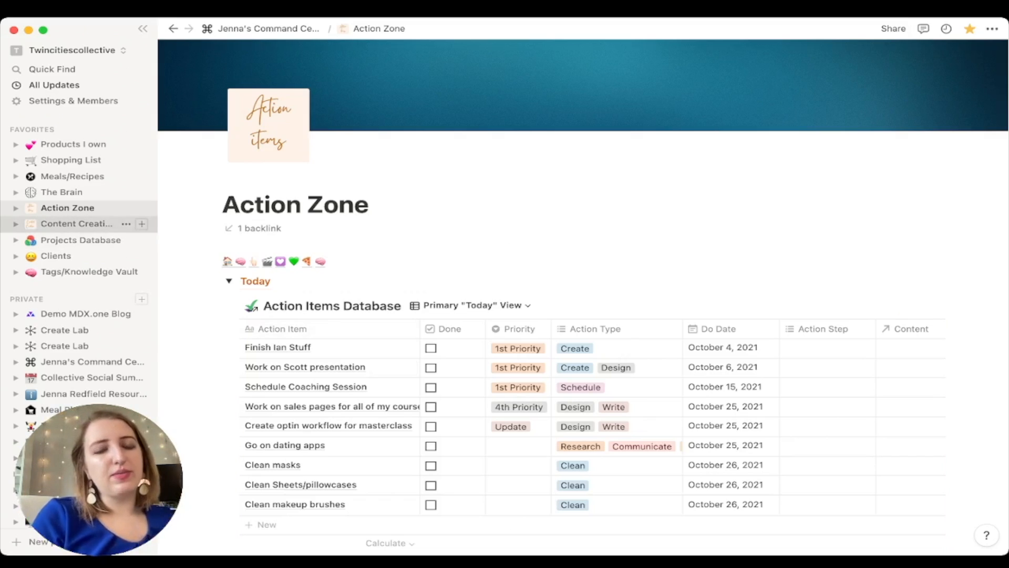
pyautogui.click(78, 223)
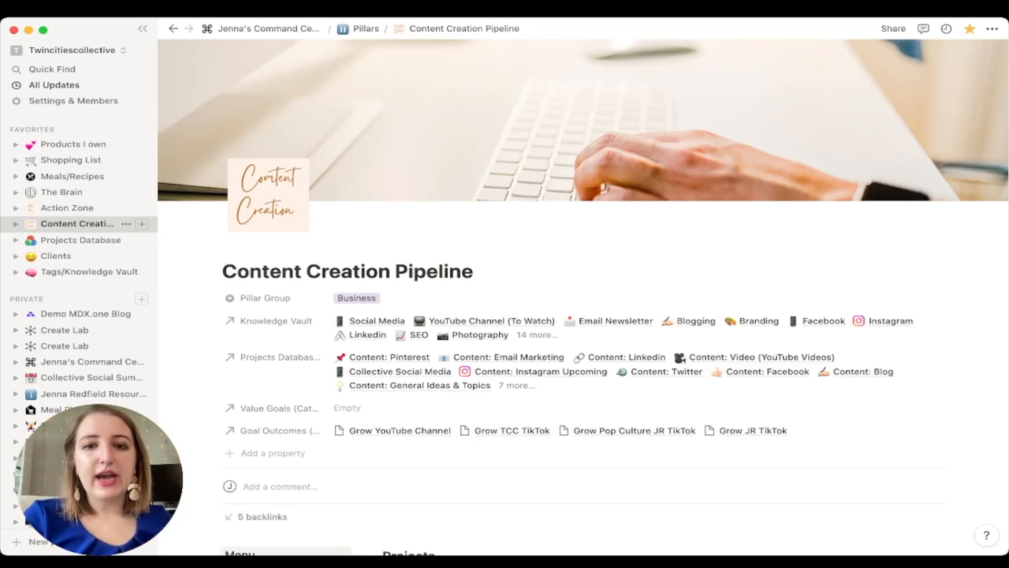
# Step: Peek at the Design and Publish columns, then scroll to the idea toggles and pipeline tables
pyautogui.scroll(-3)
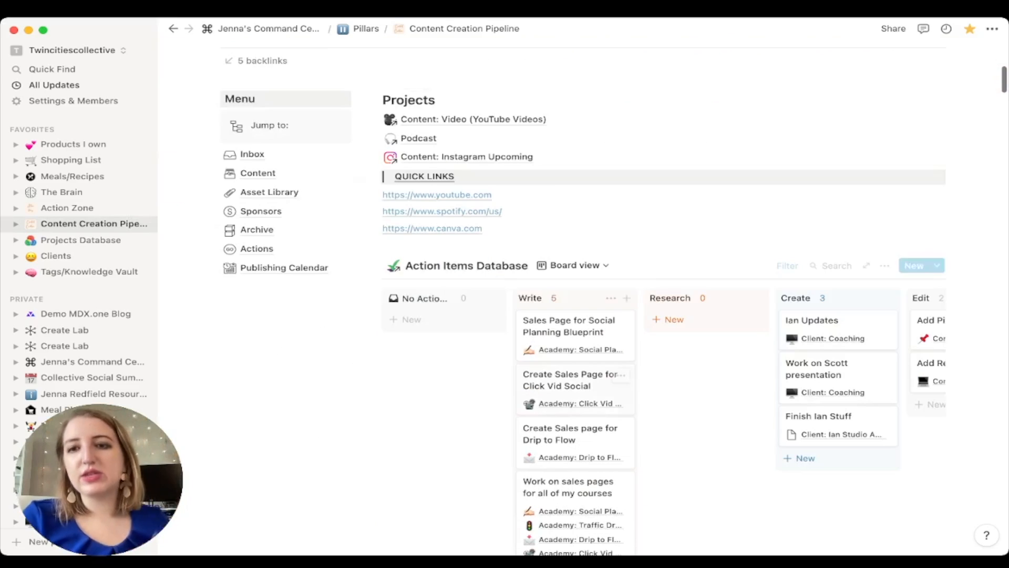
pyautogui.hscroll(3)
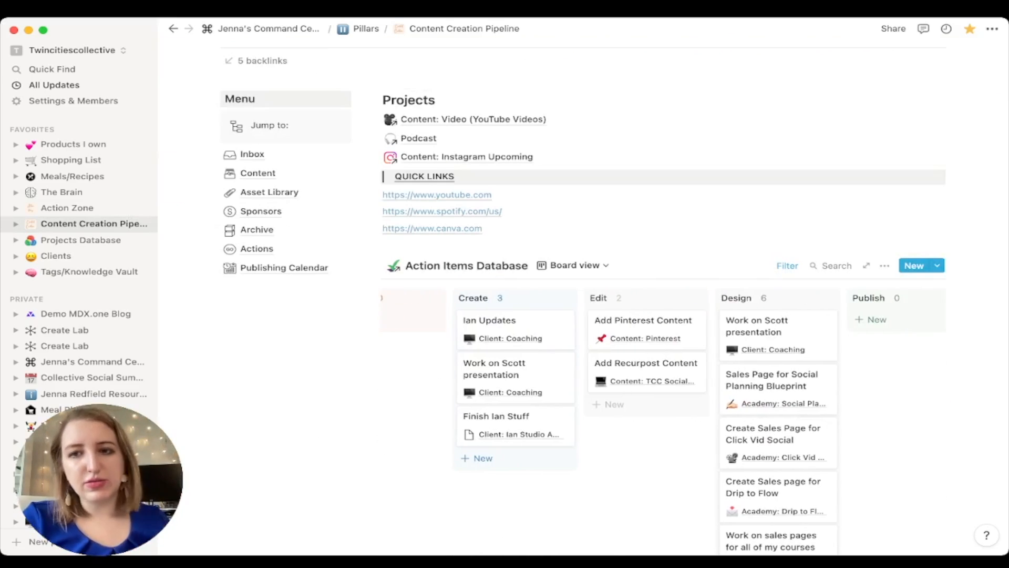
pyautogui.hscroll(-3)
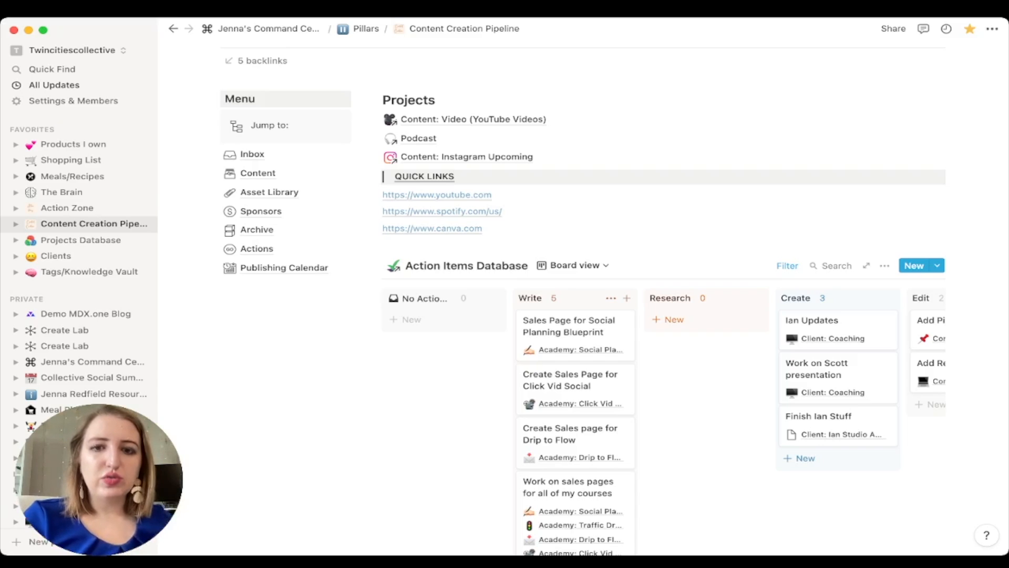
pyautogui.scroll(-3)
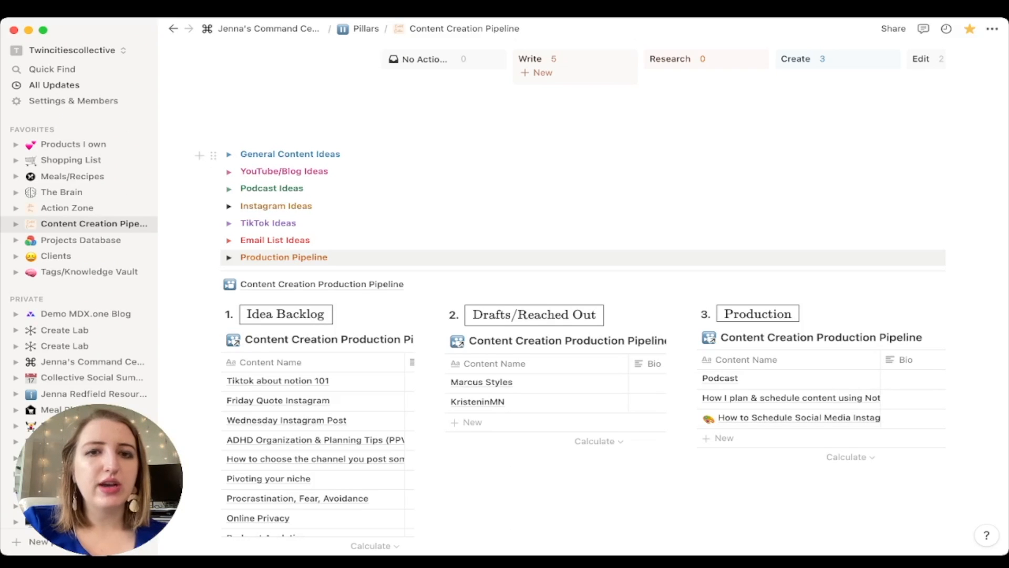
# Step: Add an 'Authenticity' card in the No Channel column of General Content Ideas
pyautogui.click(229, 154)
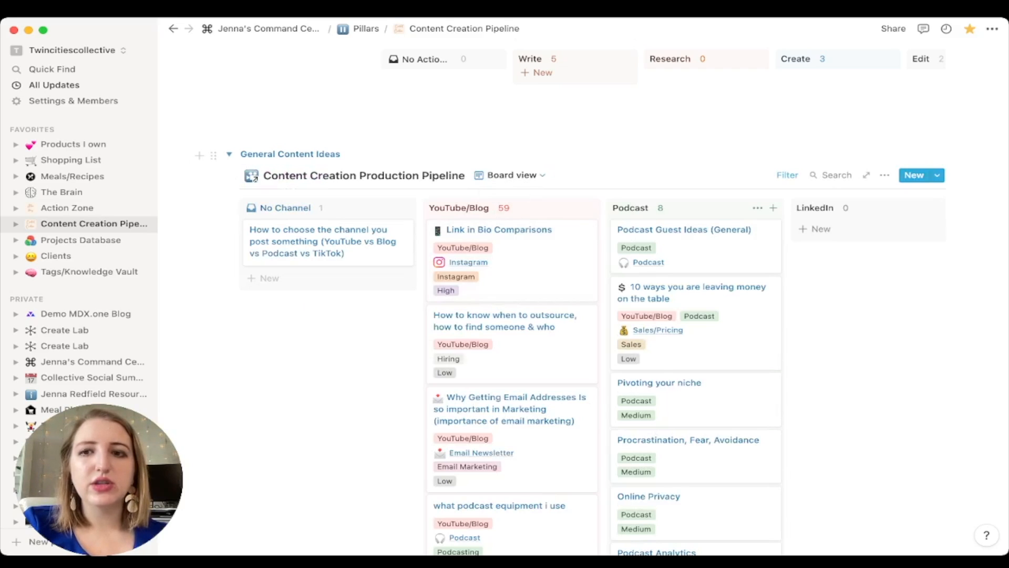
pyautogui.click(787, 175)
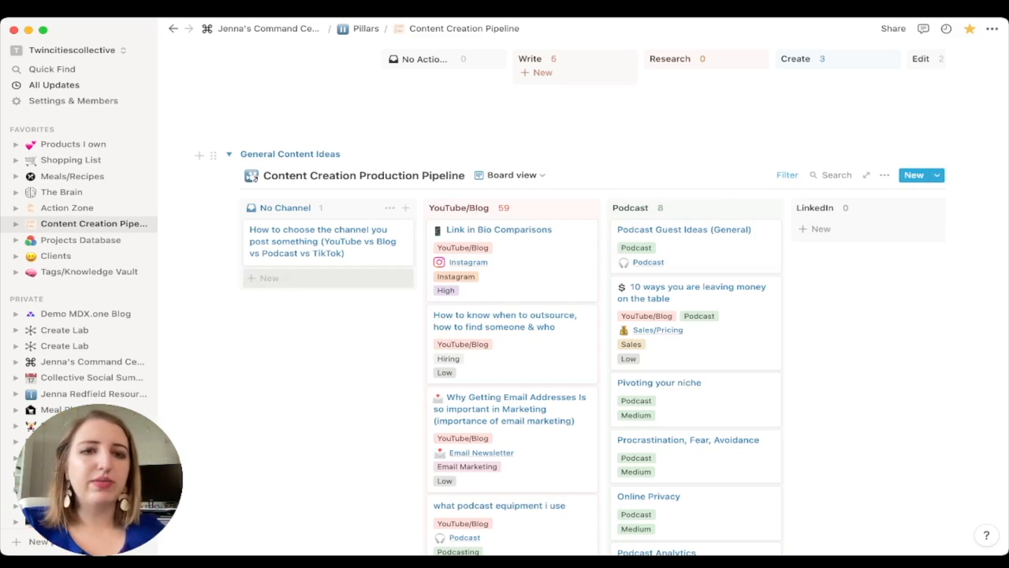
pyautogui.click(269, 278)
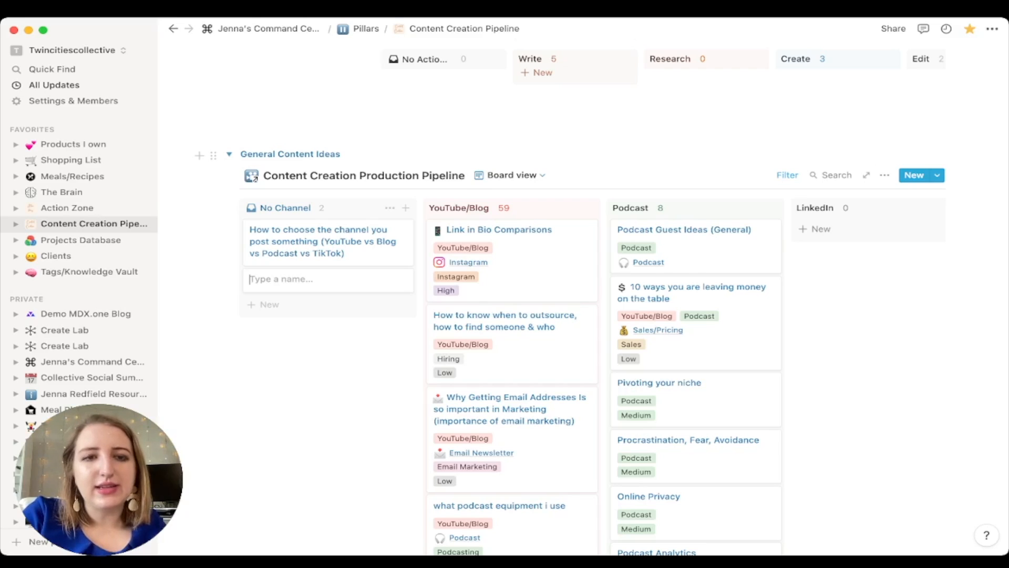
pyautogui.write('Authenti')
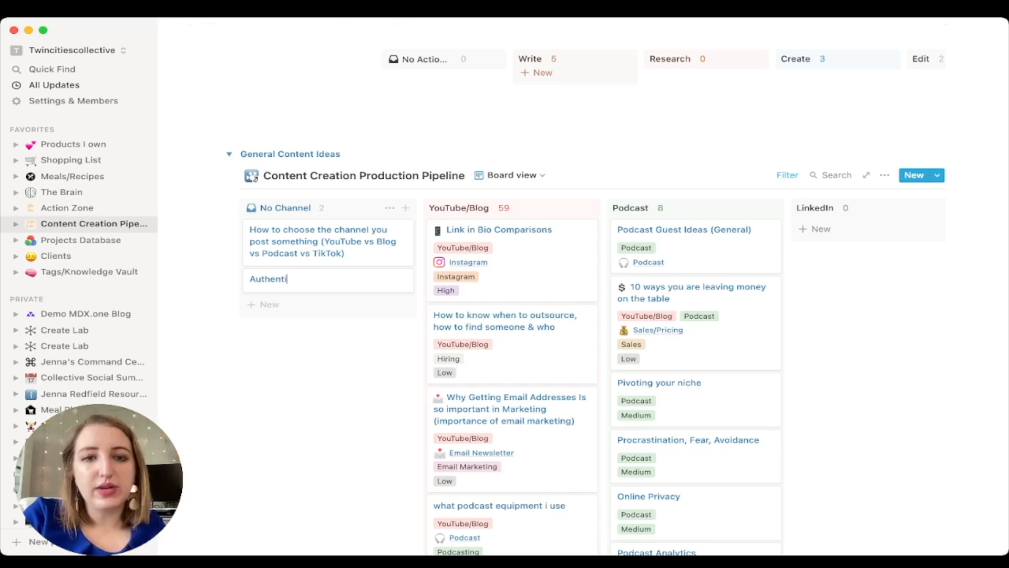
pyautogui.write('city')
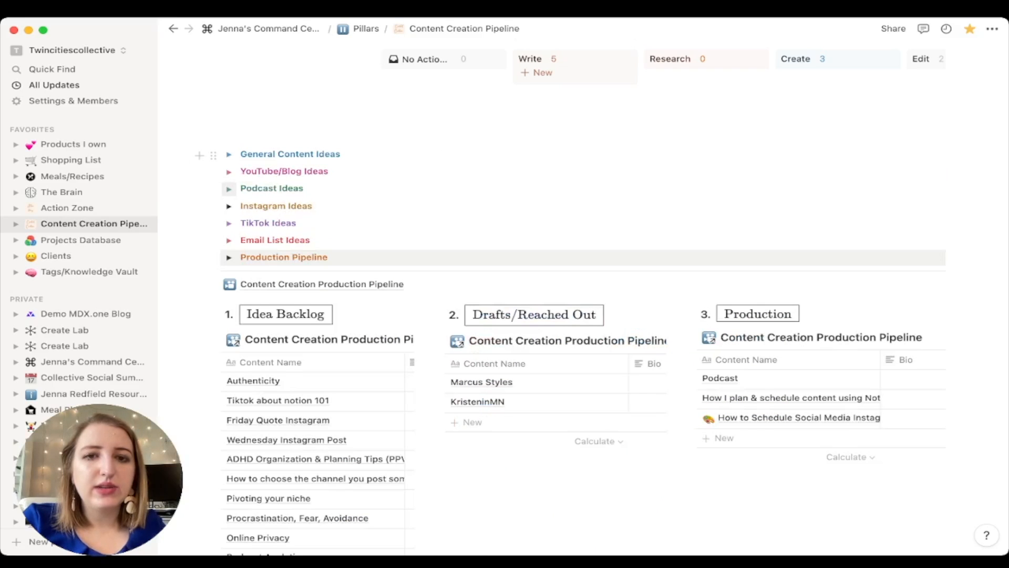
pyautogui.click(229, 188)
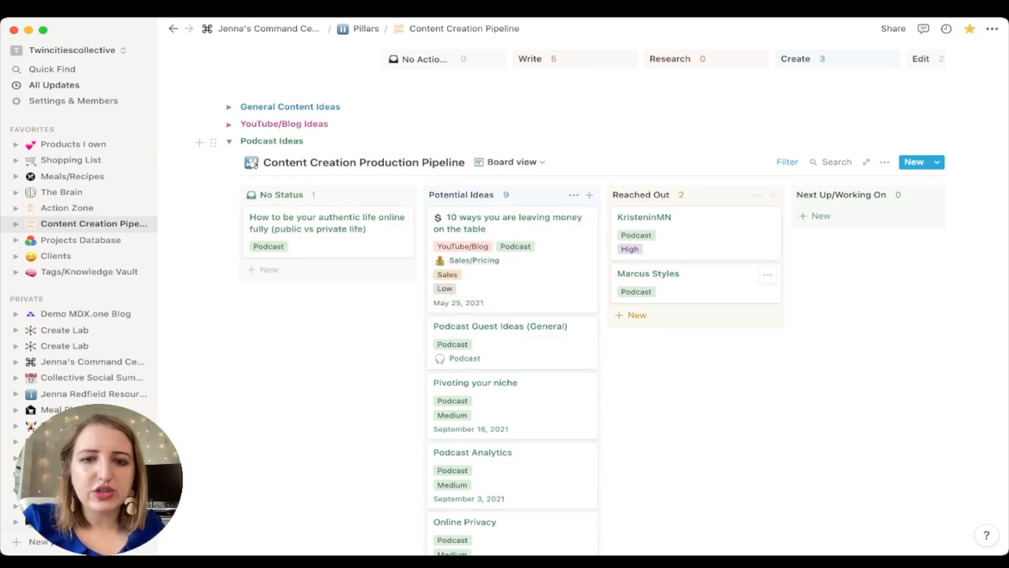
pyautogui.scroll(-3)
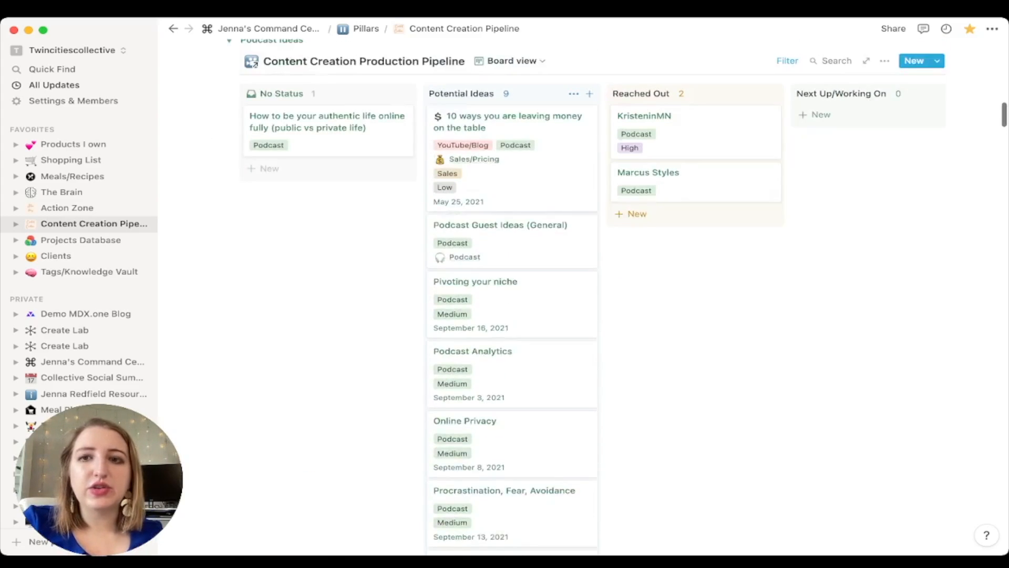
pyautogui.scroll(3)
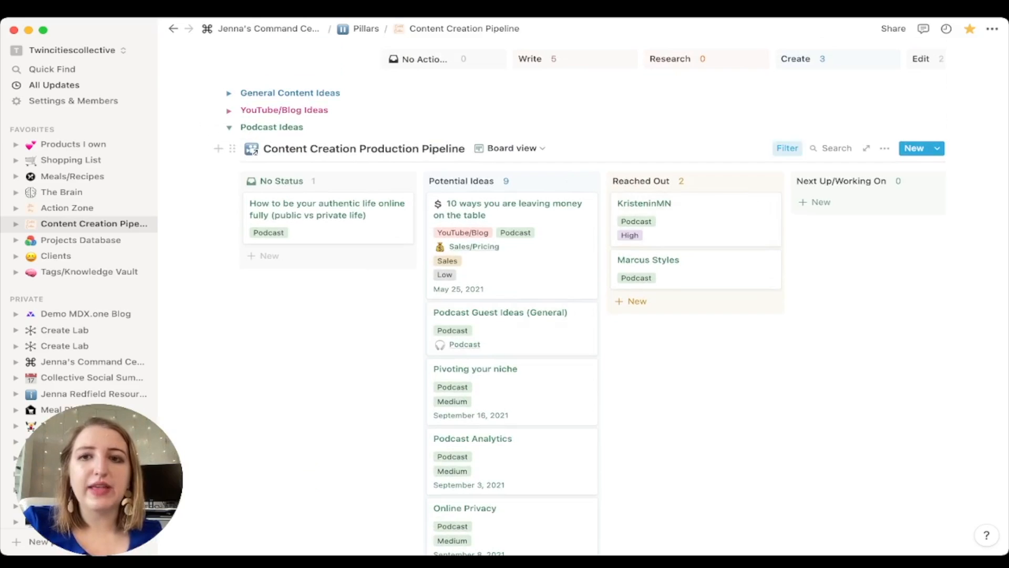
pyautogui.click(787, 148)
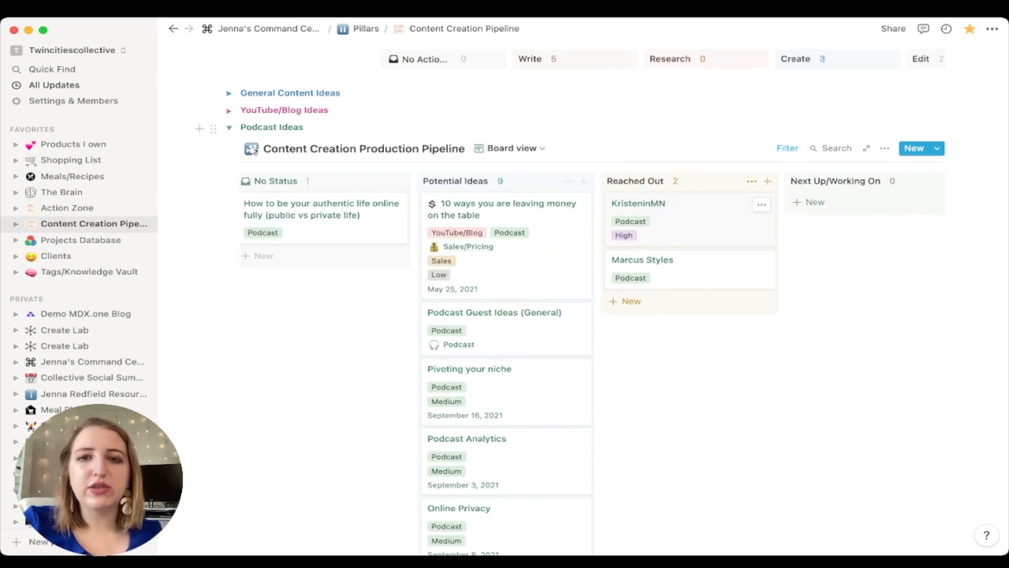
pyautogui.hscroll(3)
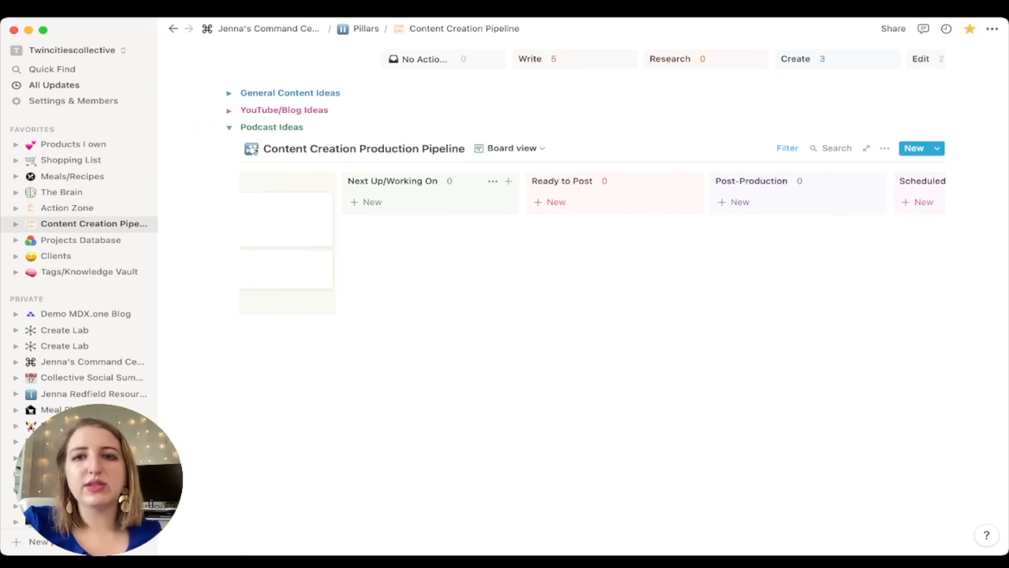
pyautogui.hscroll(-3)
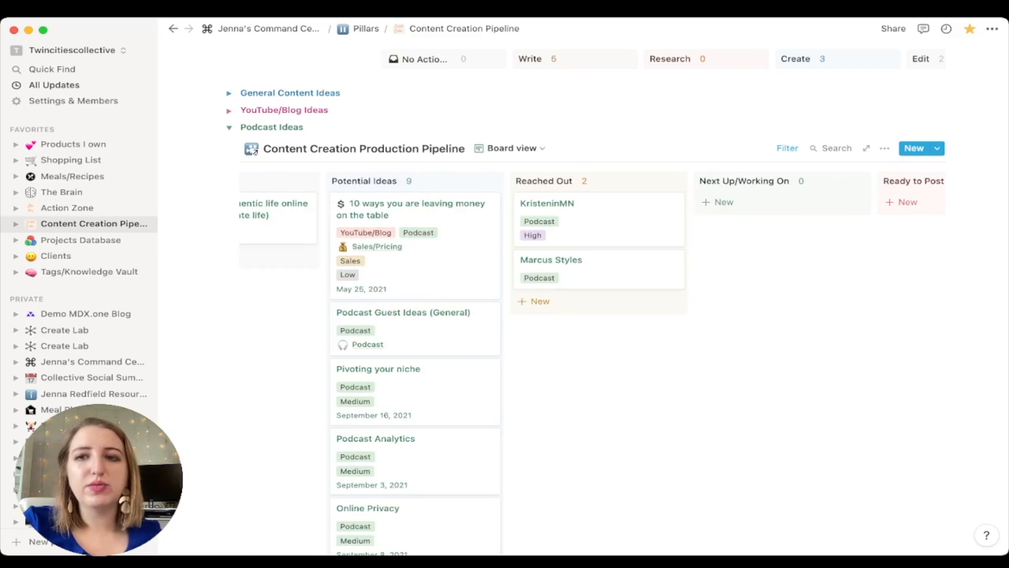
pyautogui.click(884, 148)
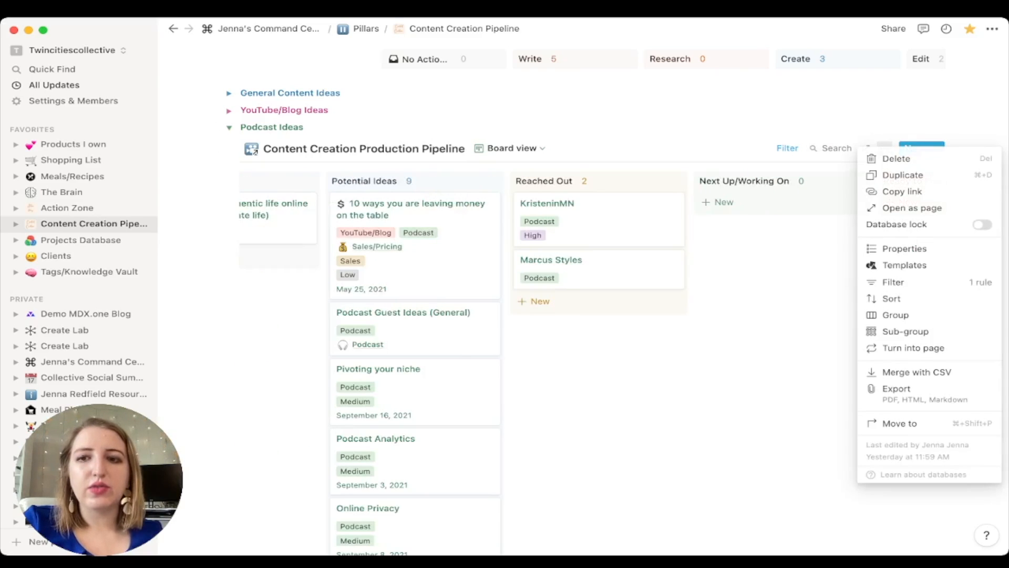
pyautogui.click(895, 315)
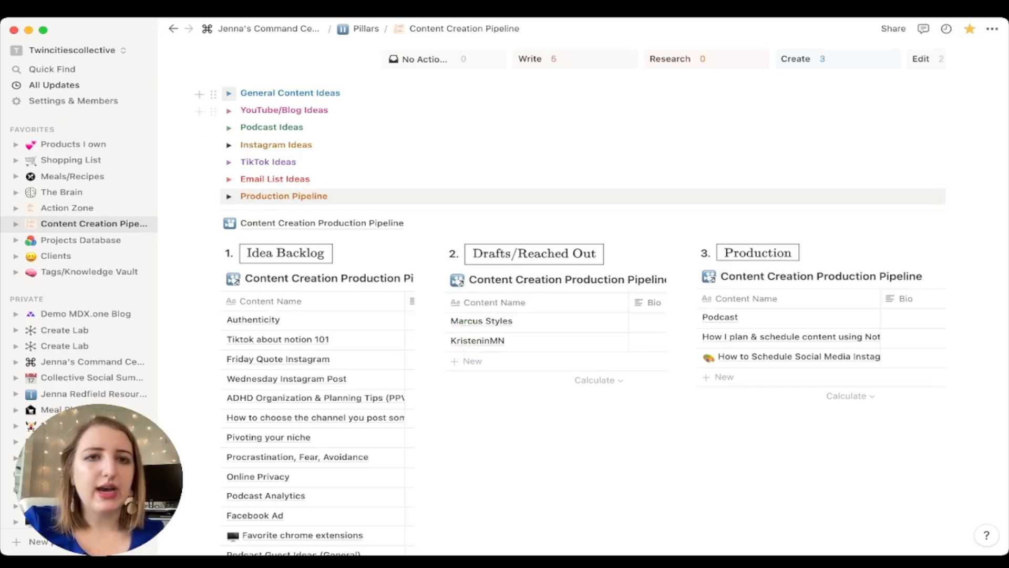
pyautogui.click(229, 93)
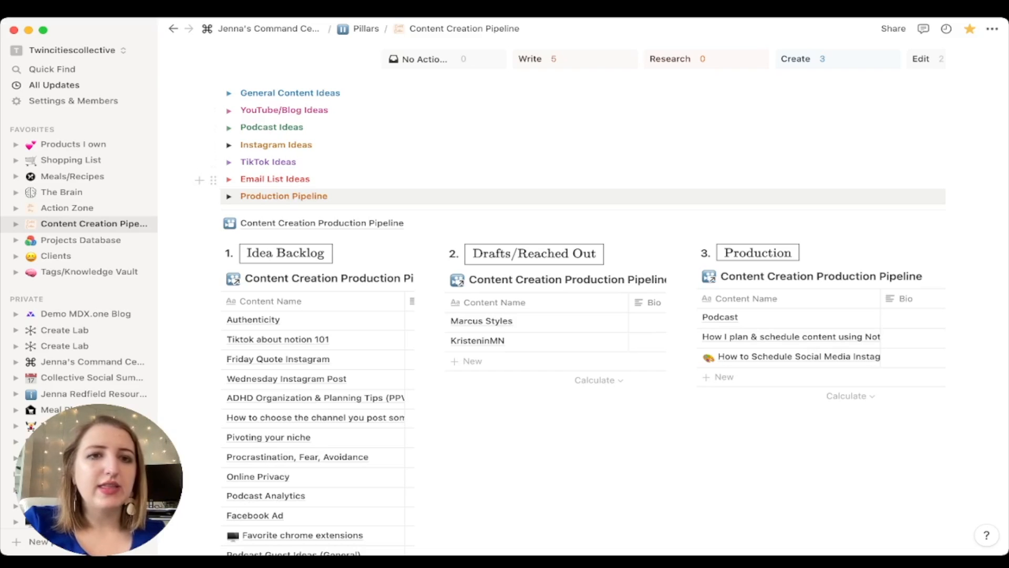
pyautogui.click(229, 196)
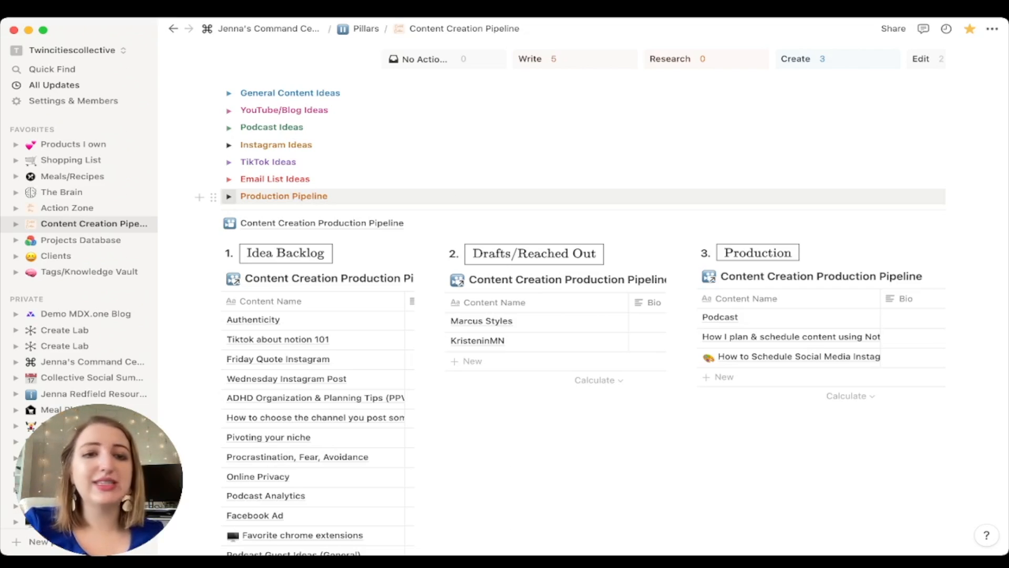
pyautogui.scroll(-3)
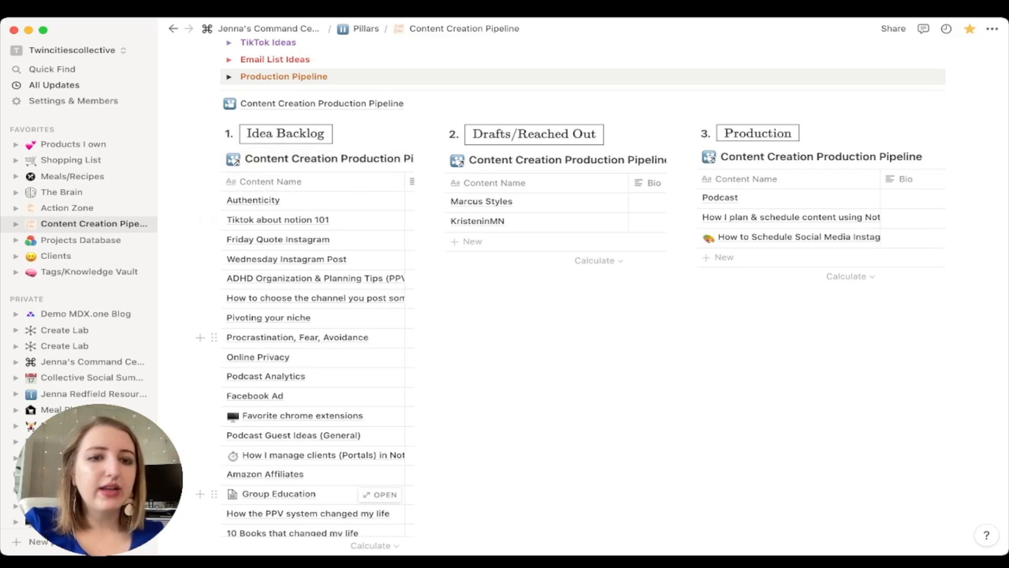
pyautogui.scroll(-3)
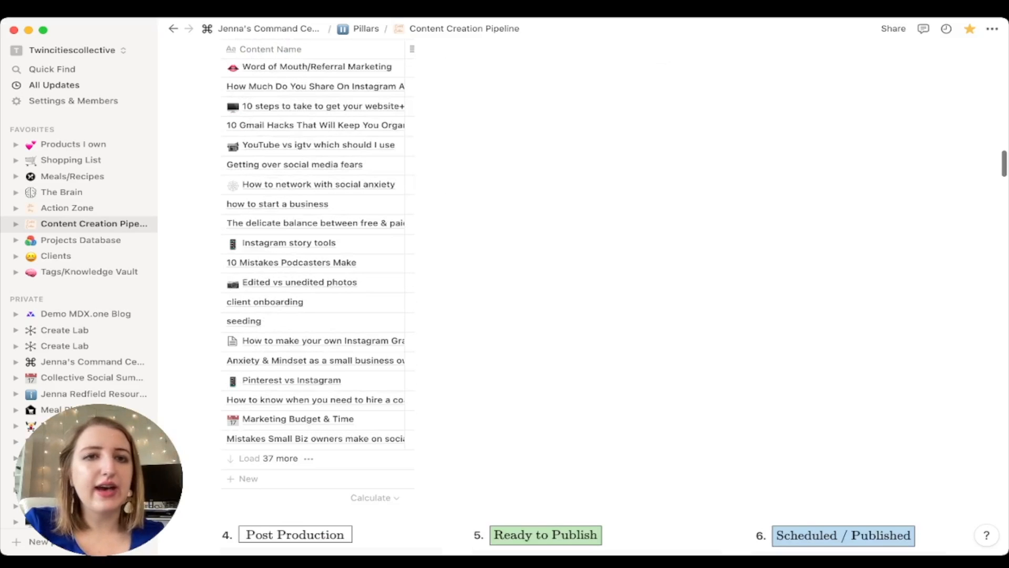
pyautogui.scroll(-3)
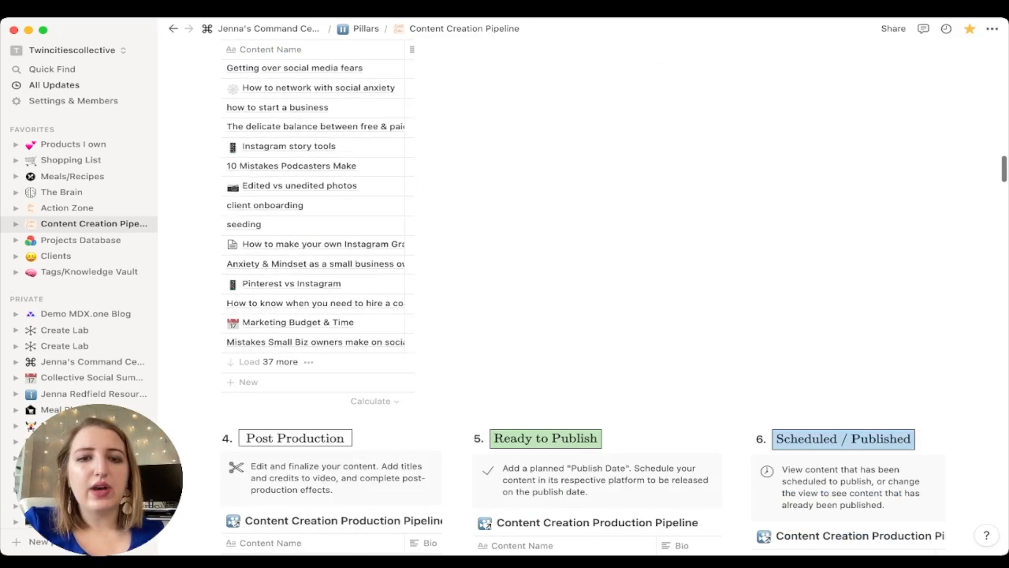
pyautogui.scroll(3)
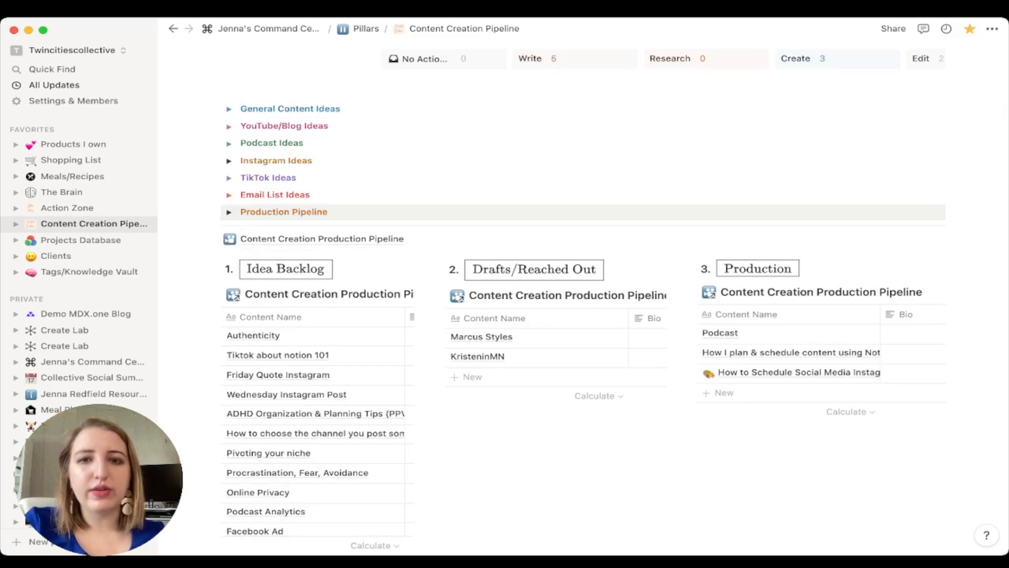
# Step: Scroll down to the Production table's 'How I plan & schedule content using Notion & Canva' entry
pyautogui.scroll(-3)
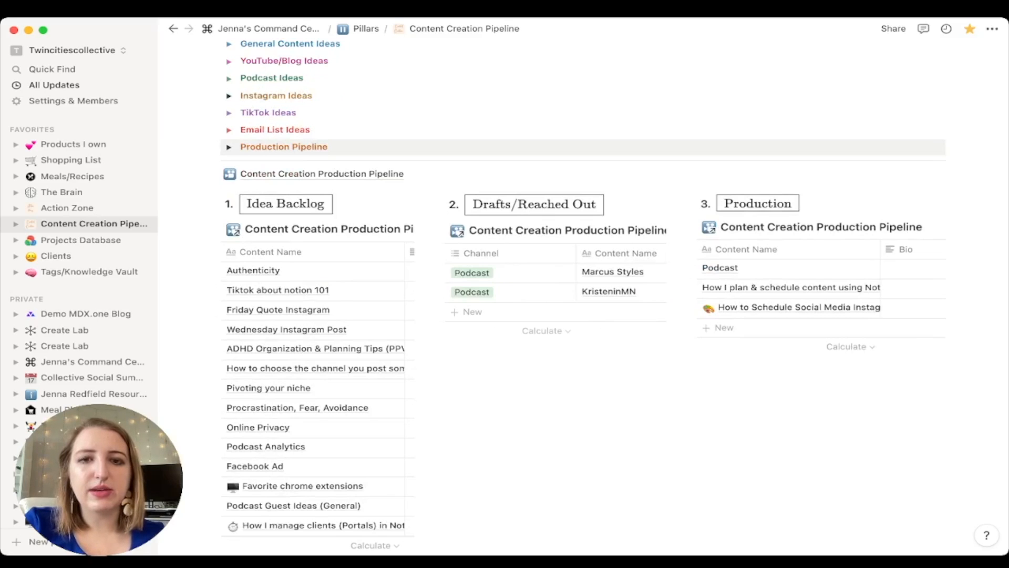
pyautogui.moveTo(286, 329)
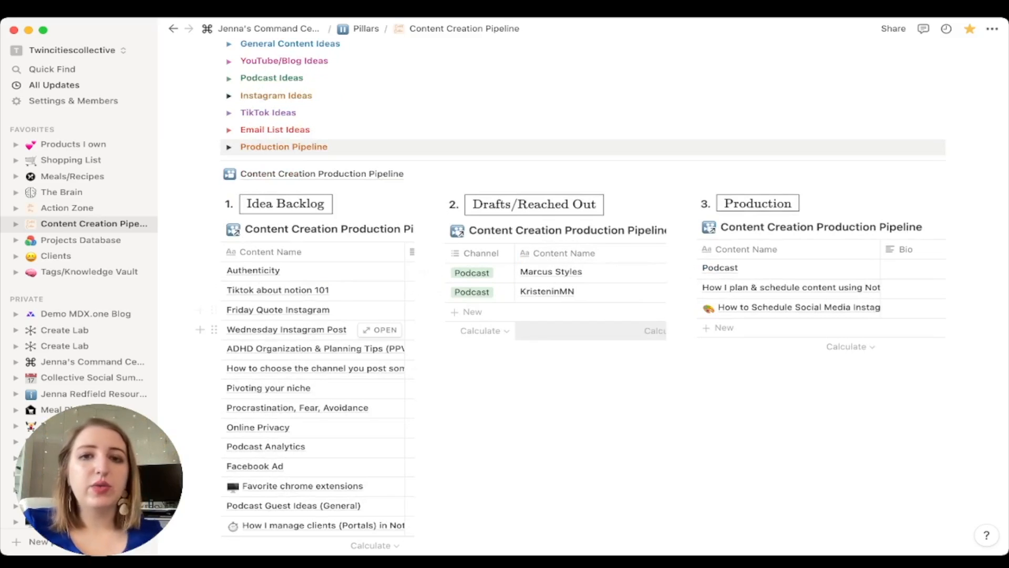
pyautogui.moveTo(290, 348)
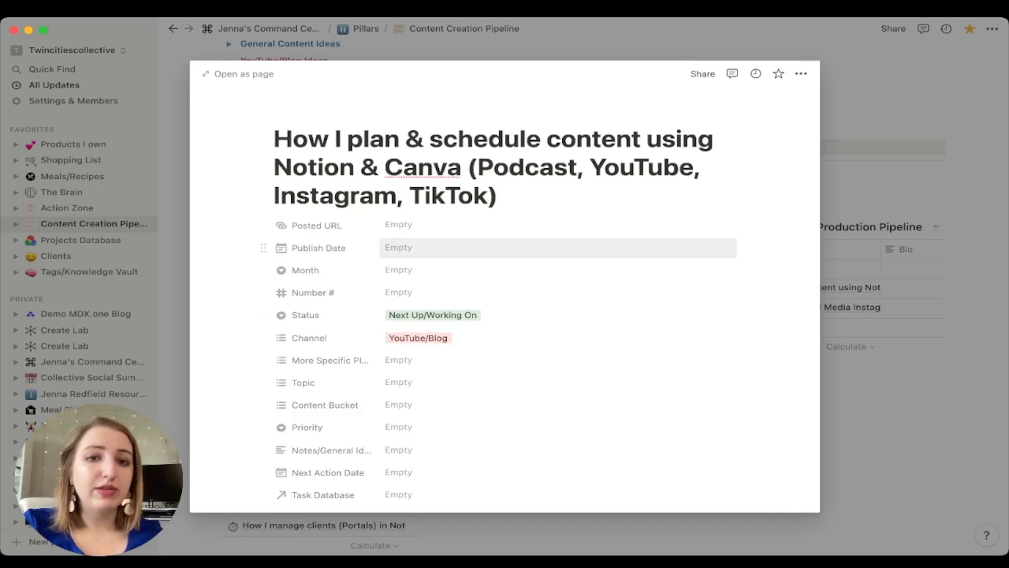
# Step: Set the entry's Publish Date to October 21, 2021, Month to 10/21, and Topic to Notion
pyautogui.click(451, 248)
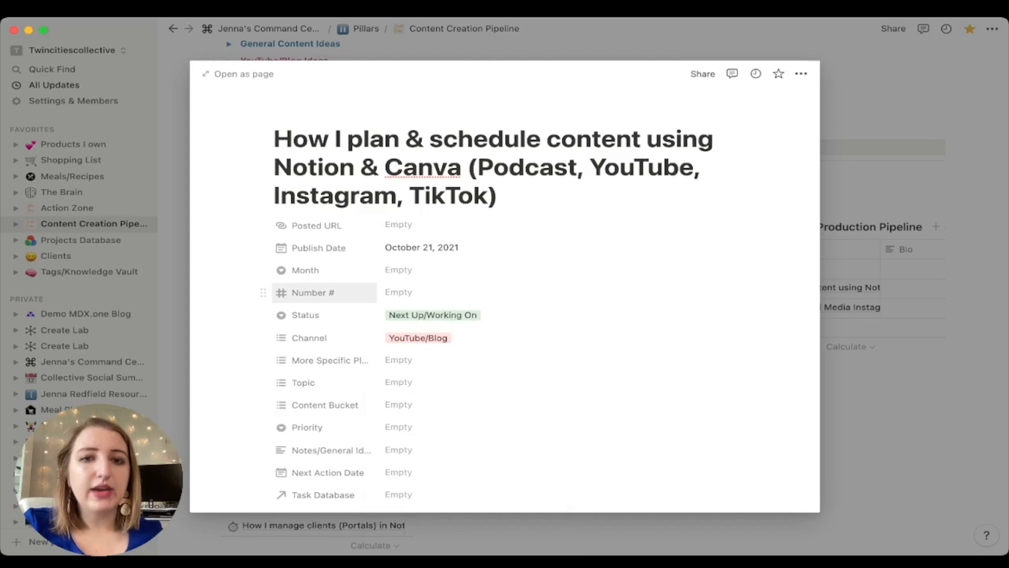
pyautogui.click(398, 269)
pyautogui.write('10/21')
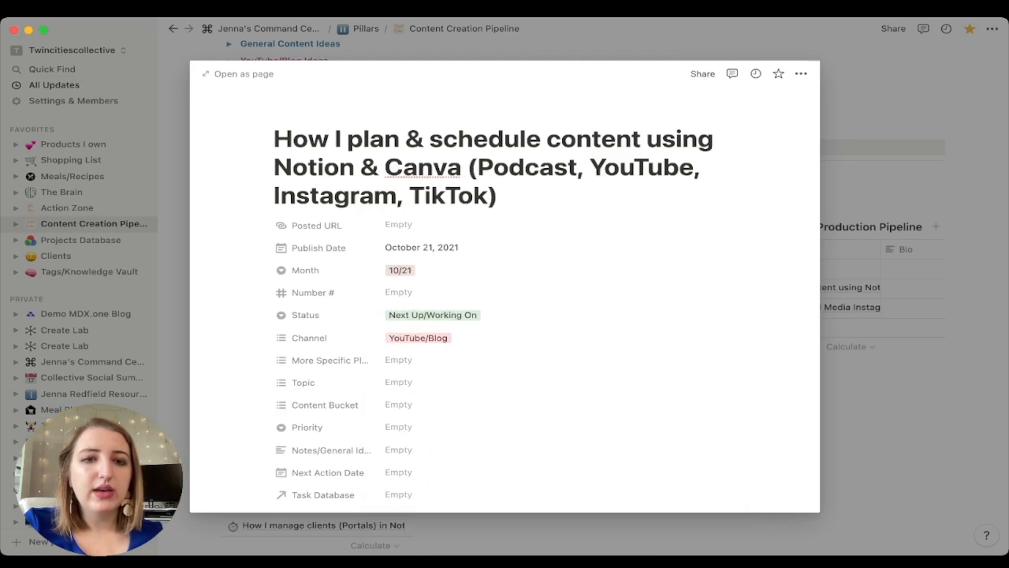
pyautogui.scroll(-3)
pyautogui.write('N')
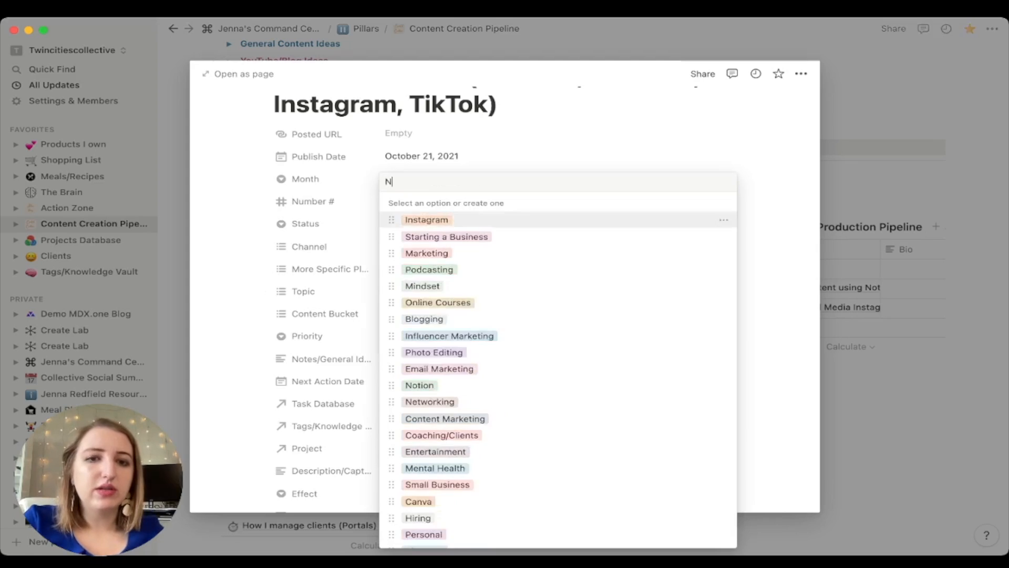
pyautogui.write('otion')
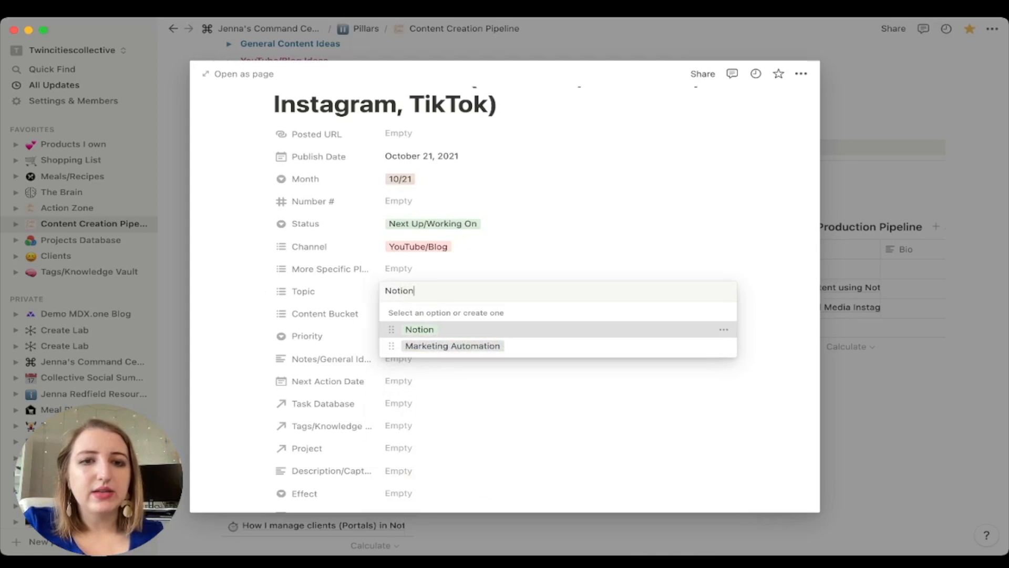
pyautogui.click(419, 329)
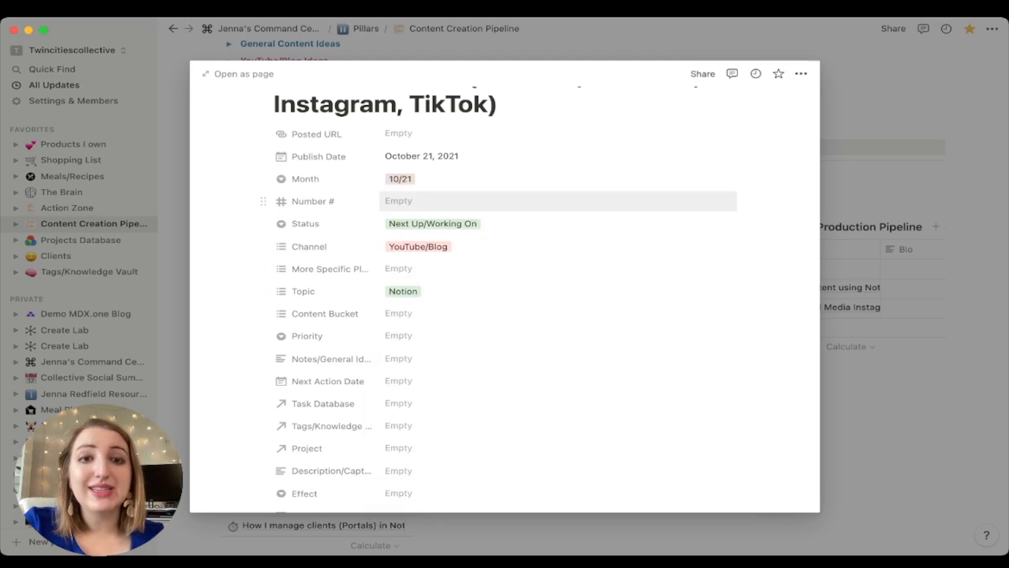
# Step: Scroll through the entry's remaining properties in the peek window
pyautogui.scroll(3)
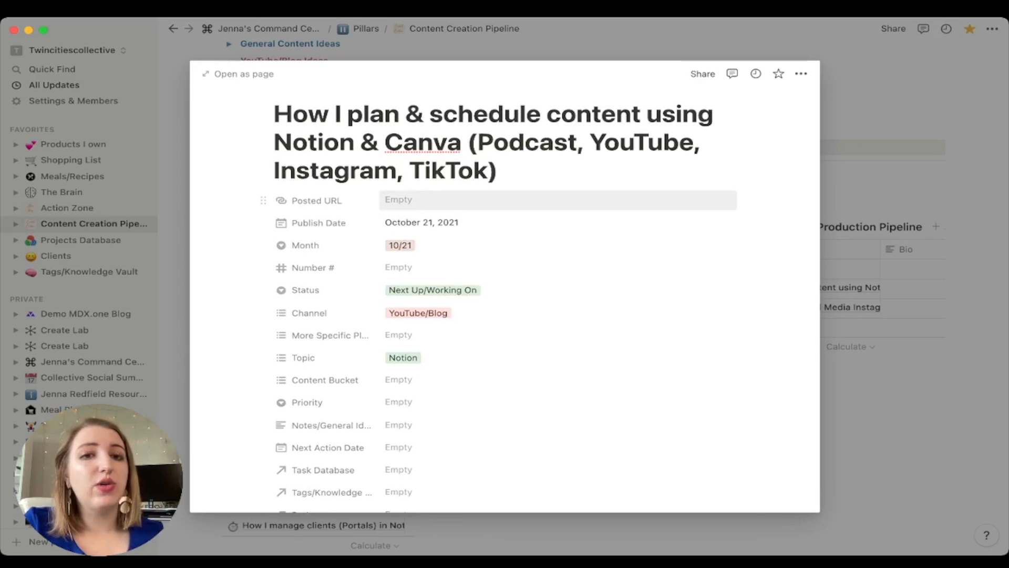
pyautogui.scroll(-3)
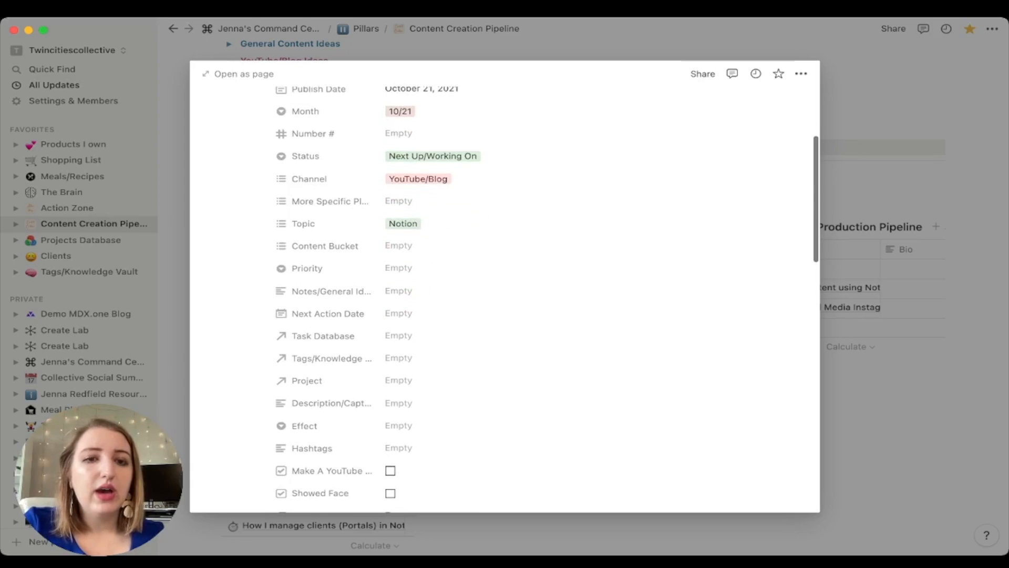
pyautogui.scroll(-3)
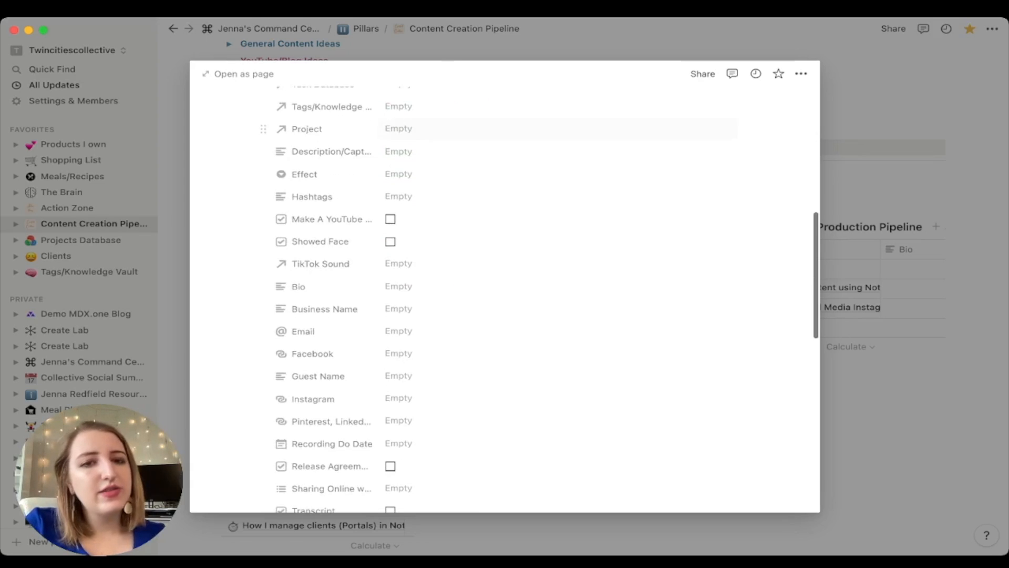
pyautogui.scroll(-3)
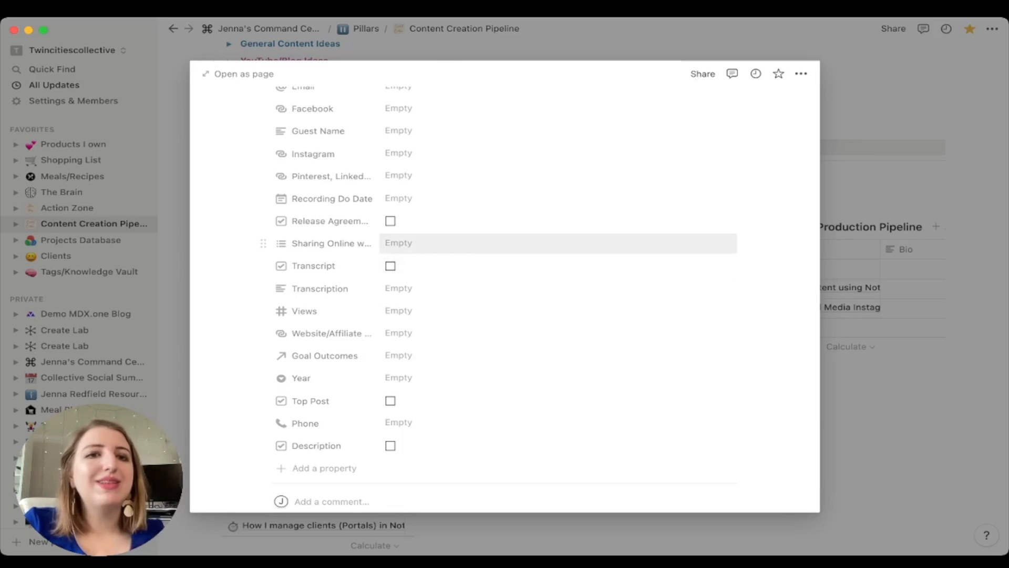
pyautogui.moveTo(399, 153)
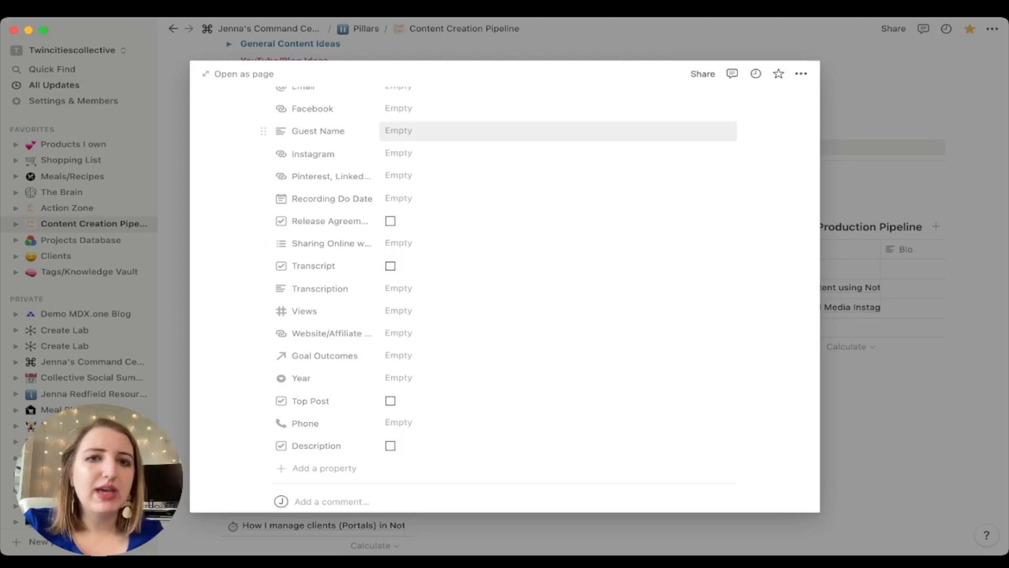
pyautogui.scroll(3)
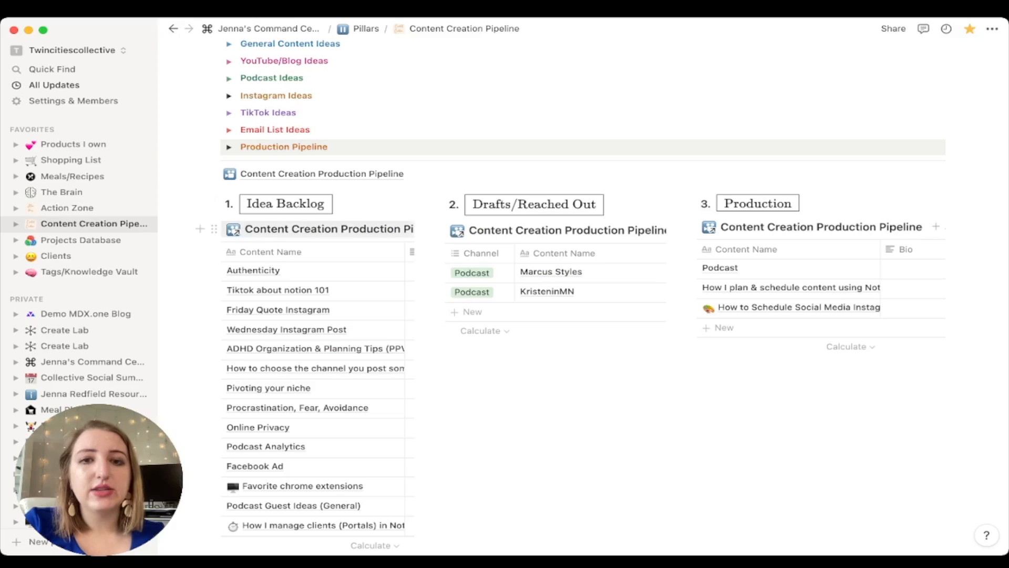
# Step: Scroll past Post Production, Ready to Publish and the October 2021 calendar to Published Archives
pyautogui.scroll(-3)
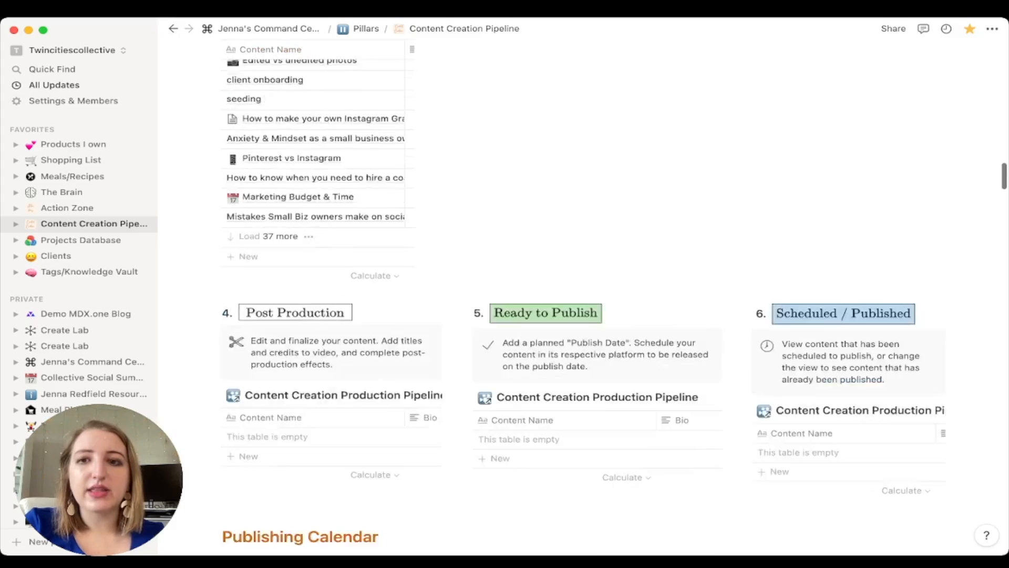
pyautogui.scroll(-3)
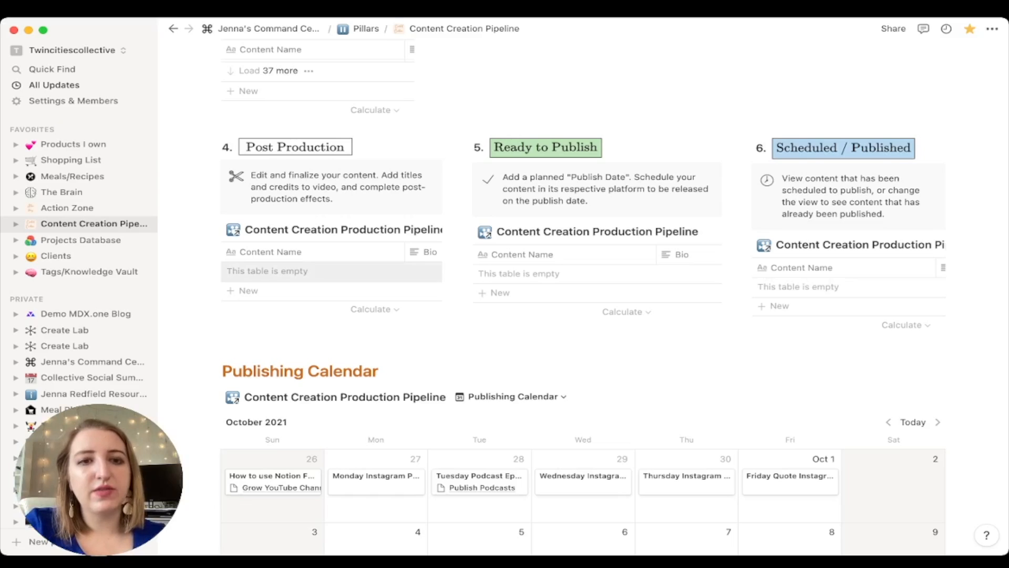
pyautogui.scroll(-3)
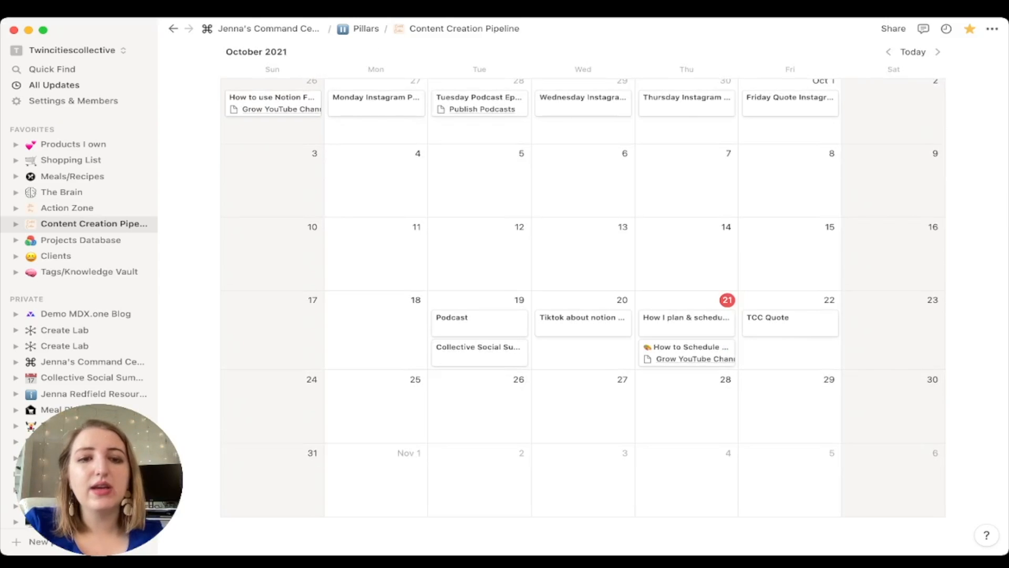
pyautogui.scroll(-3)
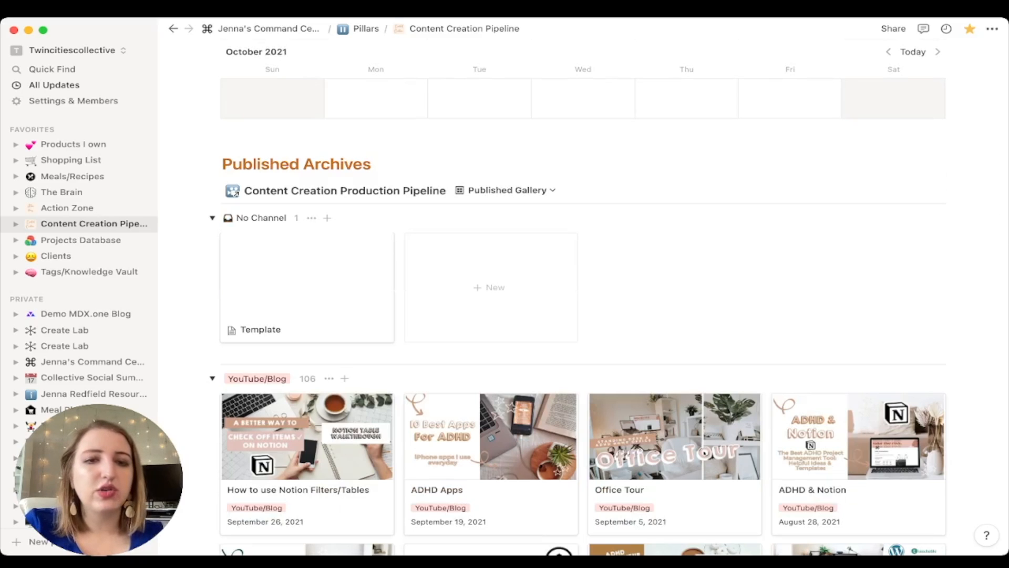
pyautogui.scroll(-3)
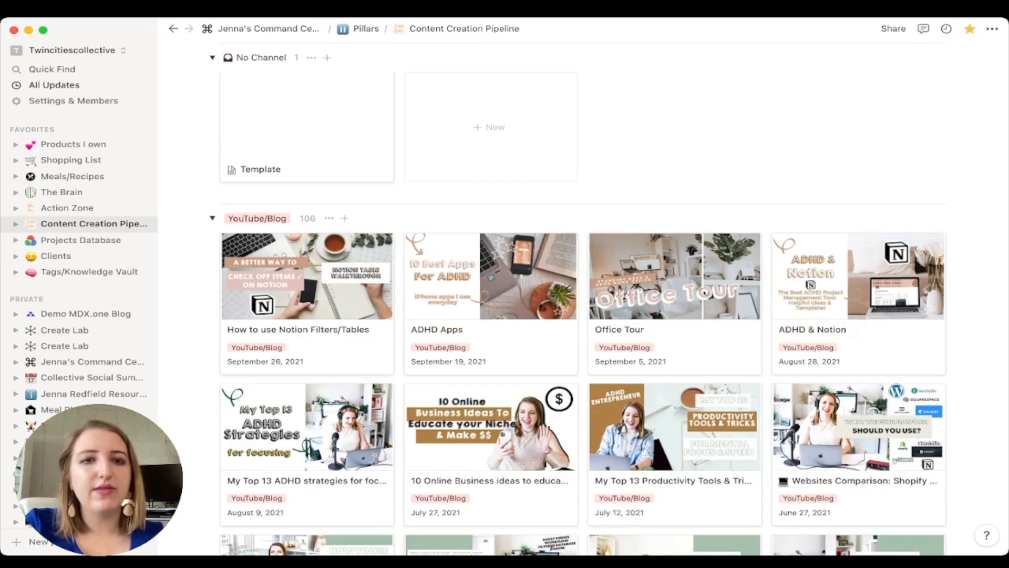
pyautogui.scroll(3)
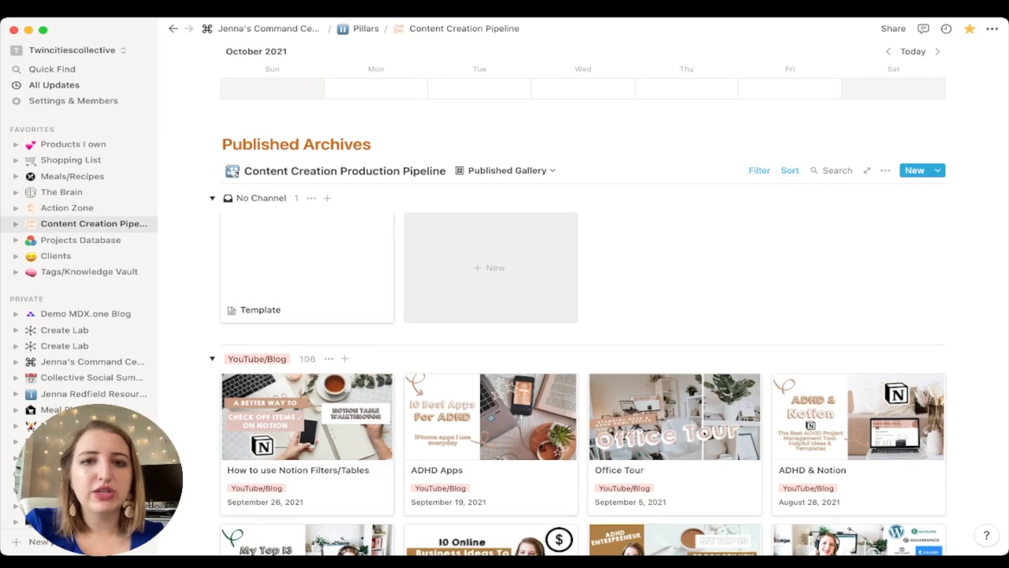
pyautogui.click(508, 170)
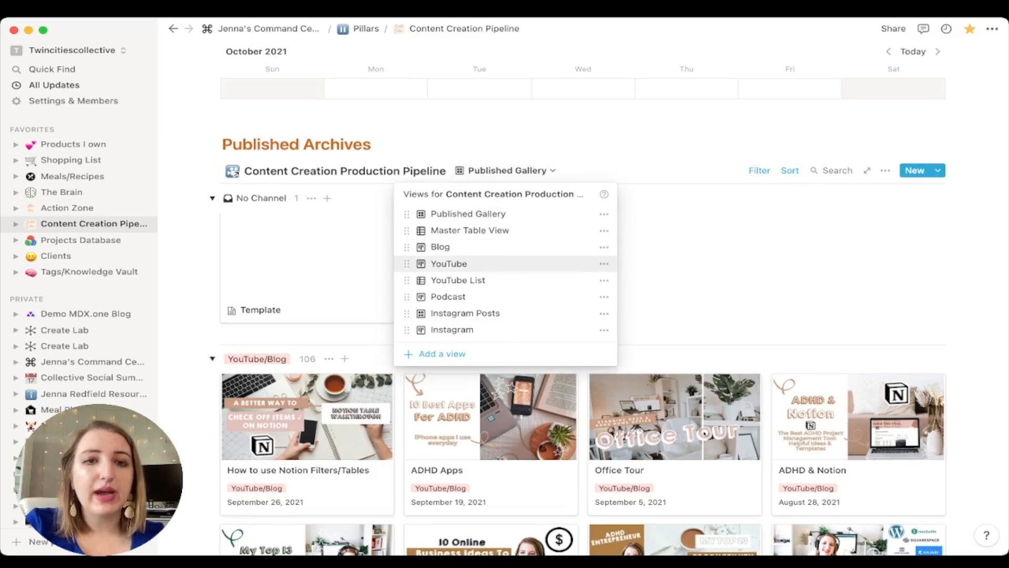
pyautogui.click(449, 264)
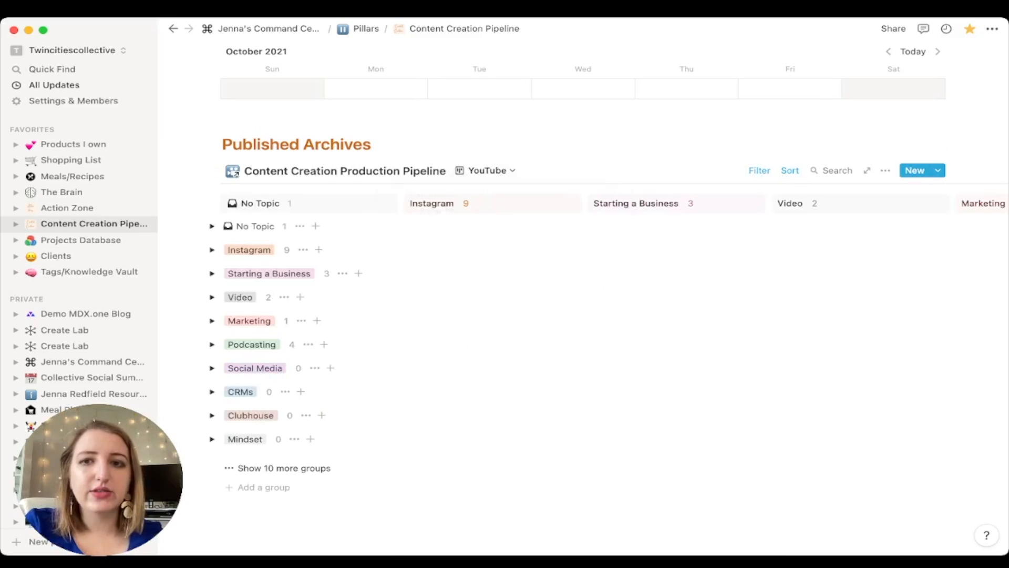
pyautogui.hscroll(3)
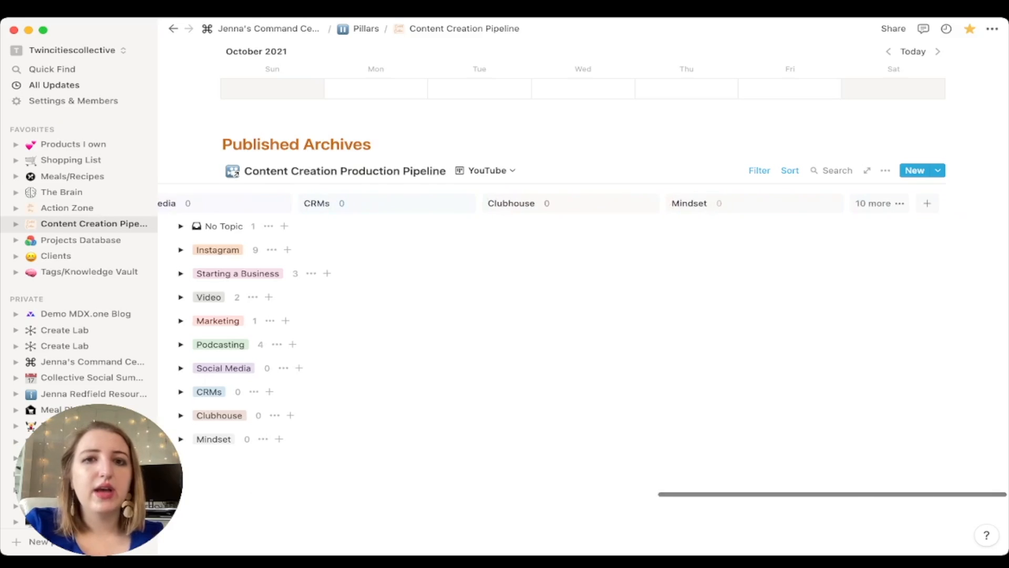
pyautogui.click(487, 170)
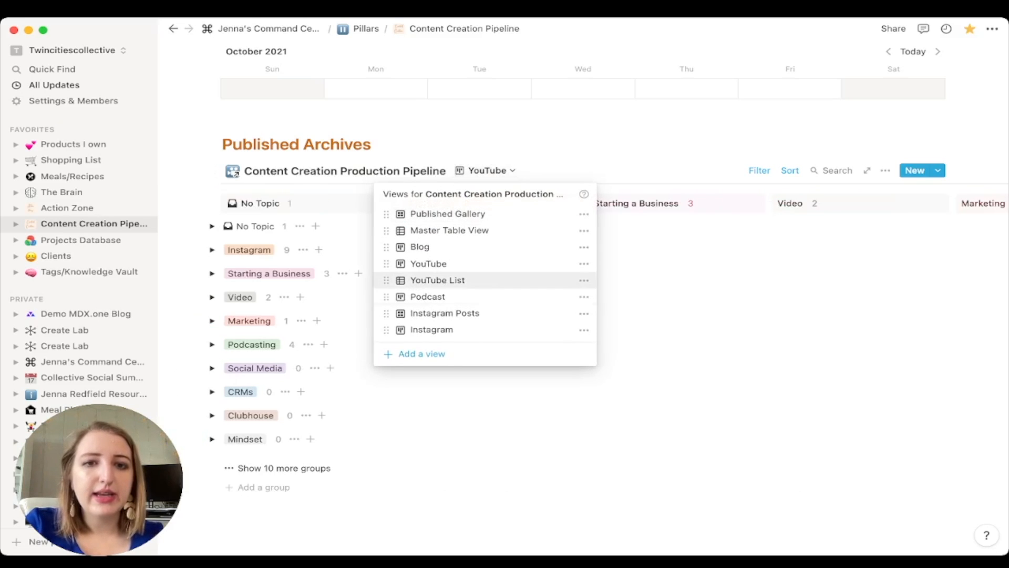
pyautogui.click(427, 296)
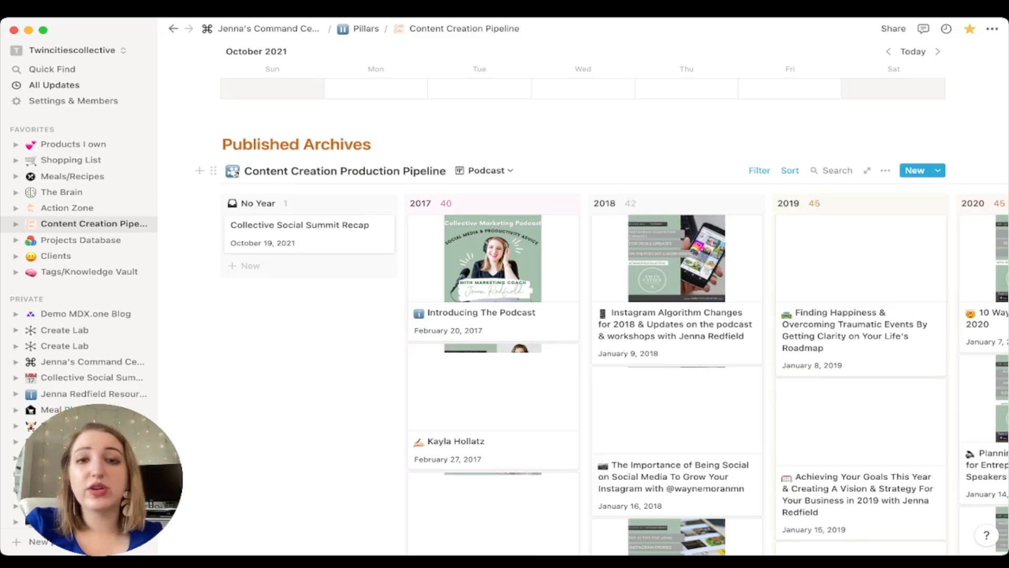
pyautogui.hscroll(3)
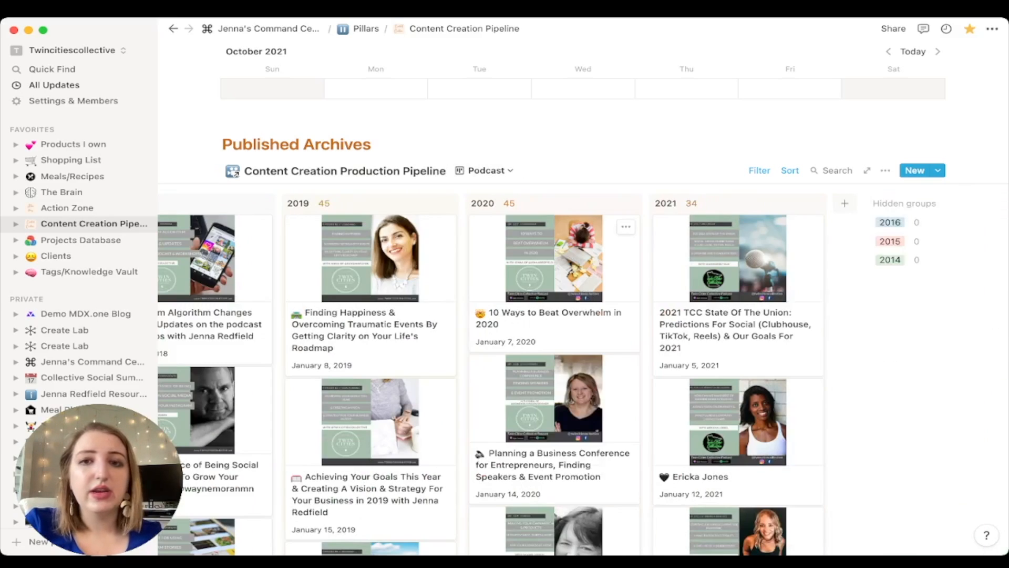
pyautogui.hscroll(-3)
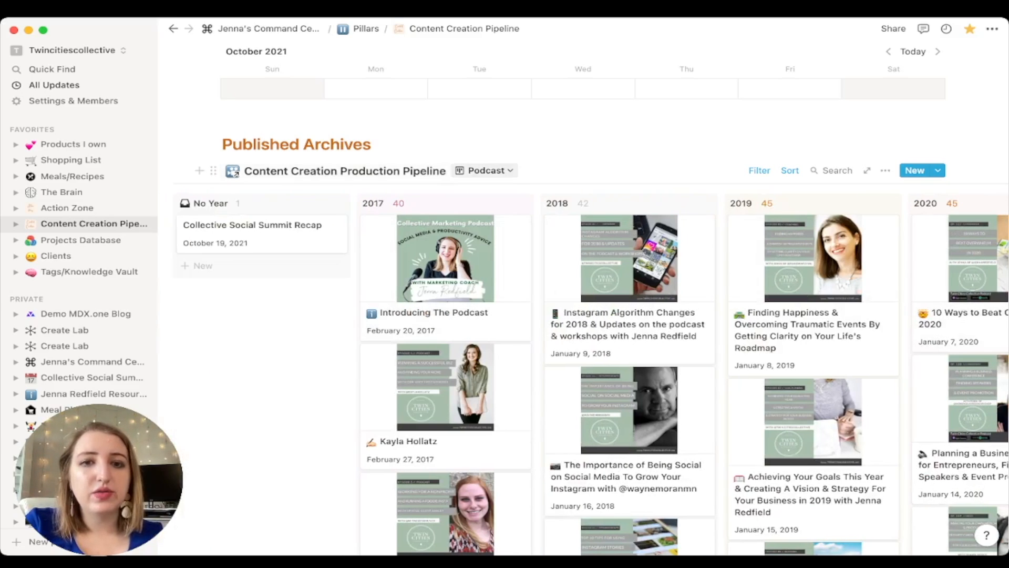
pyautogui.click(487, 169)
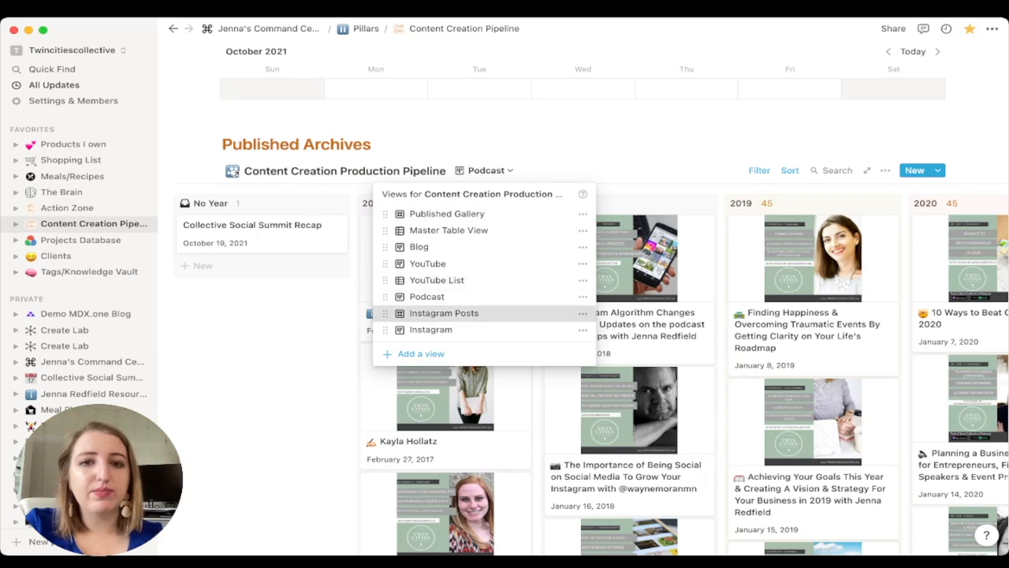
pyautogui.click(444, 313)
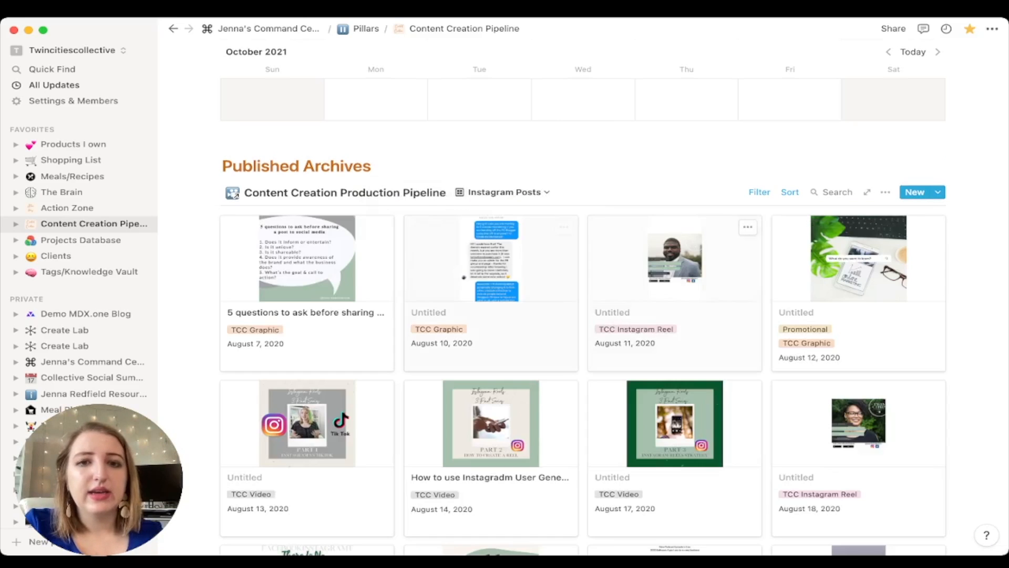
pyautogui.click(505, 192)
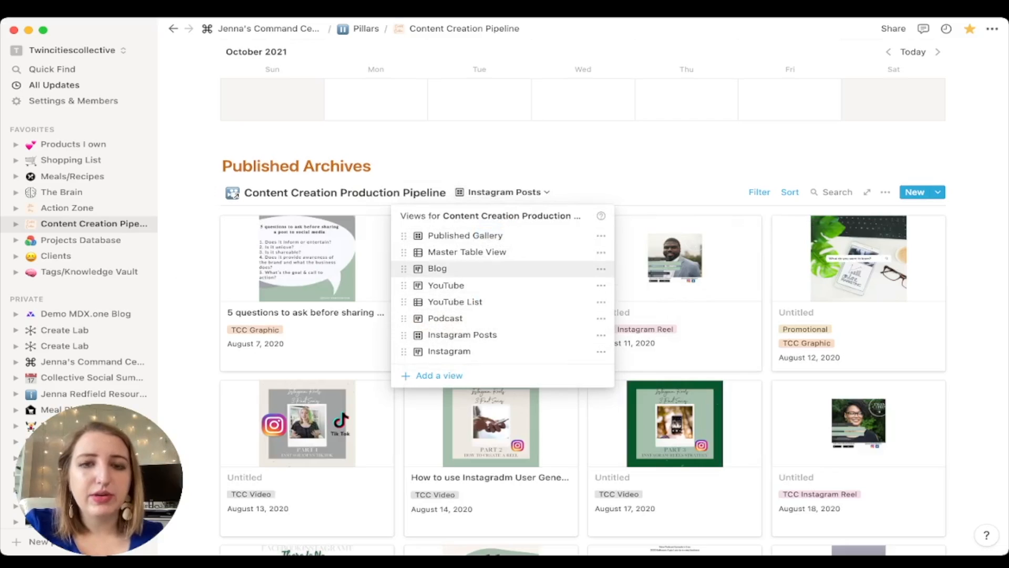
pyautogui.click(437, 268)
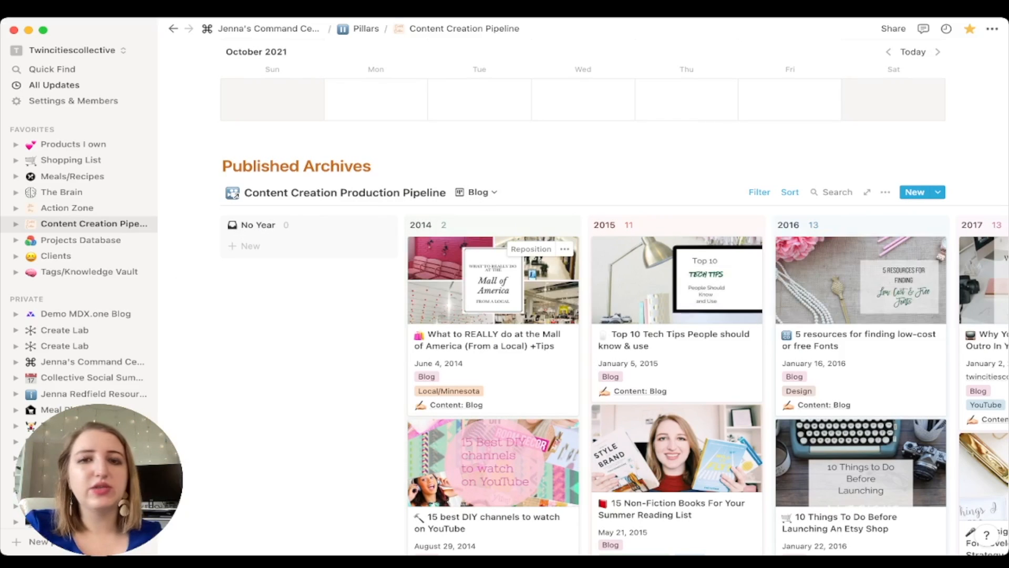
pyautogui.hscroll(3)
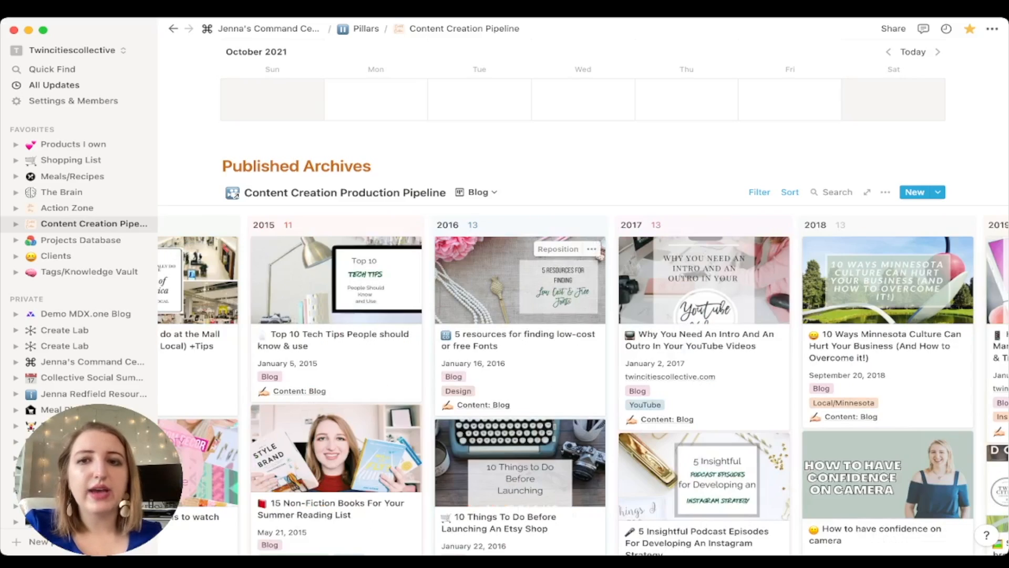
pyautogui.hscroll(3)
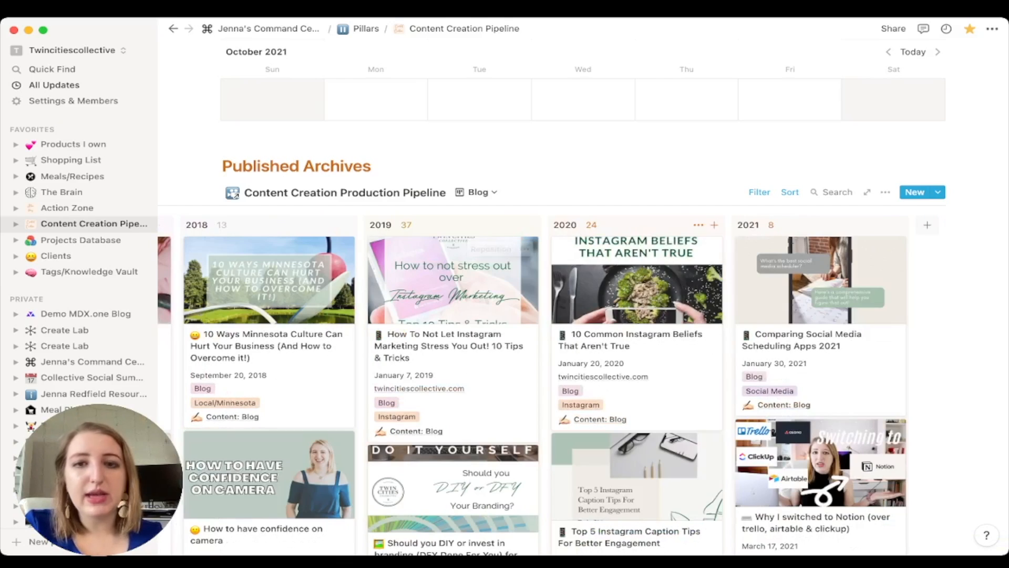
pyautogui.hscroll(-3)
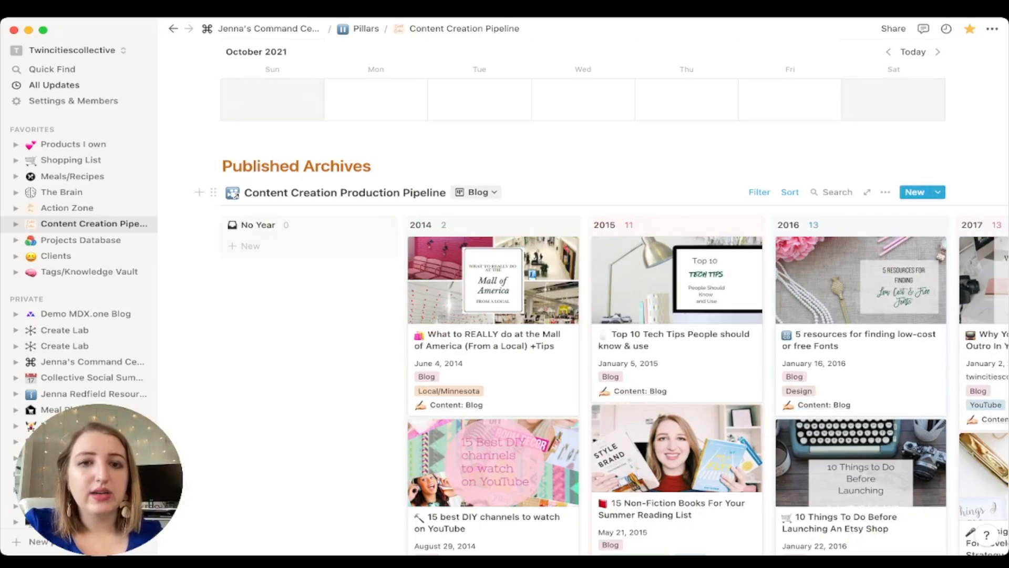
pyautogui.click(476, 192)
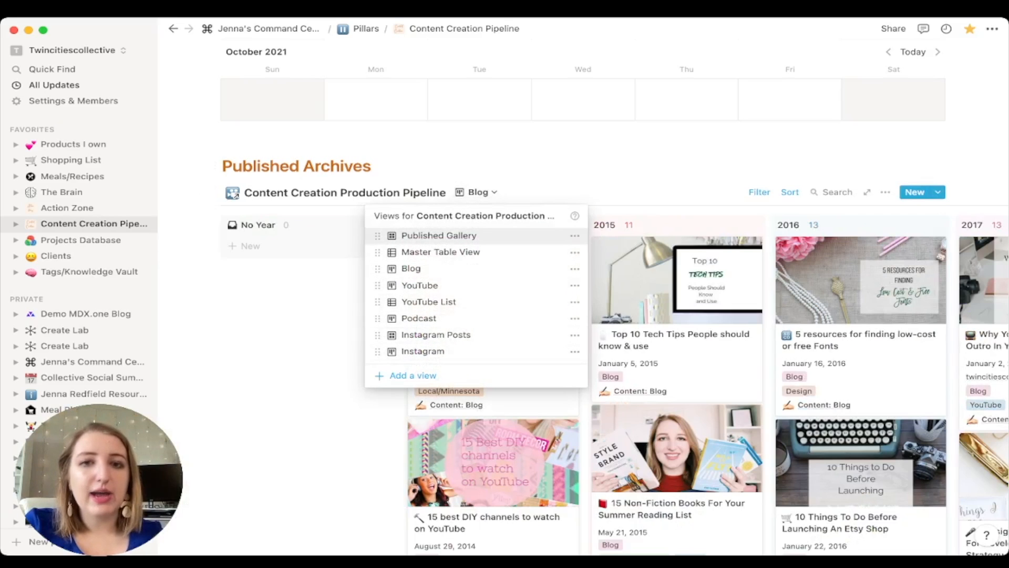
pyautogui.click(439, 236)
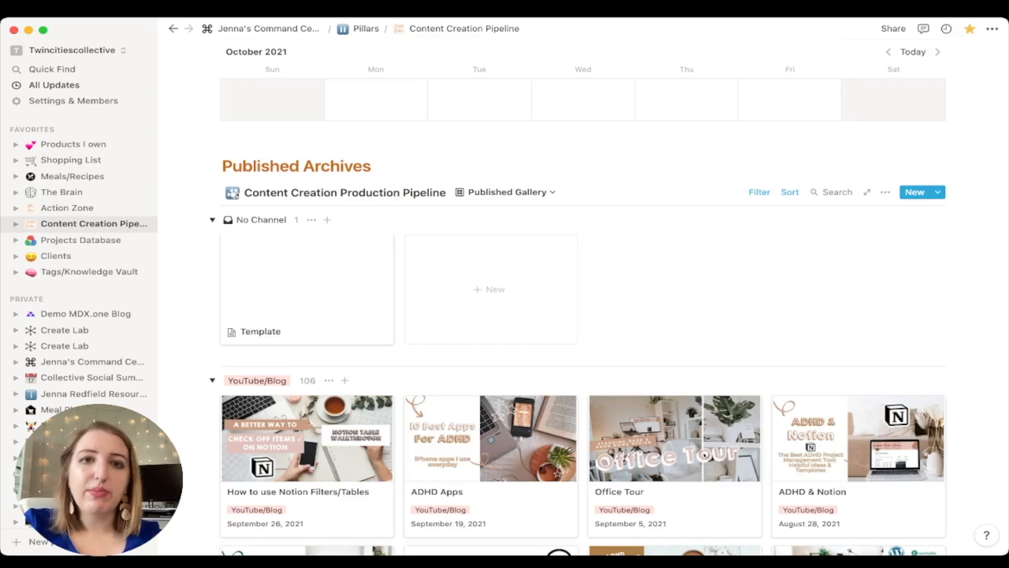
pyautogui.scroll(3)
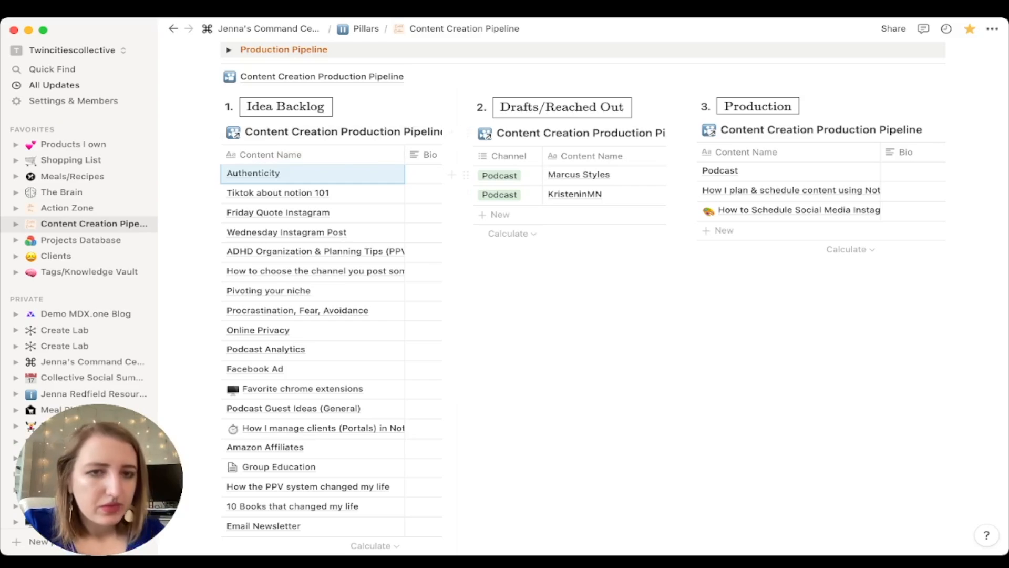
# Step: Change the Authenticity podcast idea's Status to Published
pyautogui.scroll(3)
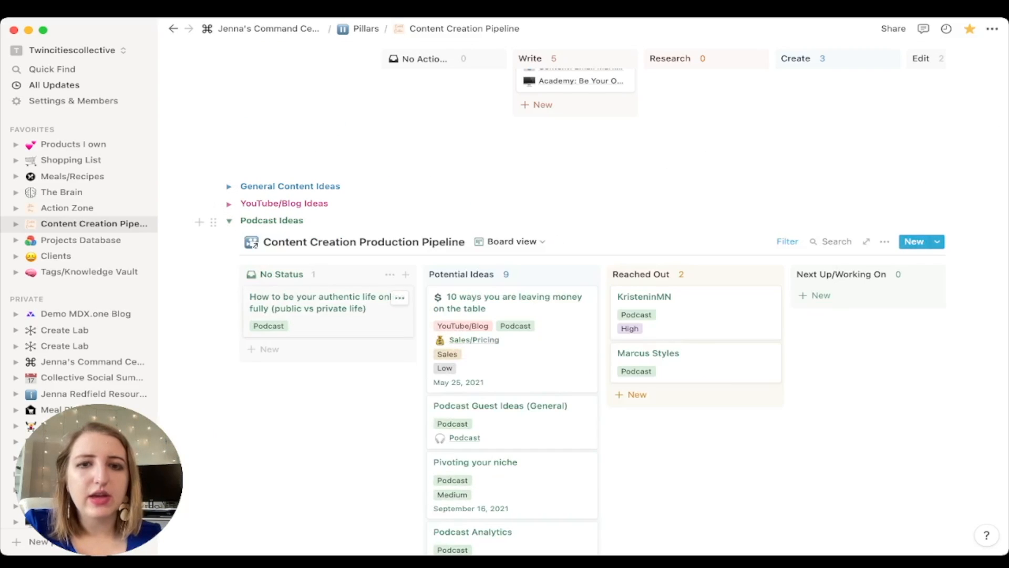
pyautogui.scroll(-3)
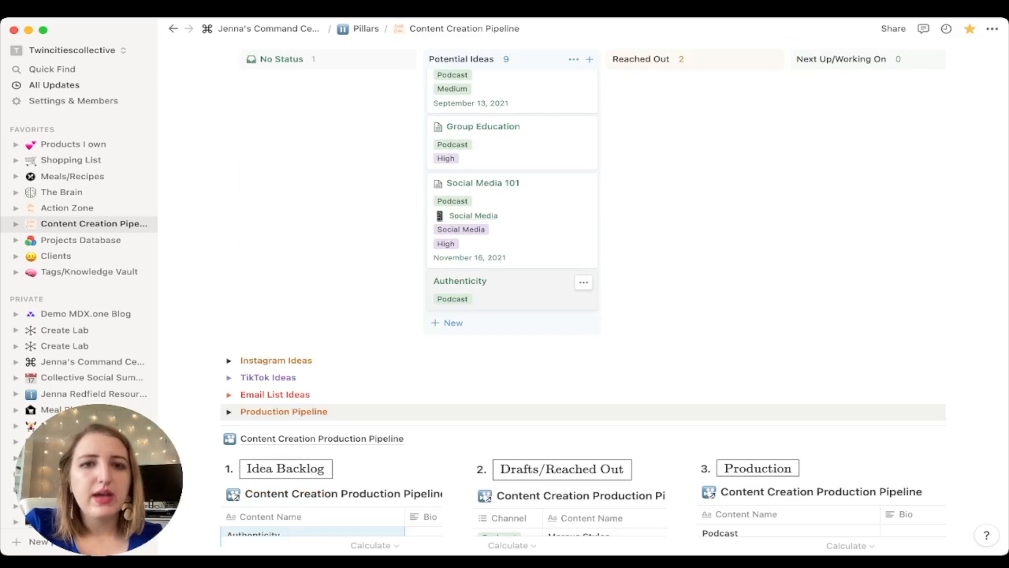
pyautogui.click(459, 280)
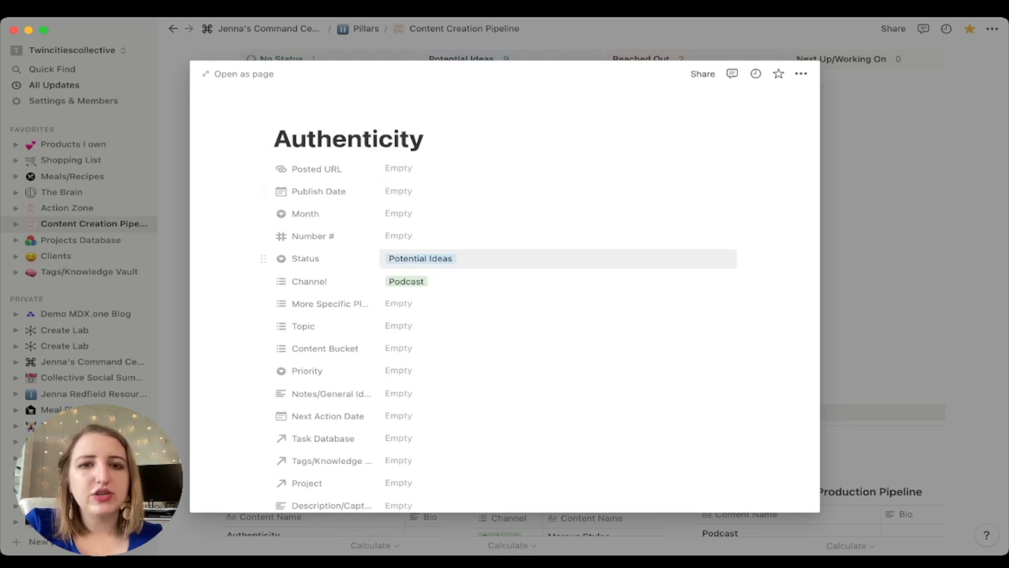
pyautogui.click(420, 258)
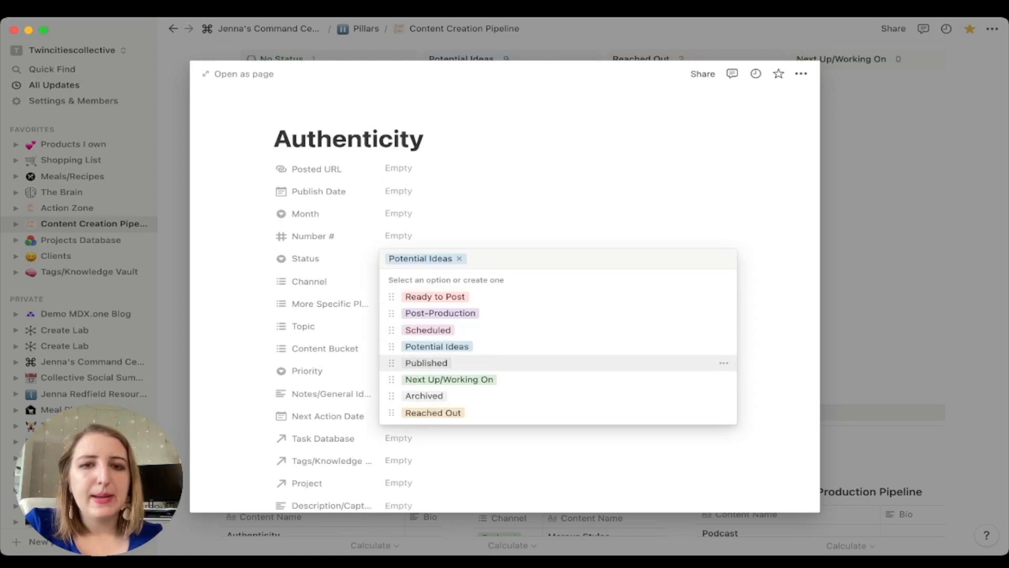
pyautogui.moveTo(427, 329)
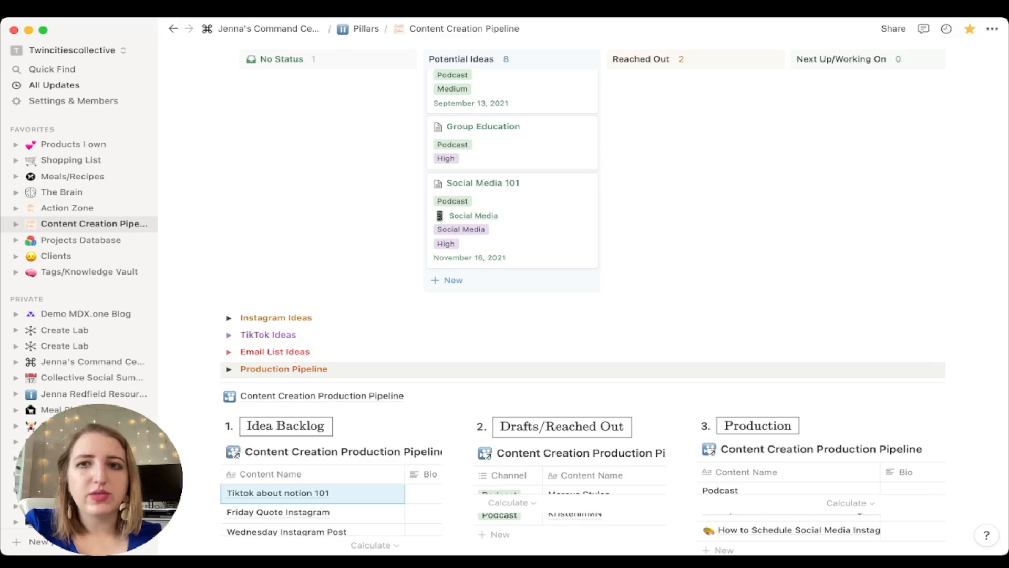
pyautogui.scroll(-3)
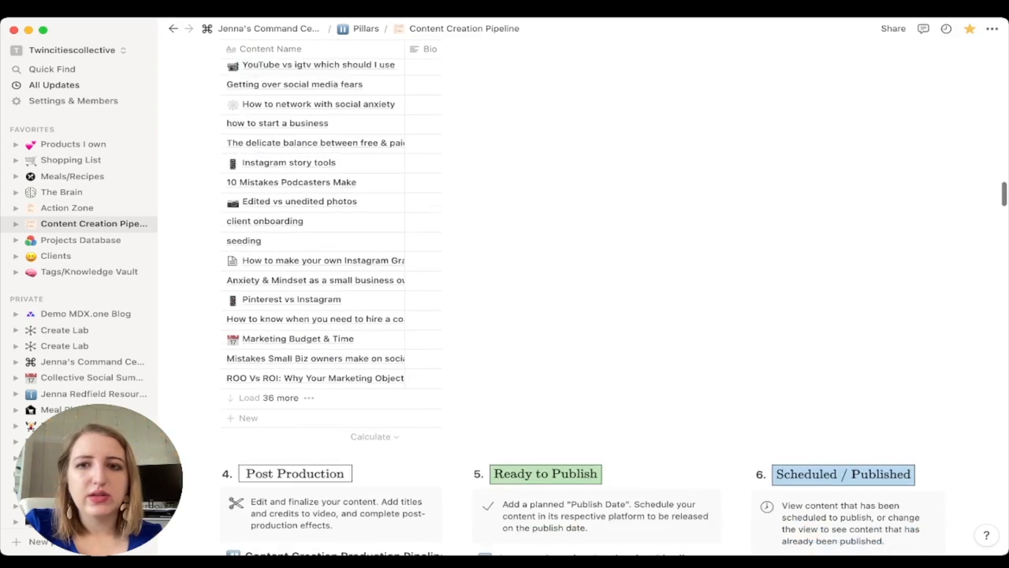
# Step: Review the Scheduled/Published table, Publishing Calendar and Published Archives, then switch to Canva
pyautogui.scroll(-3)
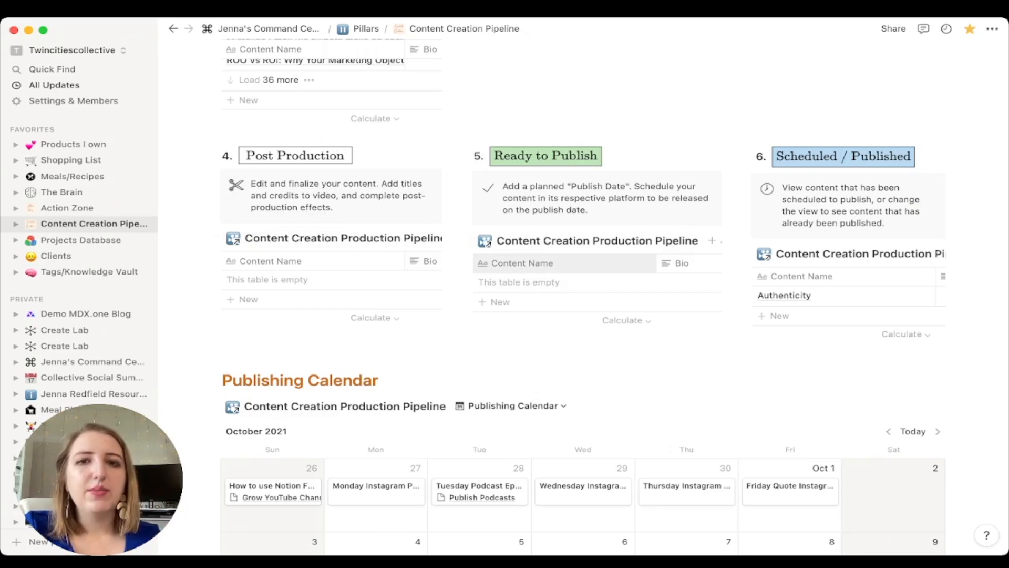
pyautogui.scroll(-3)
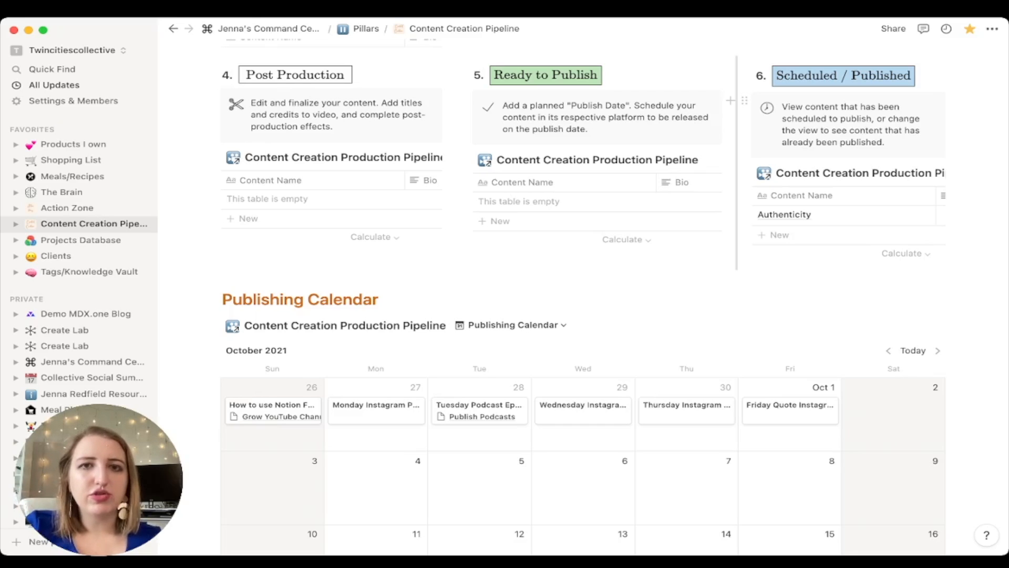
pyautogui.scroll(-3)
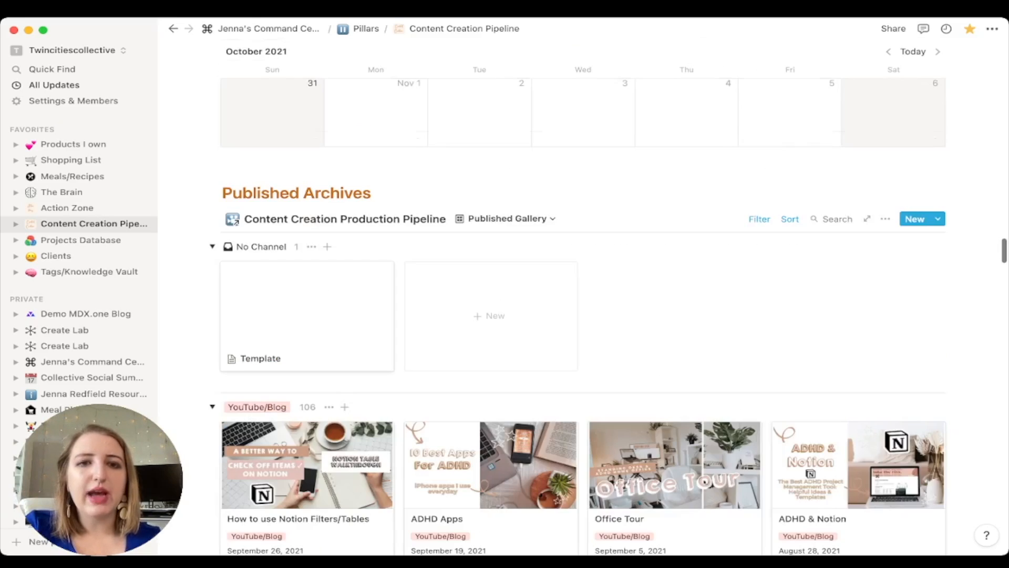
pyautogui.scroll(-3)
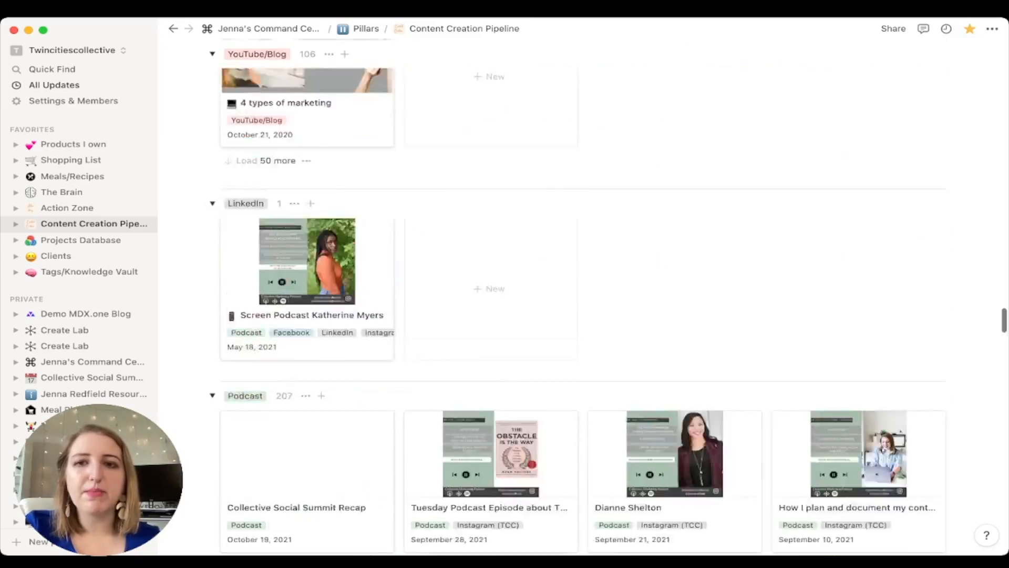
pyautogui.scroll(-3)
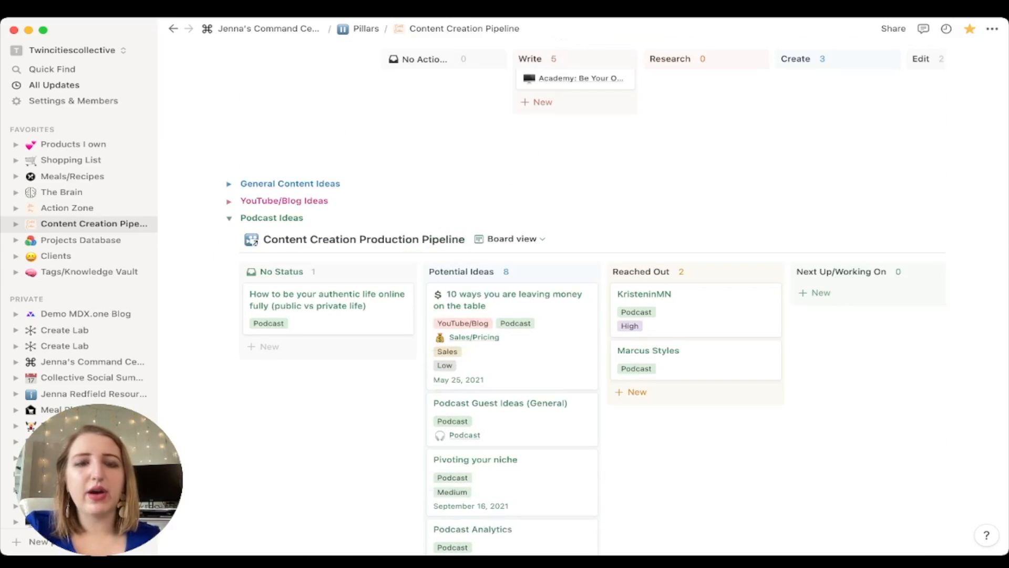
pyautogui.click(229, 217)
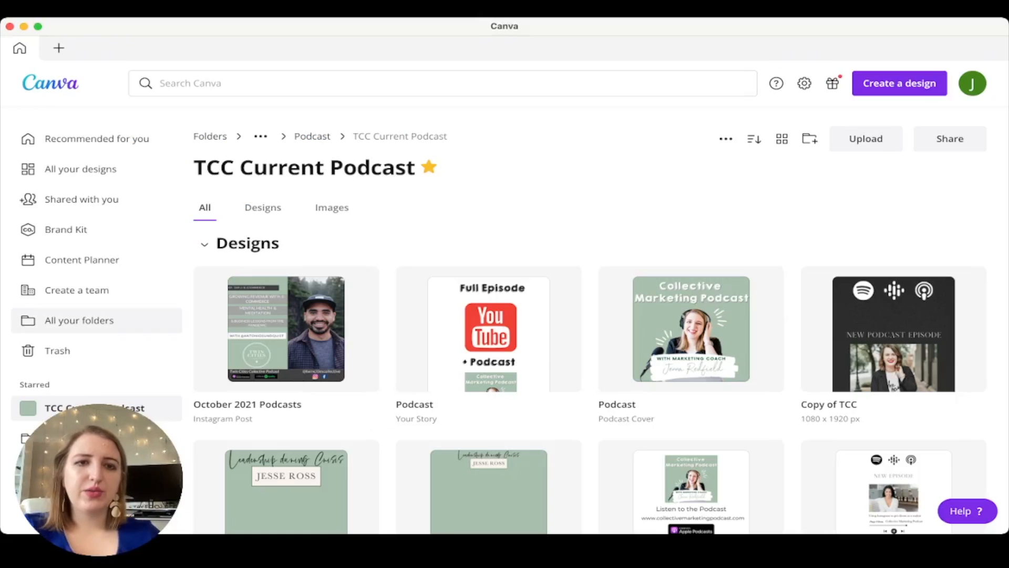
# Step: Browse the Business Projects: Events 2021 and 2019 folders, then open Content Creation
pyautogui.click(78, 320)
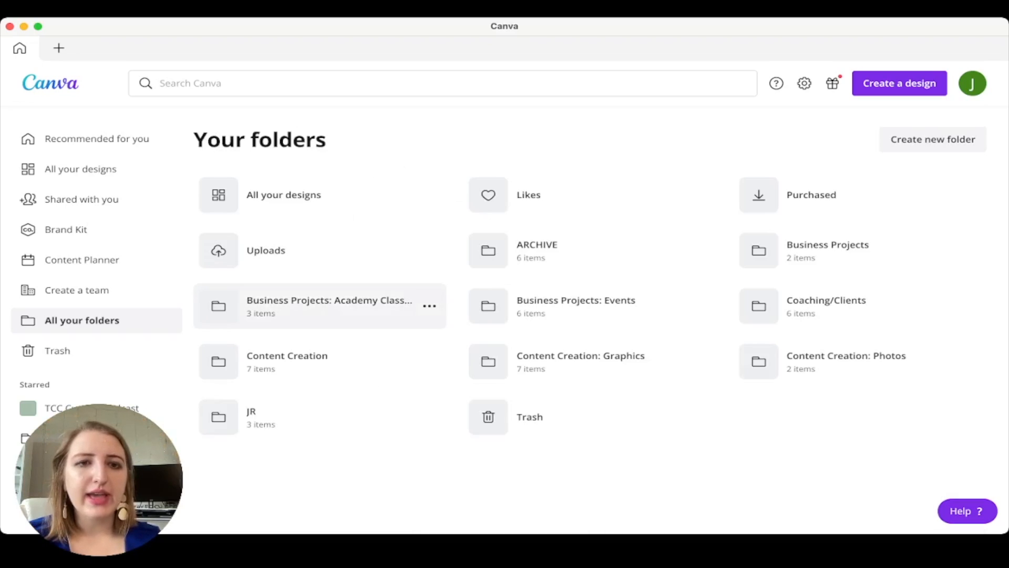
pyautogui.click(328, 306)
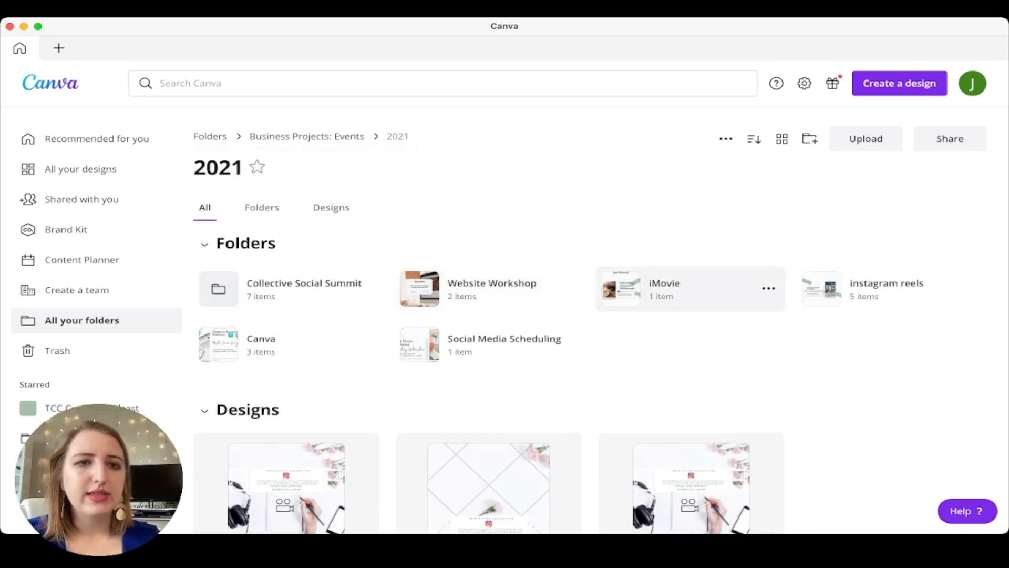
pyautogui.click(306, 136)
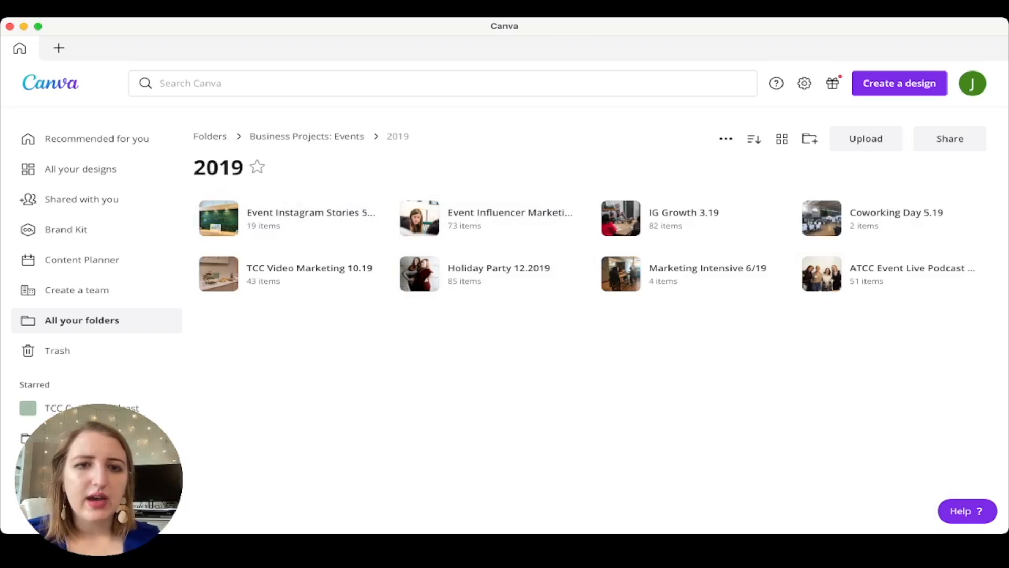
pyautogui.moveTo(490, 273)
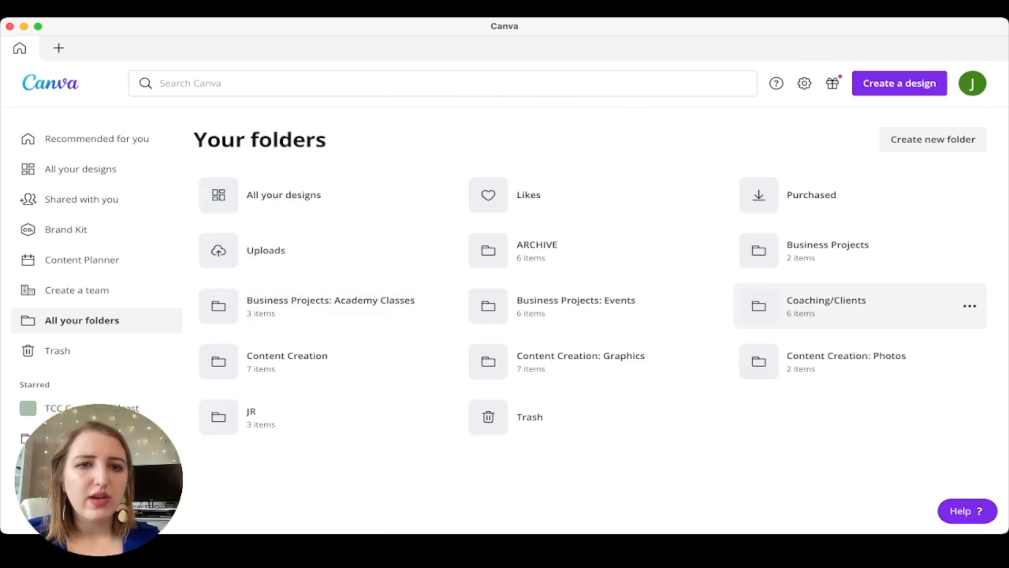
pyautogui.click(286, 355)
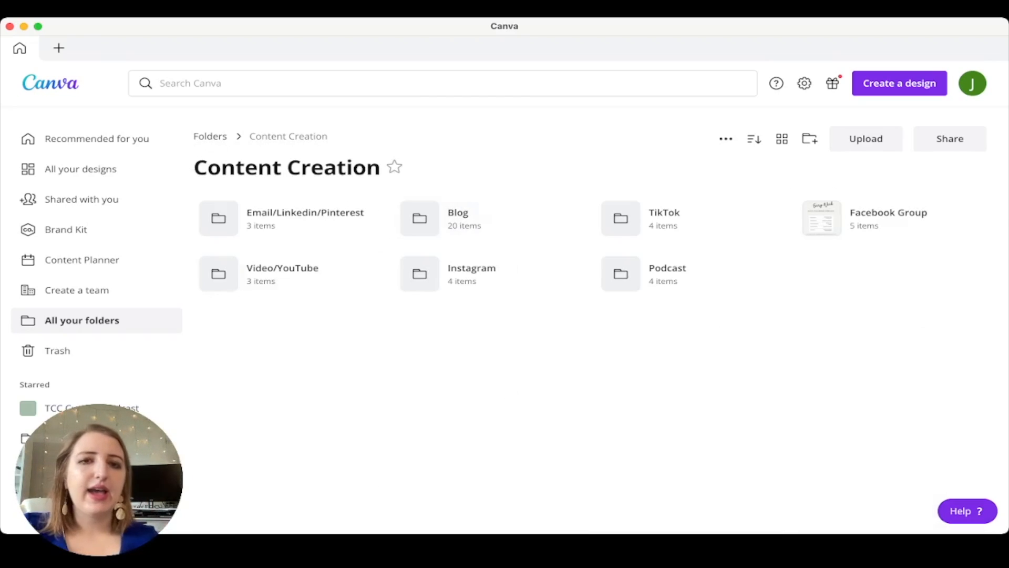
pyautogui.moveTo(490, 217)
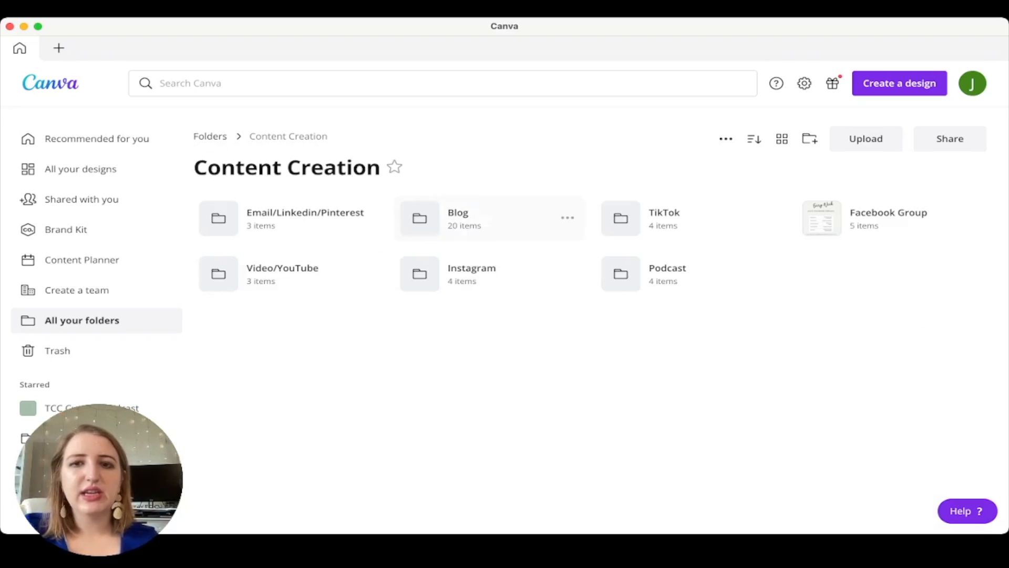
pyautogui.moveTo(667, 273)
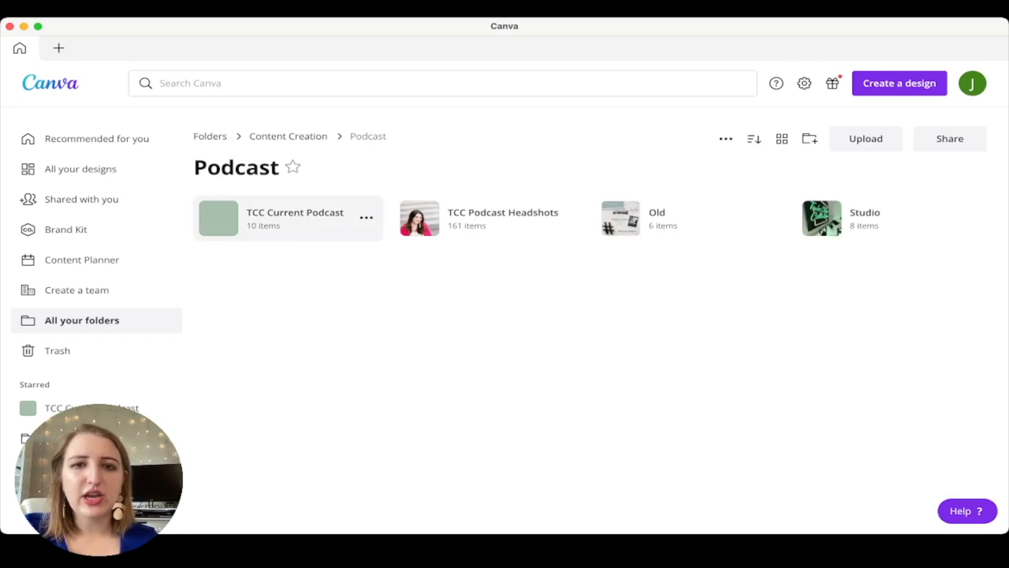
pyautogui.moveTo(688, 217)
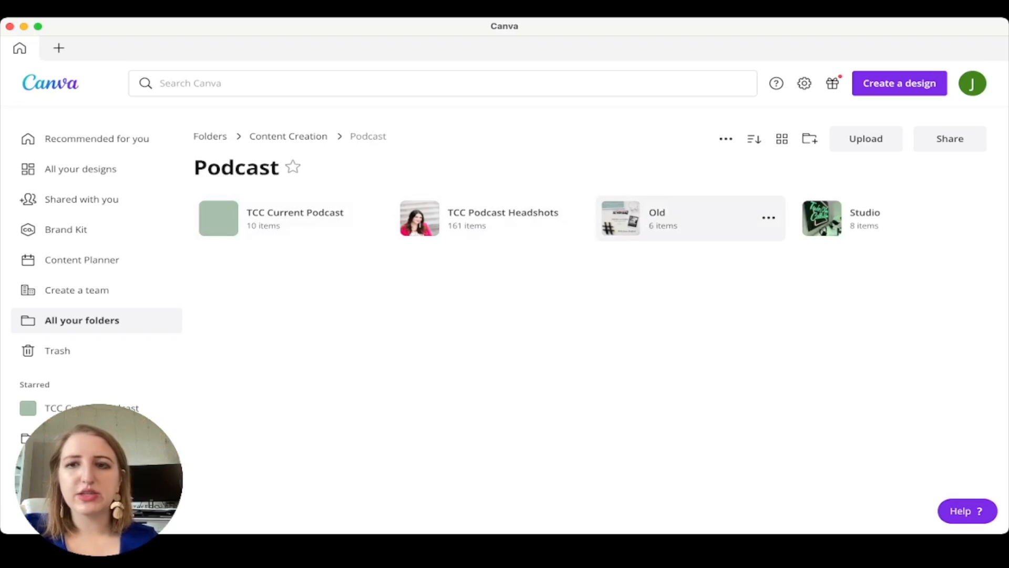
# Step: Browse the Podcast Studio and Instagram Reels folders, then breadcrumb back to Your folders
pyautogui.click(864, 213)
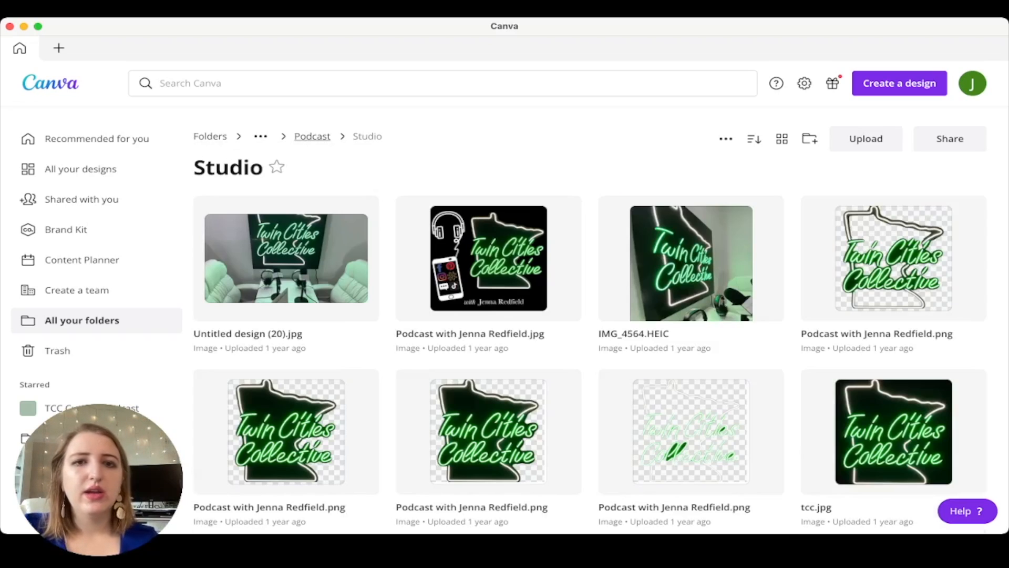
pyautogui.click(287, 136)
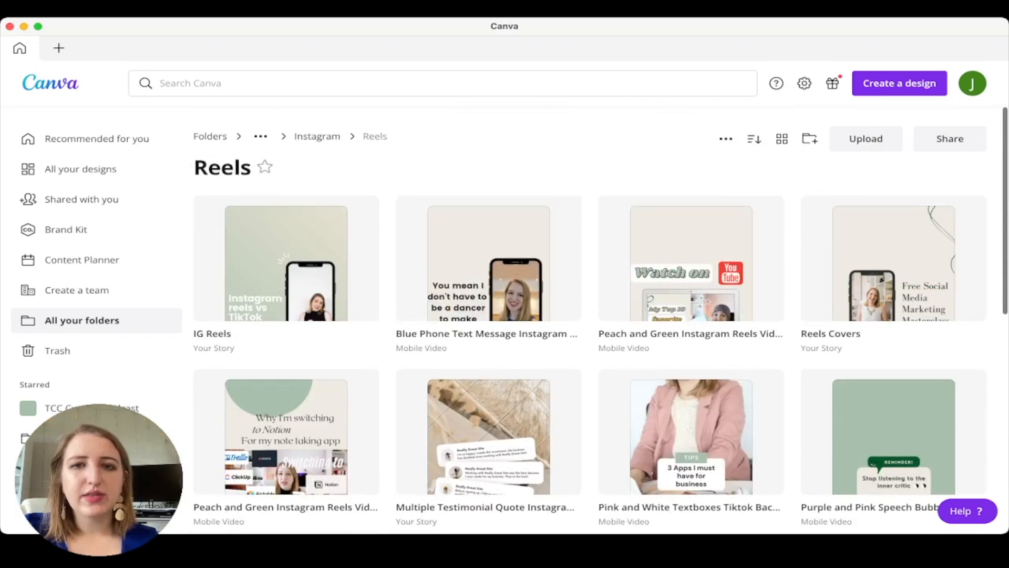
pyautogui.click(317, 135)
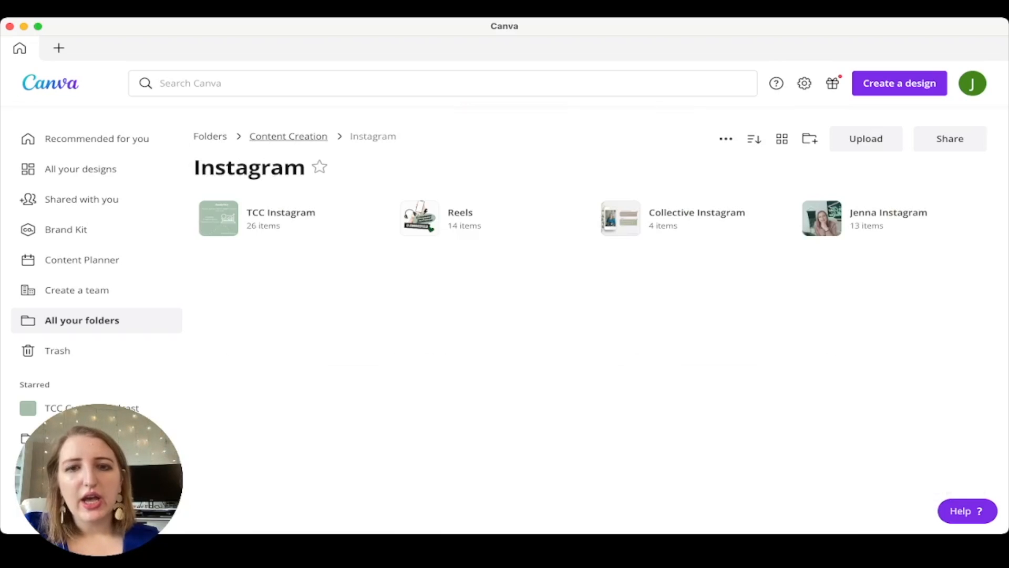
pyautogui.click(287, 136)
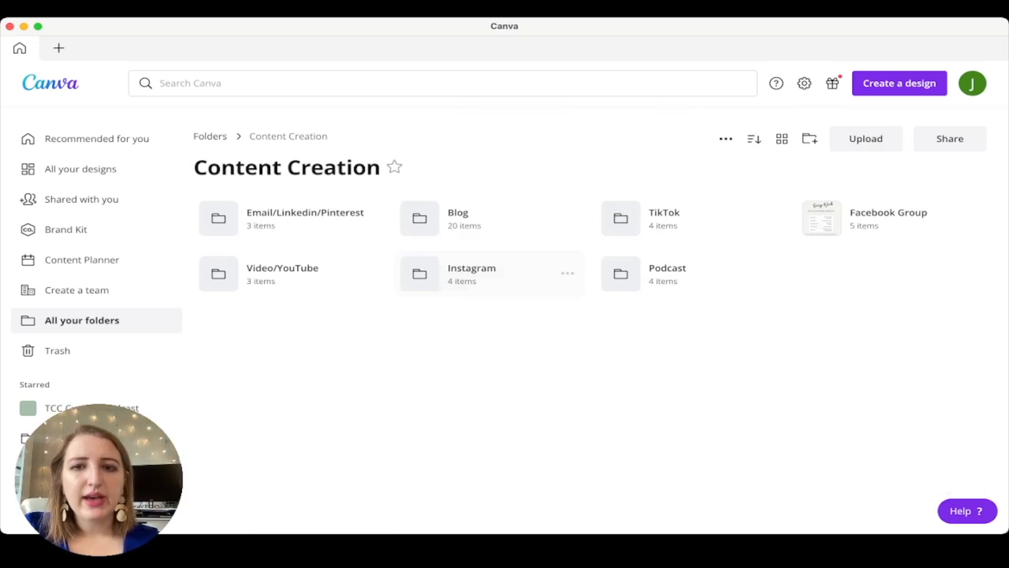
pyautogui.click(210, 136)
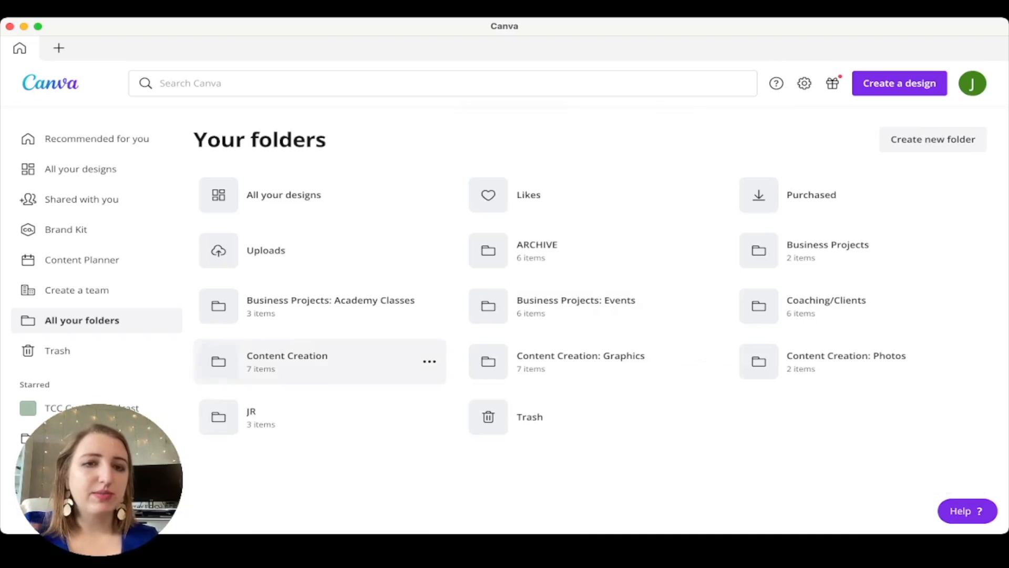
# Step: Browse the Content Creation Graphics, Headshots and Stock Photos subfolders, then return to Your folders
pyautogui.click(580, 361)
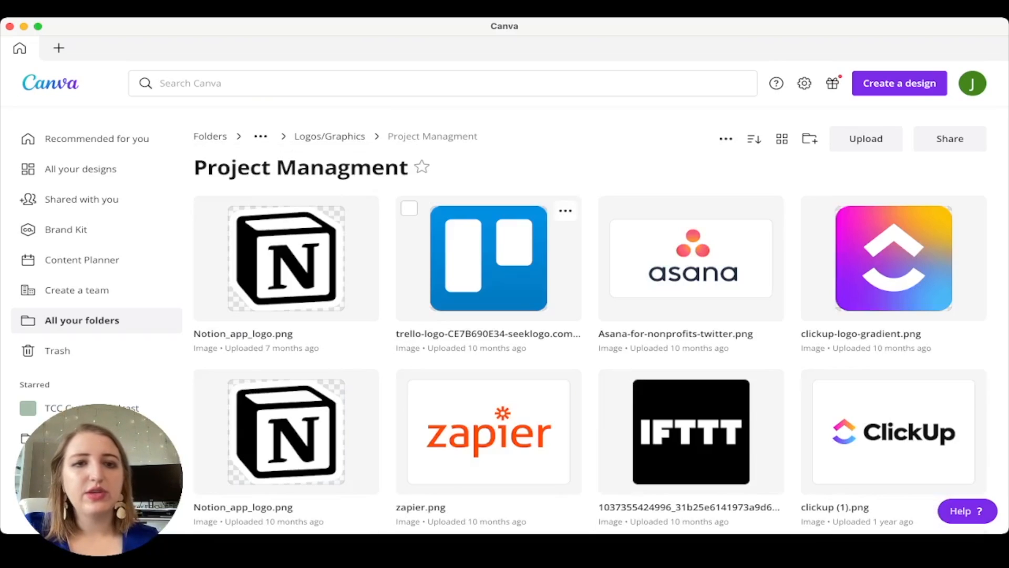
pyautogui.click(82, 320)
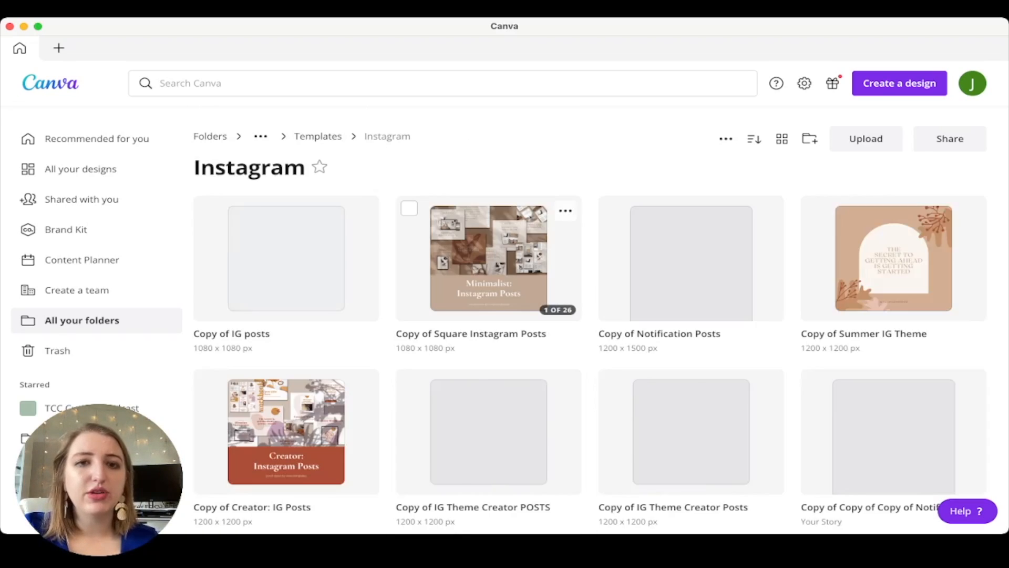
pyautogui.click(311, 135)
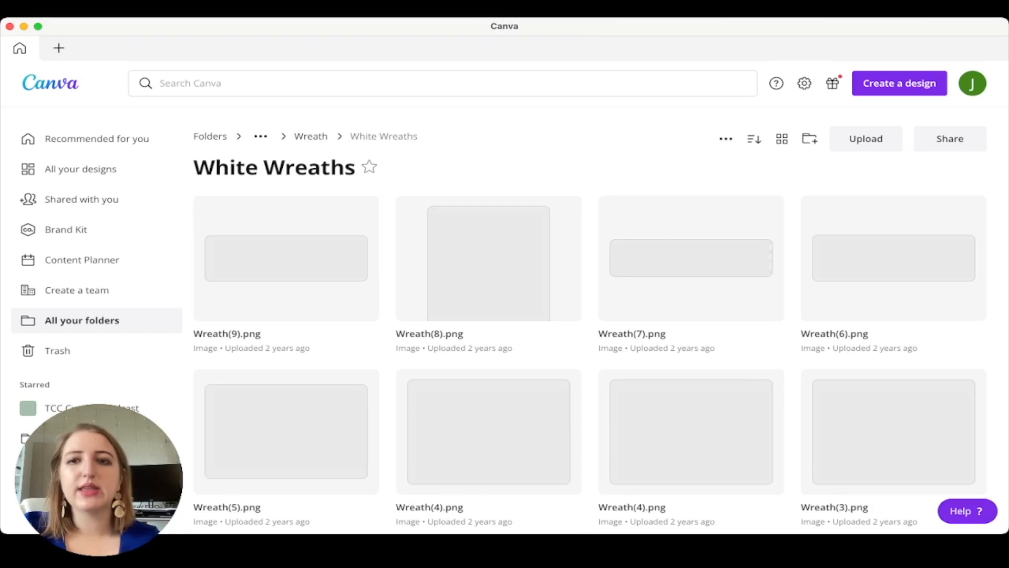
pyautogui.click(311, 136)
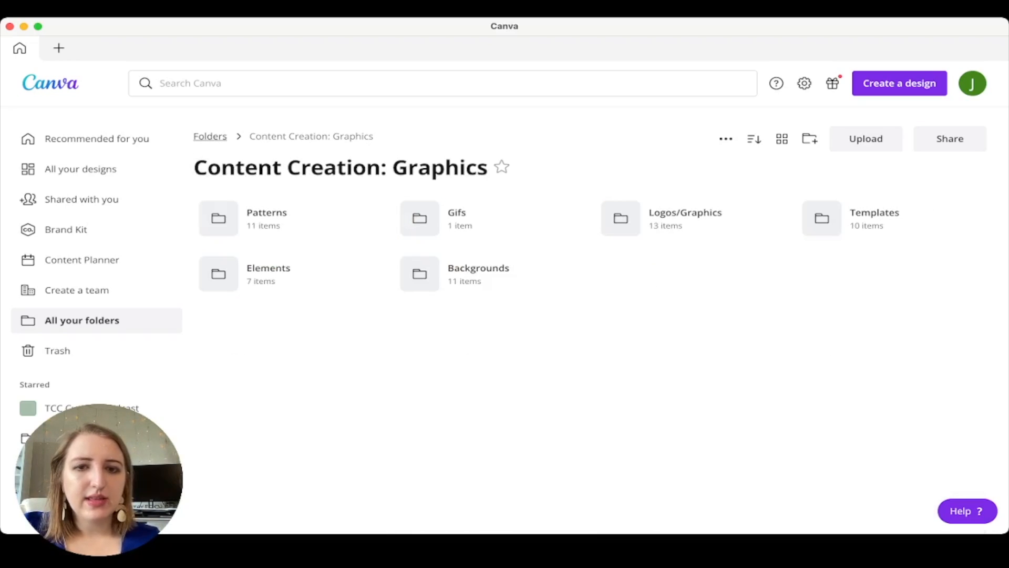
pyautogui.click(209, 135)
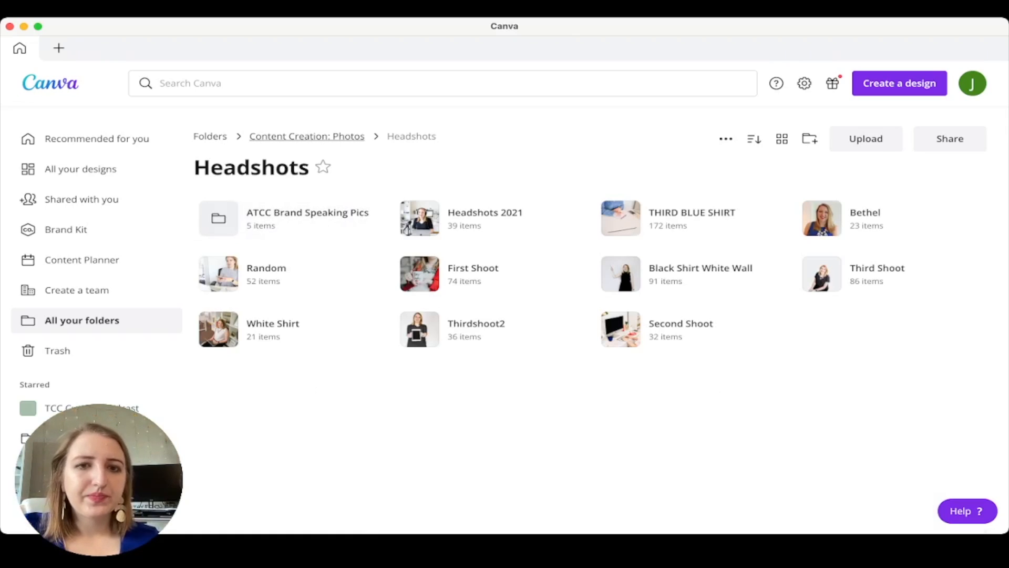
pyautogui.click(307, 135)
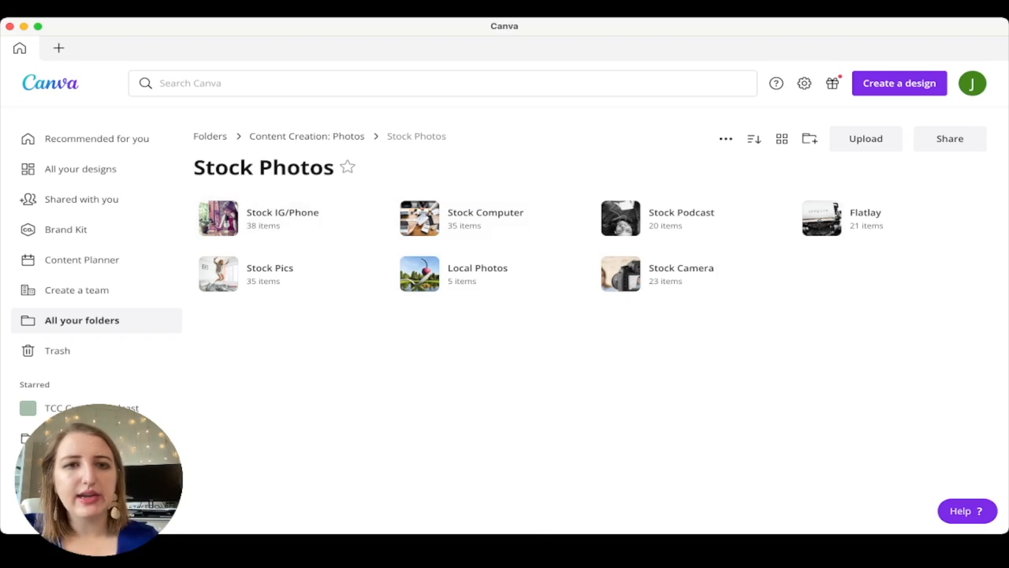
pyautogui.click(82, 320)
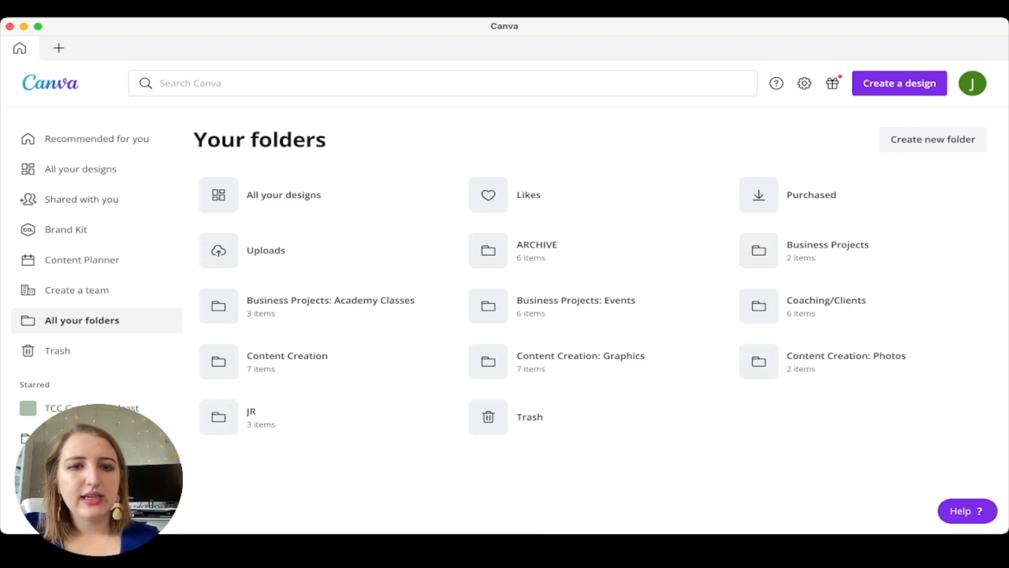
# Step: Peek into the JR folder, check October's Content Planner, and open the Women's Day design
pyautogui.click(251, 417)
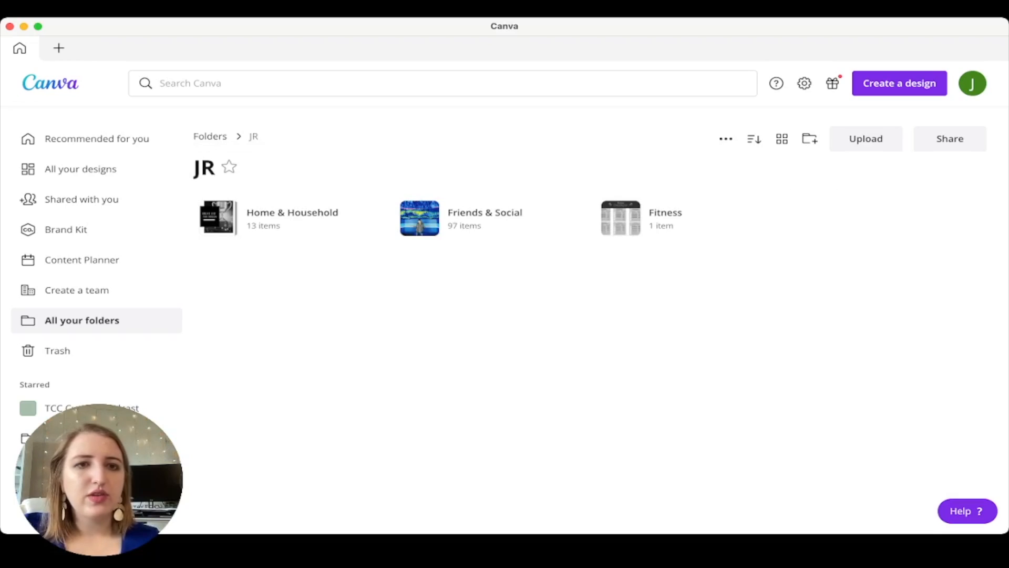
pyautogui.click(209, 135)
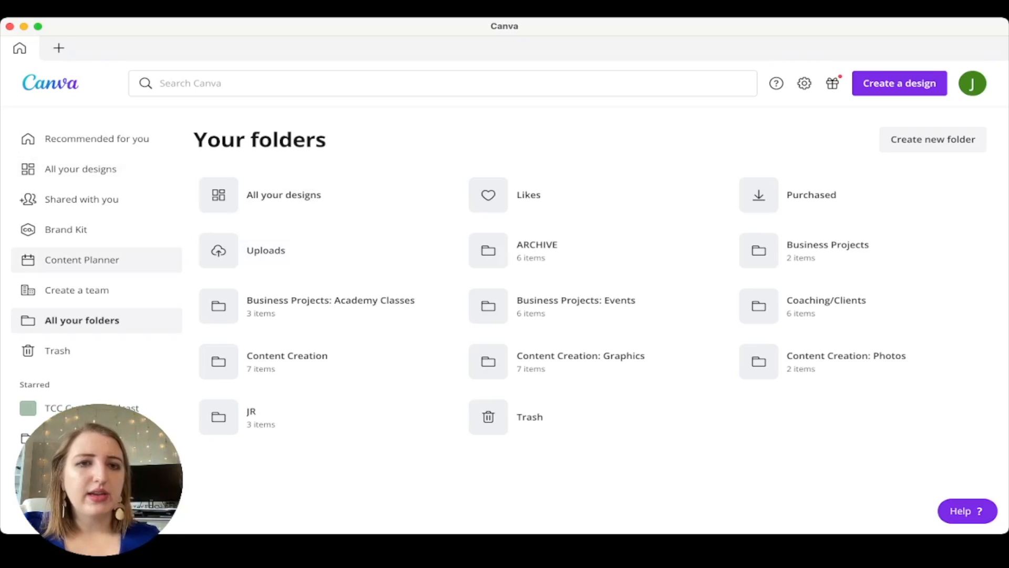
pyautogui.click(82, 259)
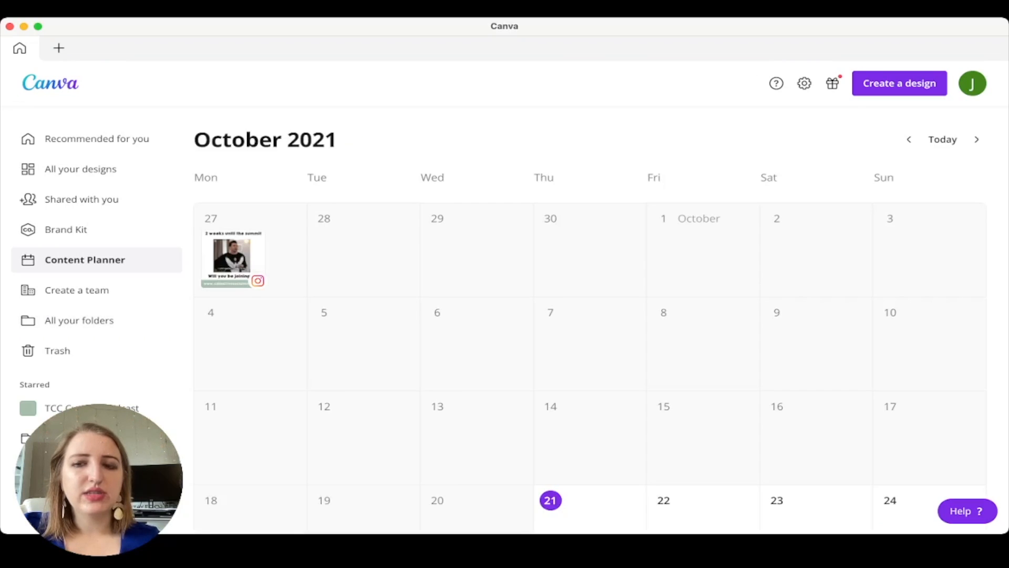
pyautogui.scroll(-3)
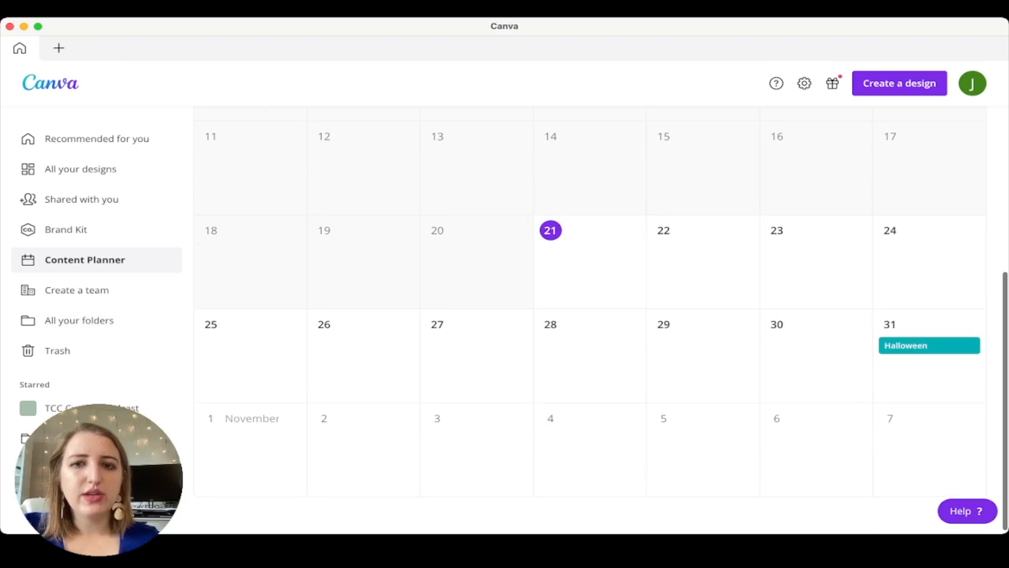
pyautogui.click(898, 83)
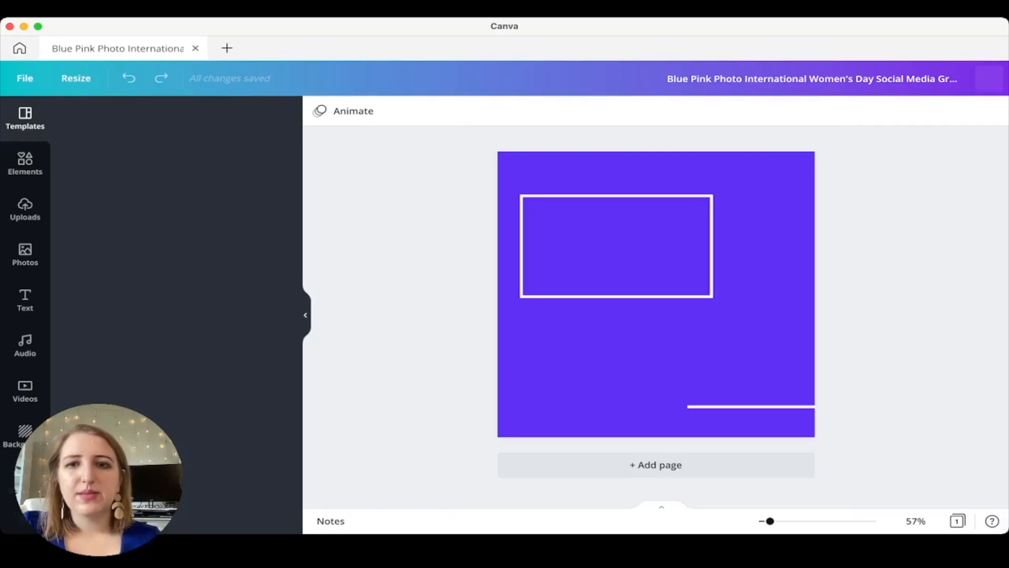
# Step: Start scheduling the design and select the Instagram channel
pyautogui.click(25, 120)
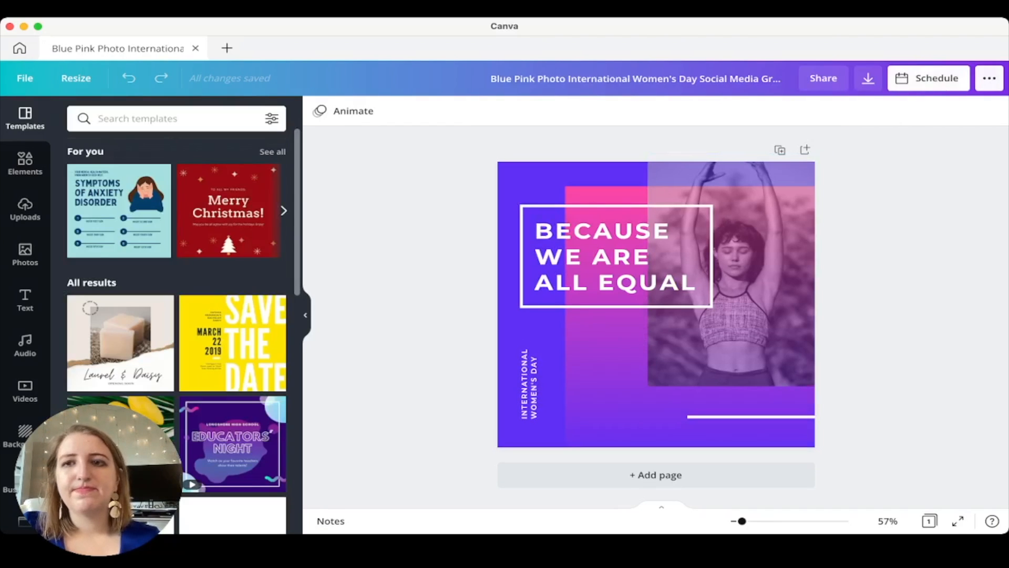
pyautogui.click(929, 78)
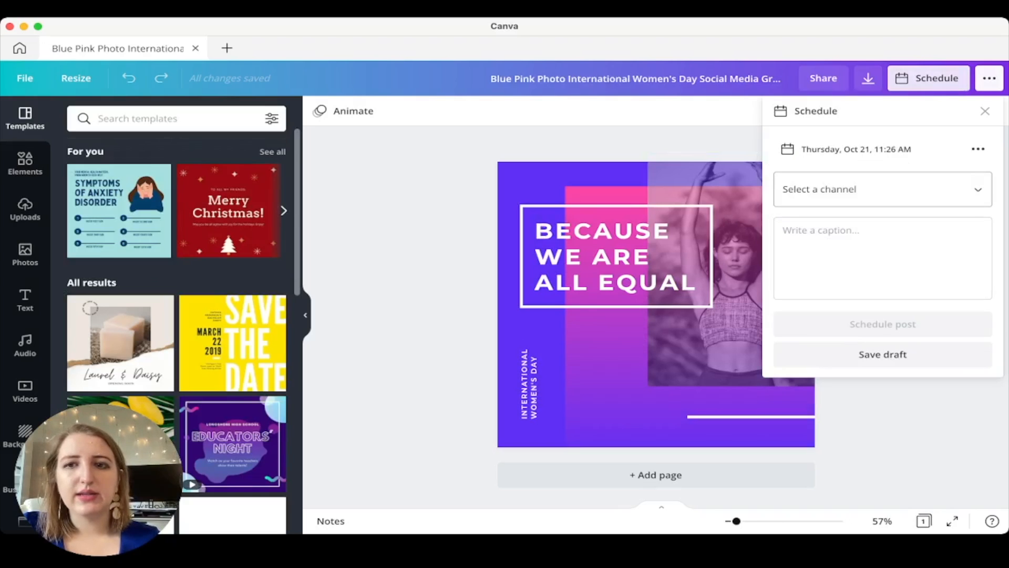
pyautogui.click(882, 189)
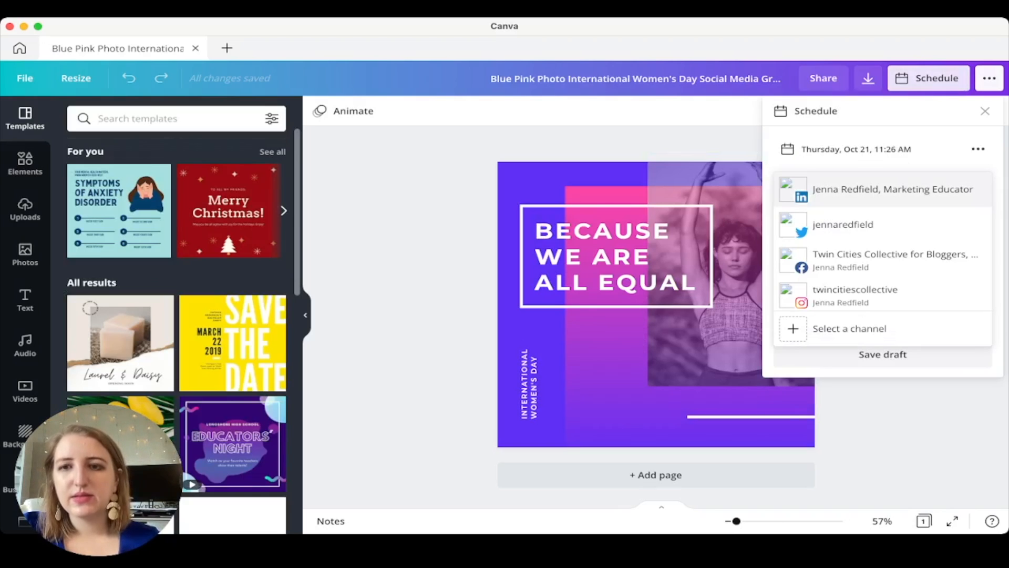
pyautogui.scroll(-3)
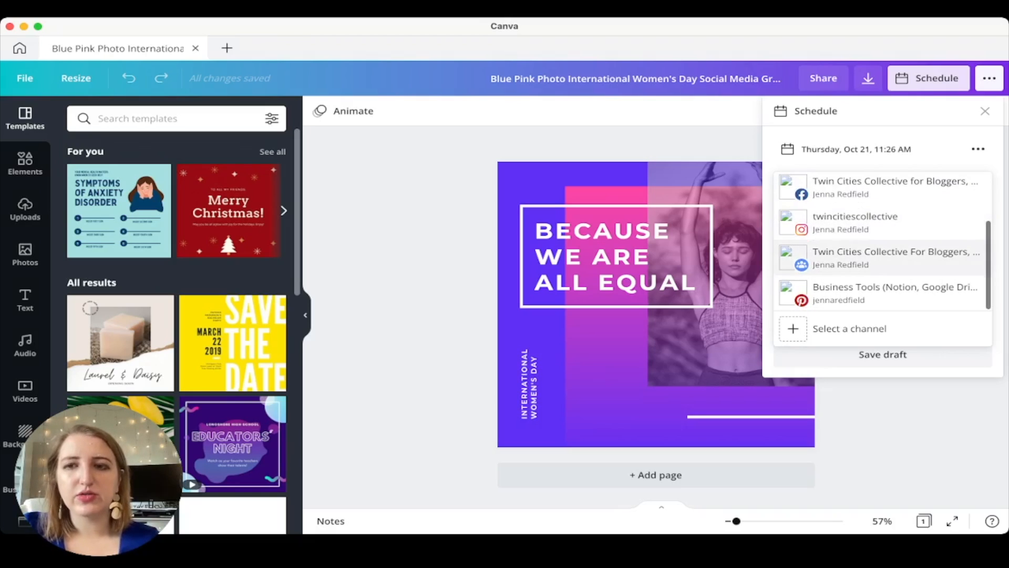
pyautogui.scroll(3)
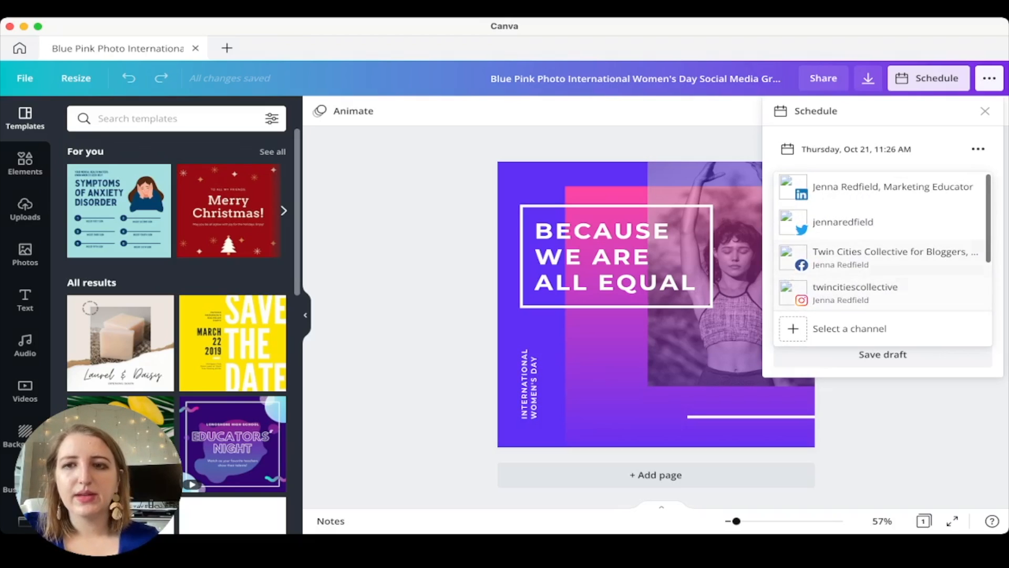
pyautogui.click(855, 293)
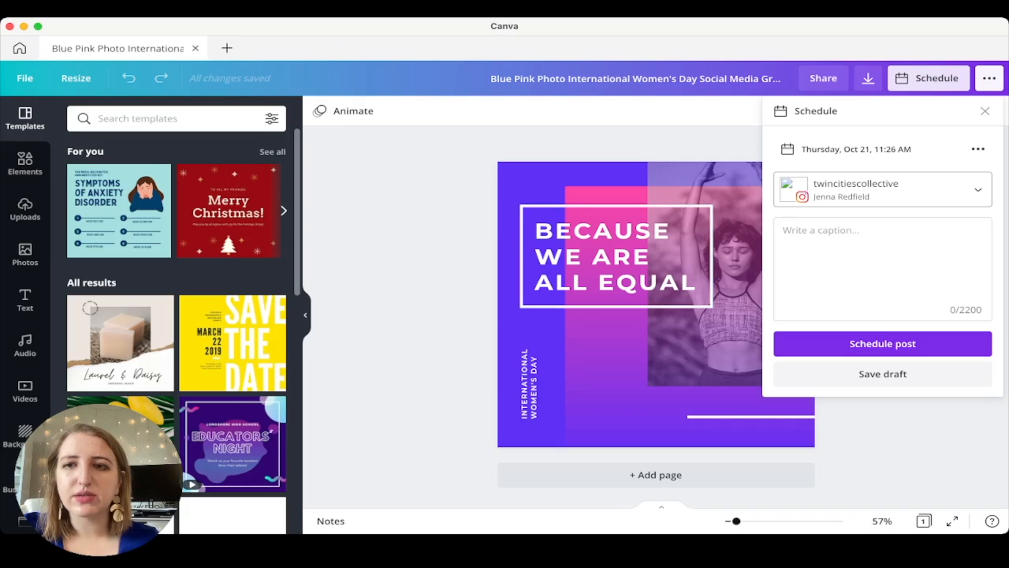
# Step: Set the post for Friday, Oct 22, add the caption 'Testing', and schedule it
pyautogui.click(978, 149)
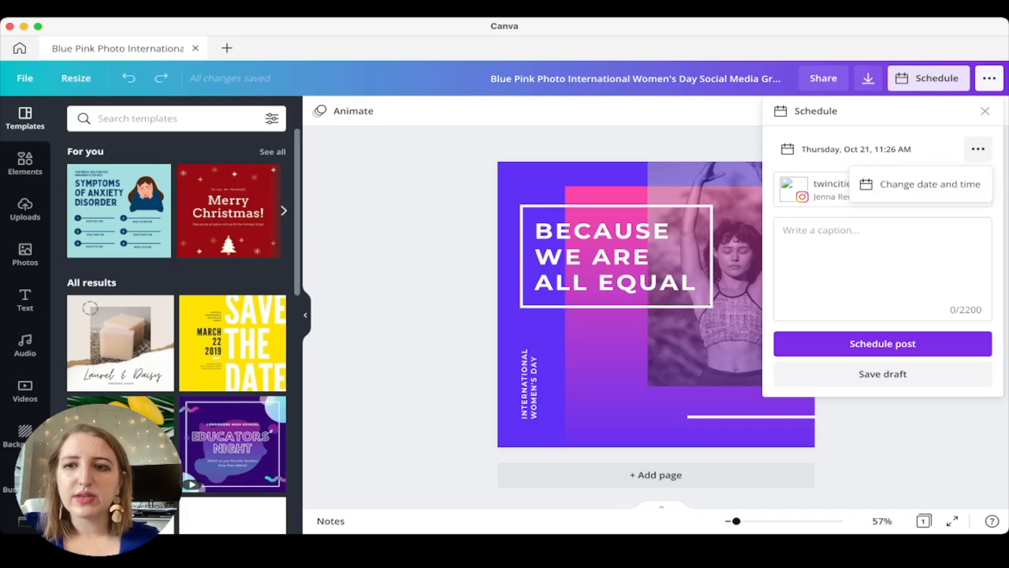
pyautogui.click(929, 184)
pyautogui.write('Tesi')
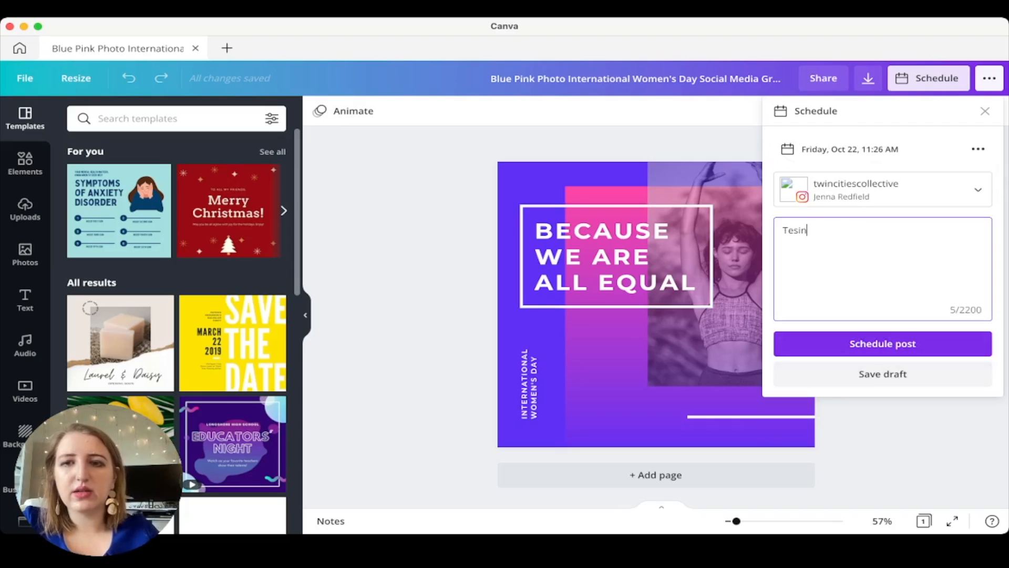
pyautogui.write('ng')
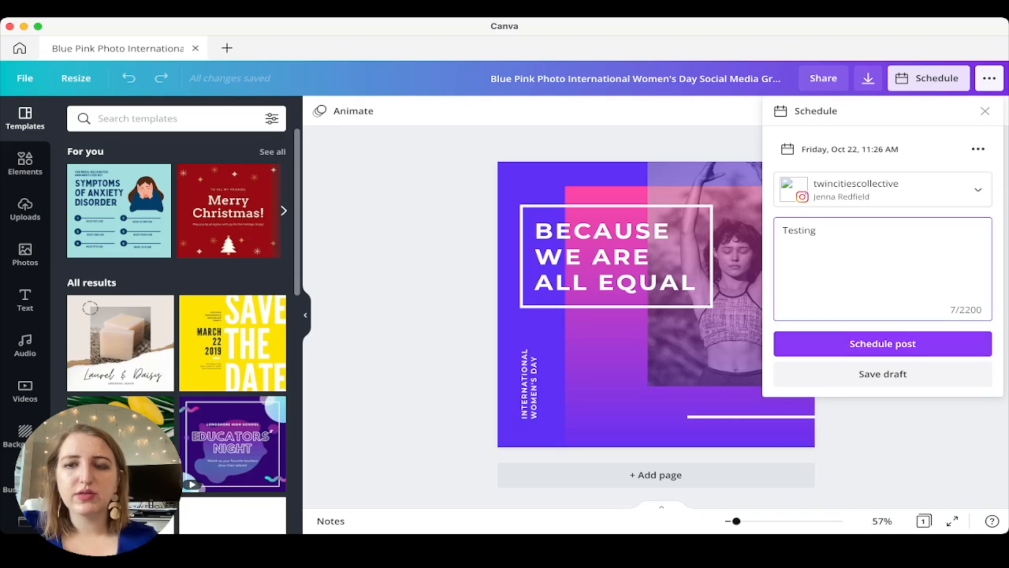
pyautogui.click(882, 343)
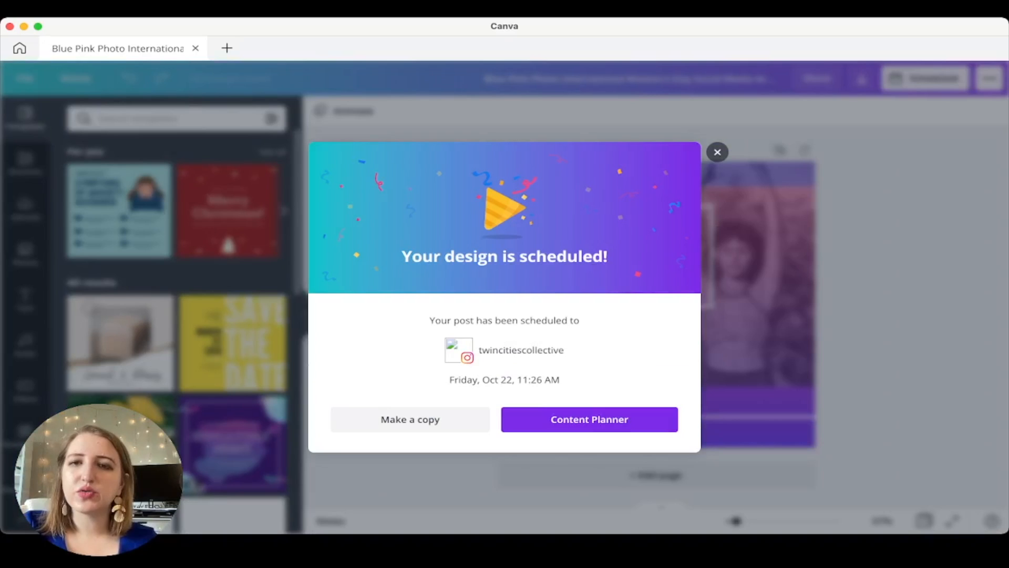
# Step: View the scheduled post on Oct 22 in the Content Planner
pyautogui.click(717, 152)
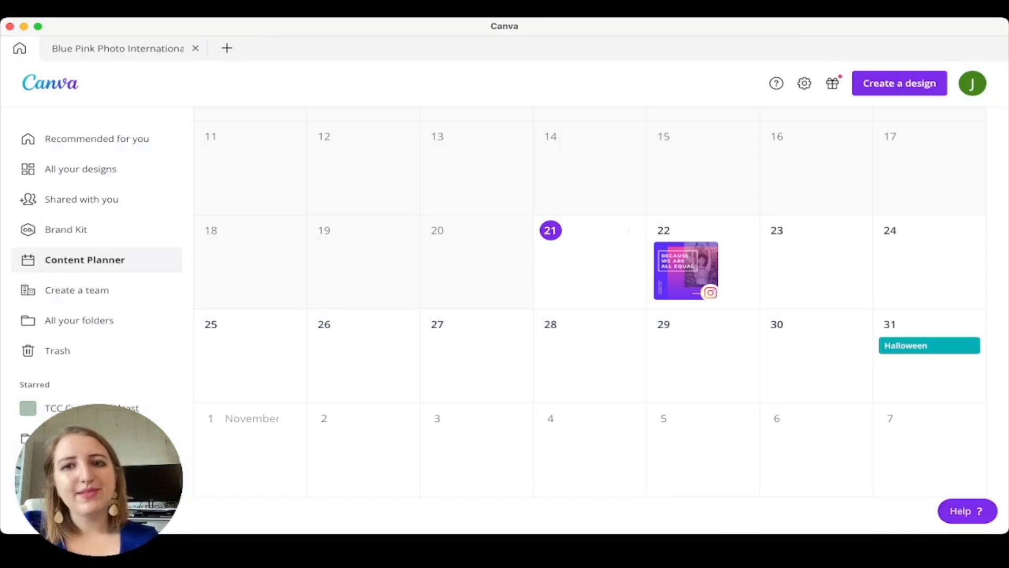
pyautogui.moveTo(685, 270)
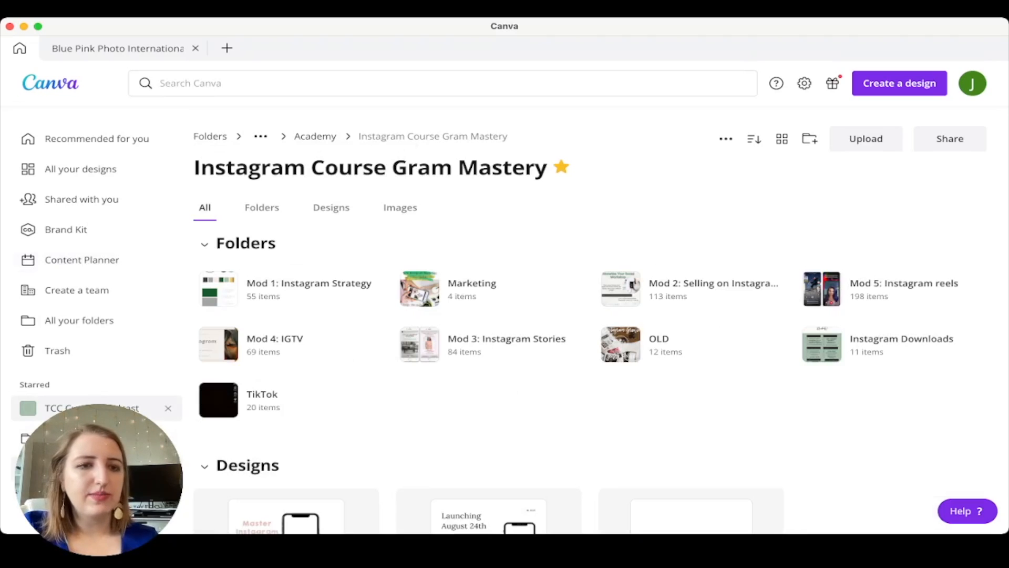
# Step: Open the starred TCC Current Podcast folder, then go back to All your folders
pyautogui.click(93, 407)
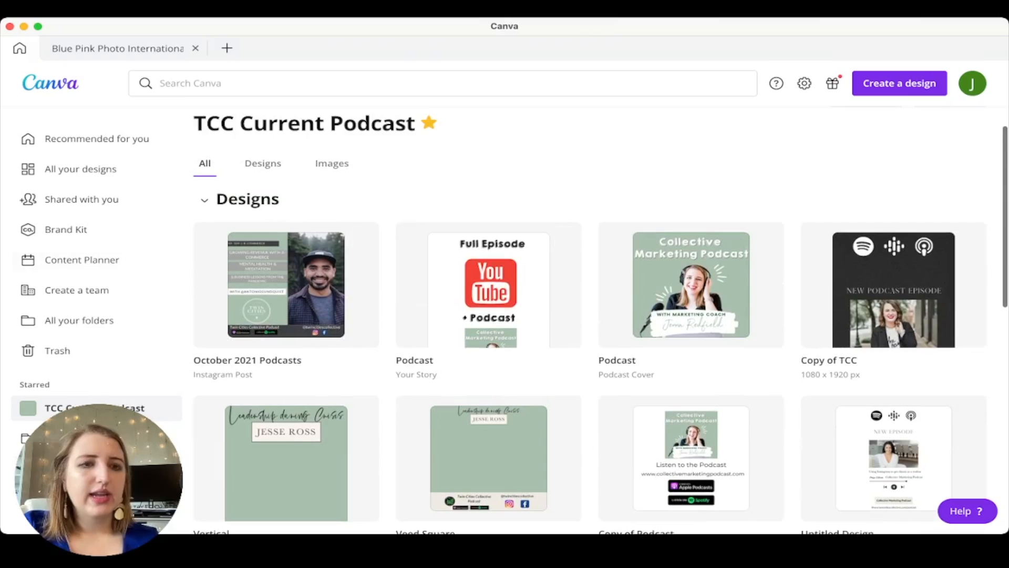
pyautogui.click(80, 320)
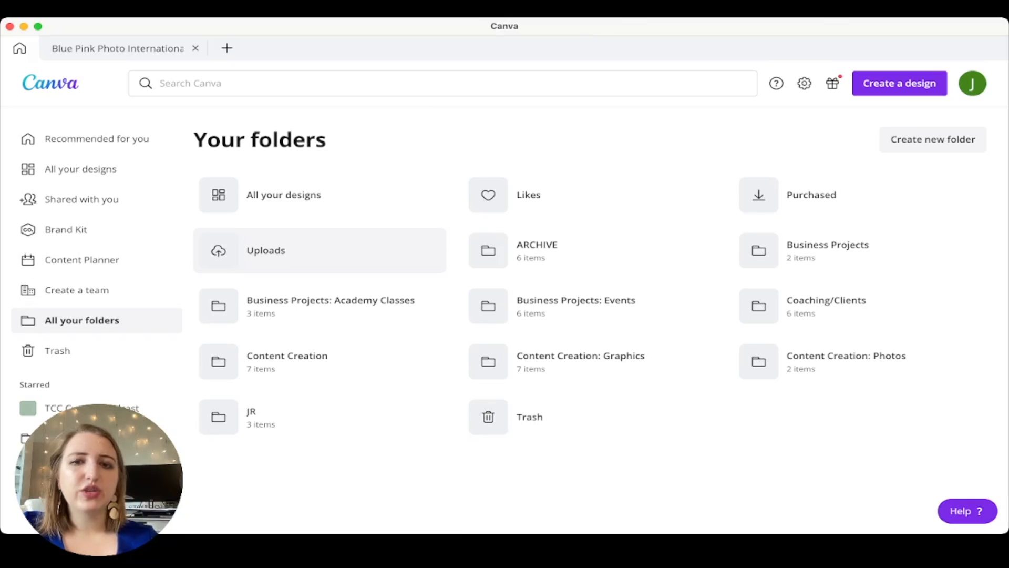
pyautogui.moveTo(579, 361)
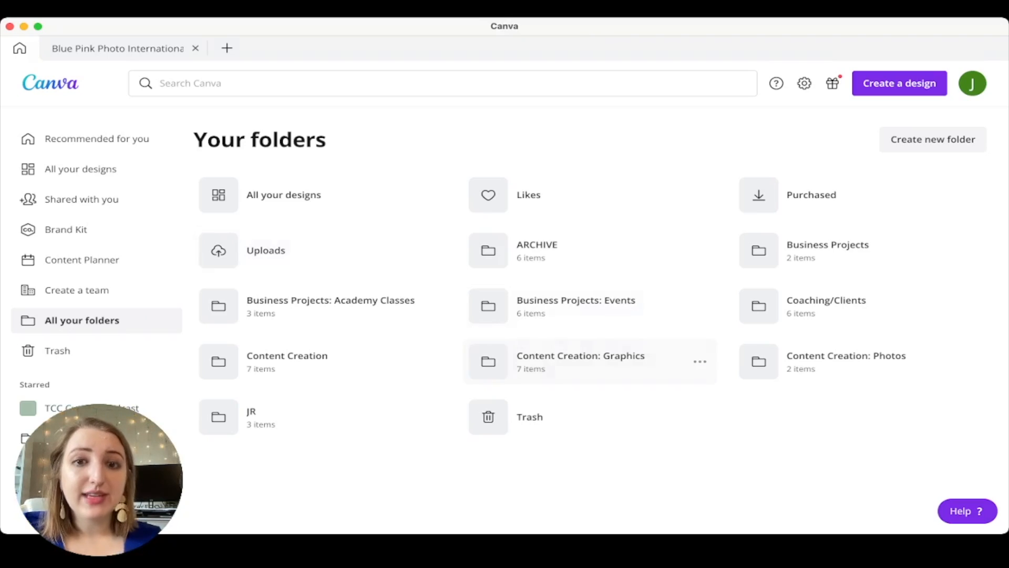
pyautogui.moveTo(580, 361)
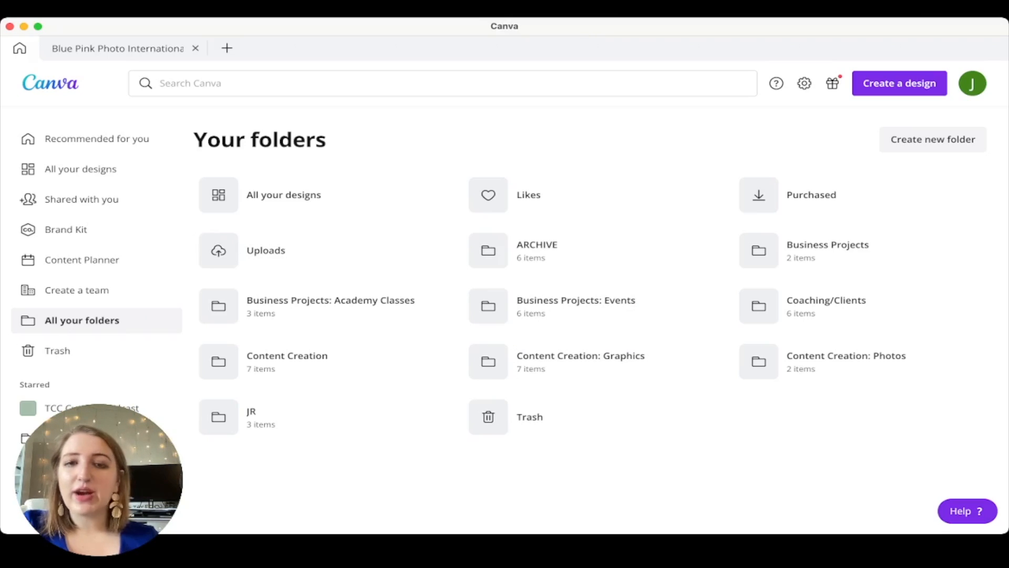